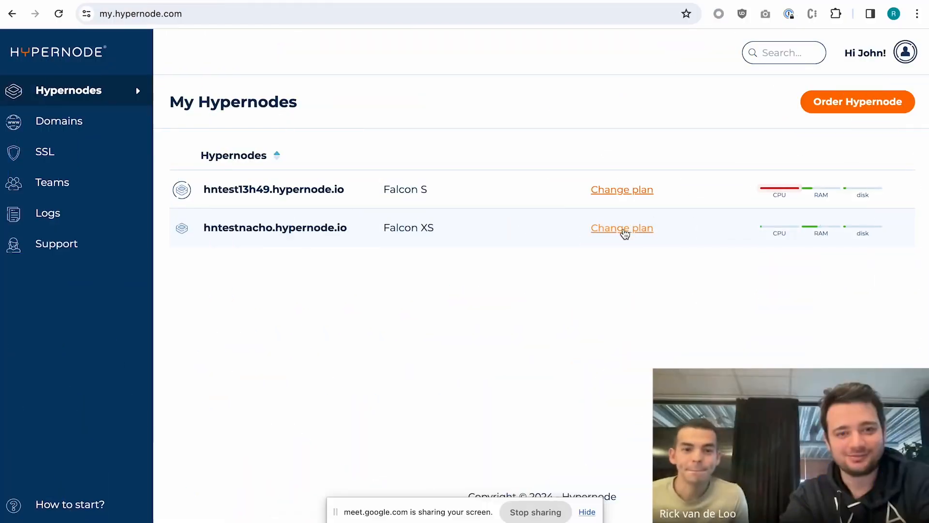
pyautogui.moveTo(512, 278)
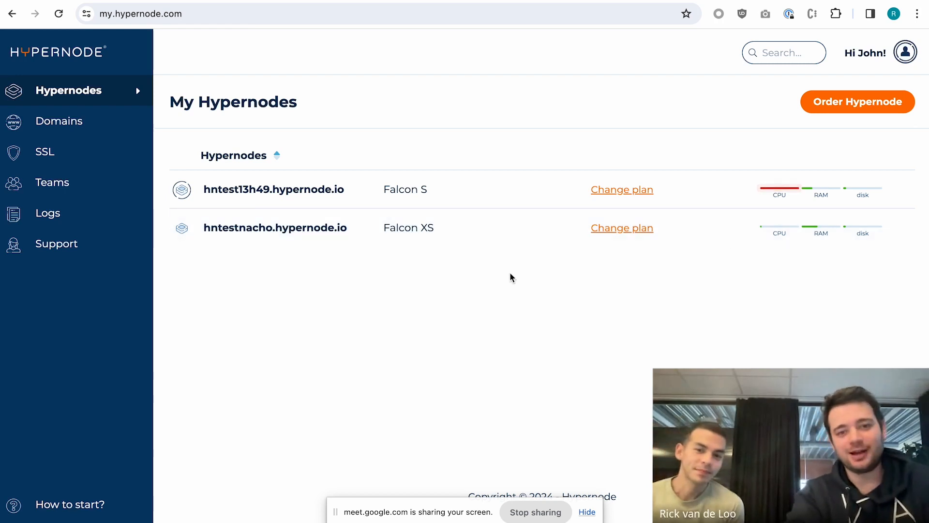
pyautogui.moveTo(515, 139)
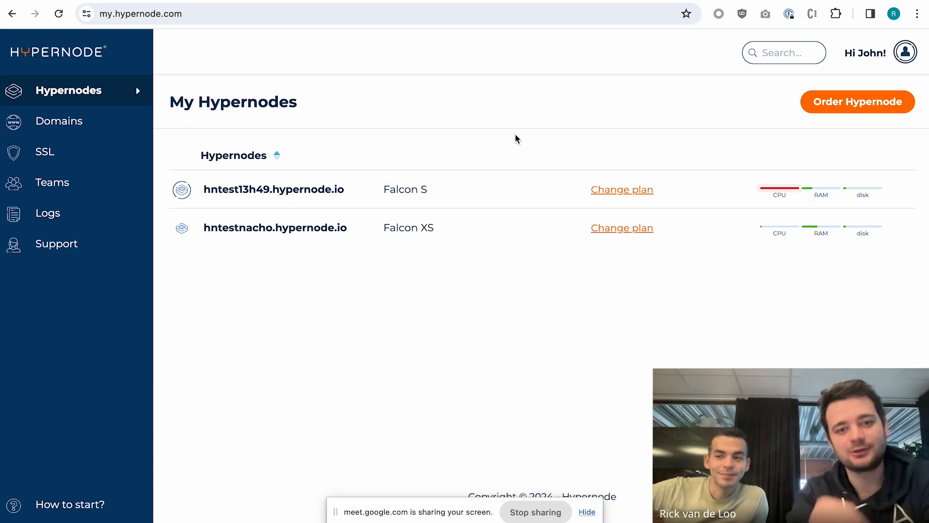
pyautogui.moveTo(546, 123)
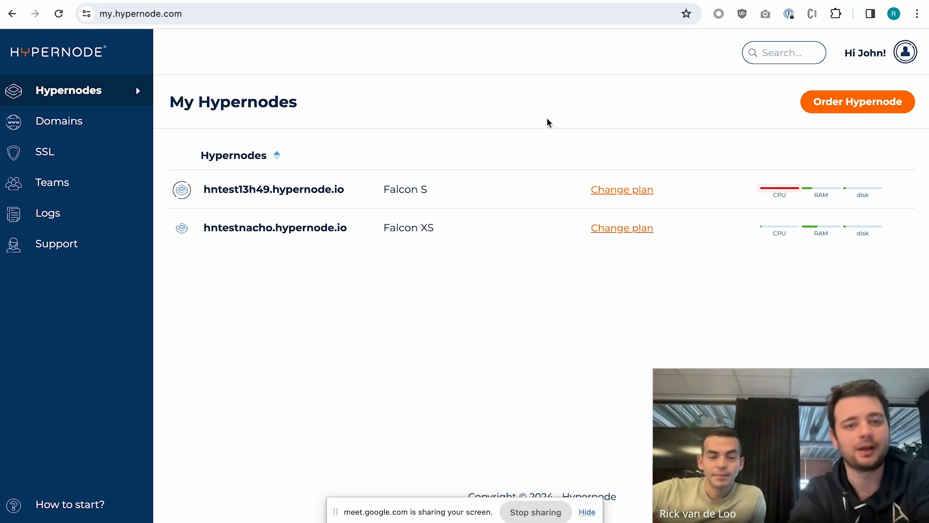
pyautogui.moveTo(403, 164)
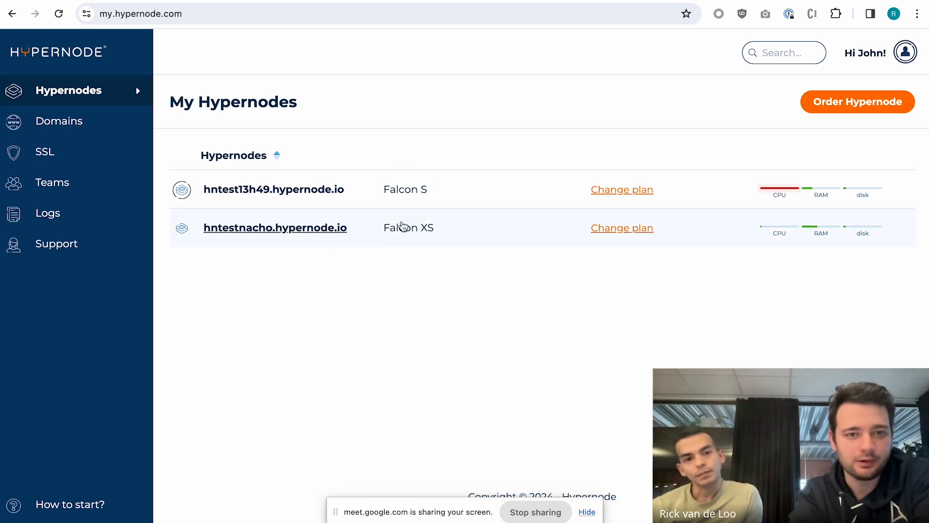
# Open hntest13h49.hypernode.io's Autoscaling page showing its Falcon M upgrade trigger (CPU over 1%, 1 minute).
pyautogui.click(273, 190)
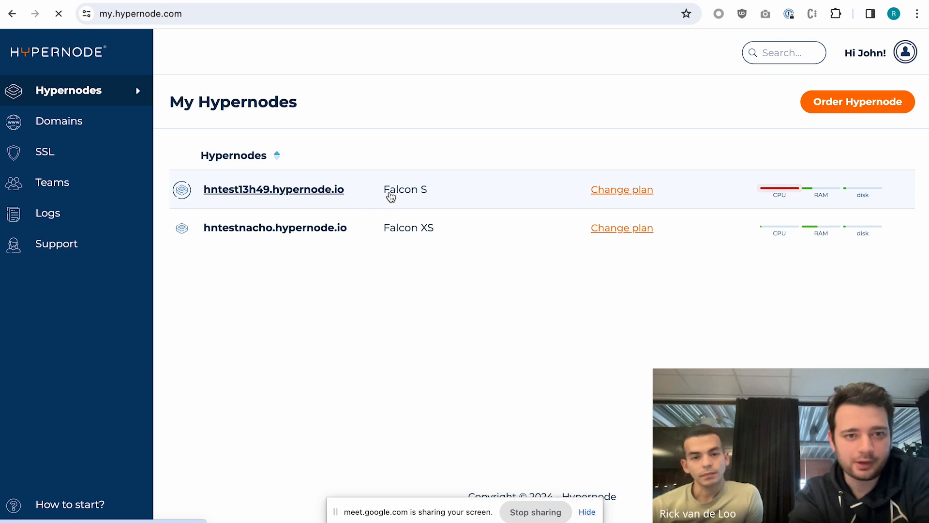
pyautogui.click(272, 189)
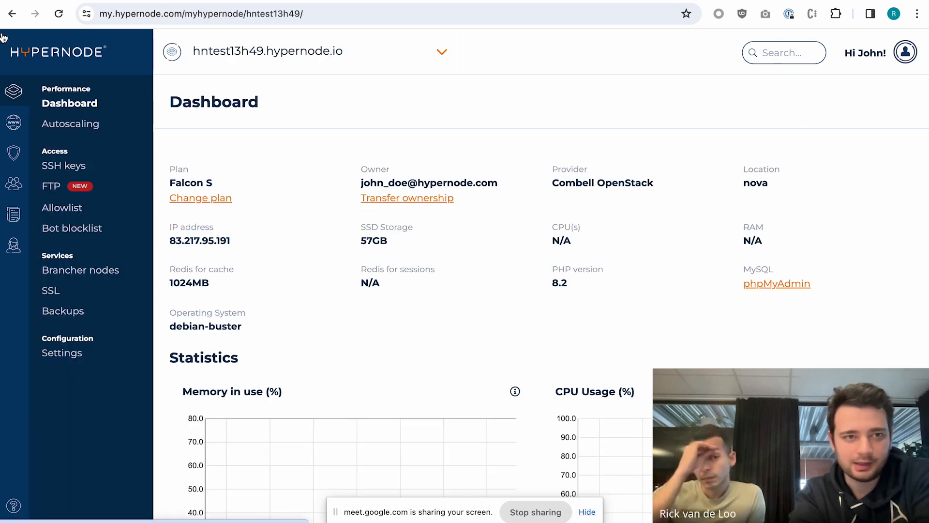
pyautogui.click(56, 52)
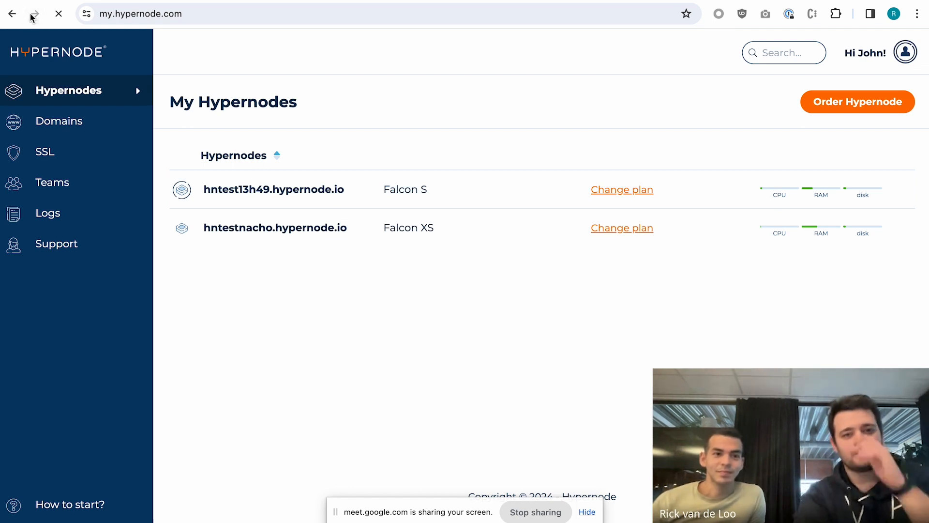
pyautogui.click(273, 189)
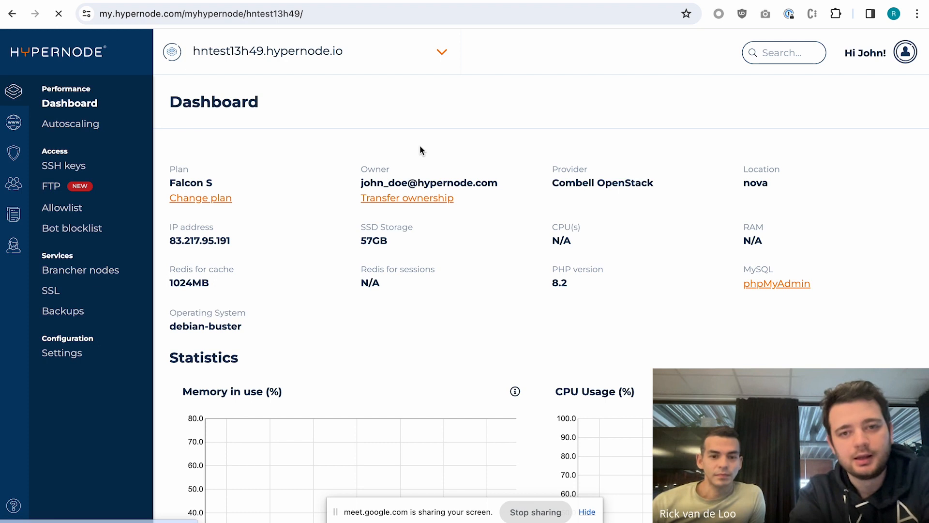
pyautogui.click(69, 124)
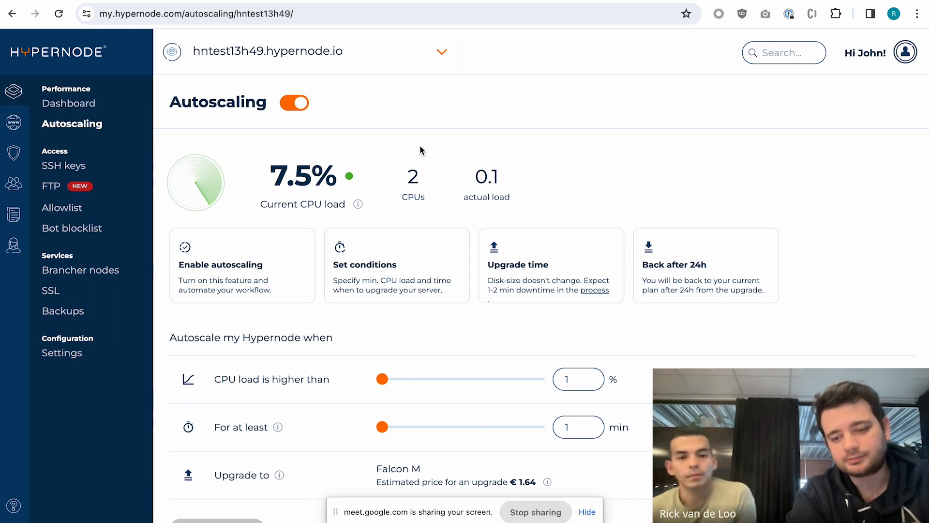
pyautogui.moveTo(428, 97)
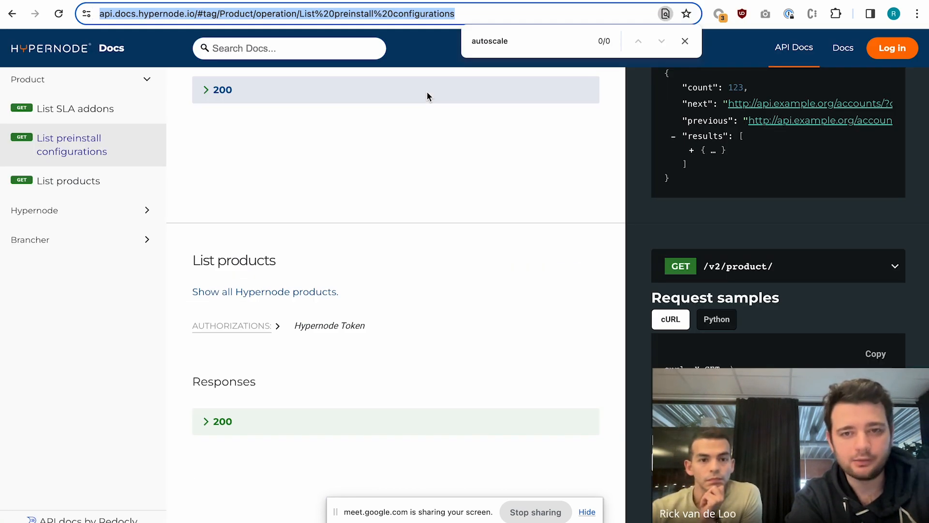
# Browse hypernode-api-python's client.py on GitHub through the check_xgrade and xgrade methods.
pyautogui.click(275, 13)
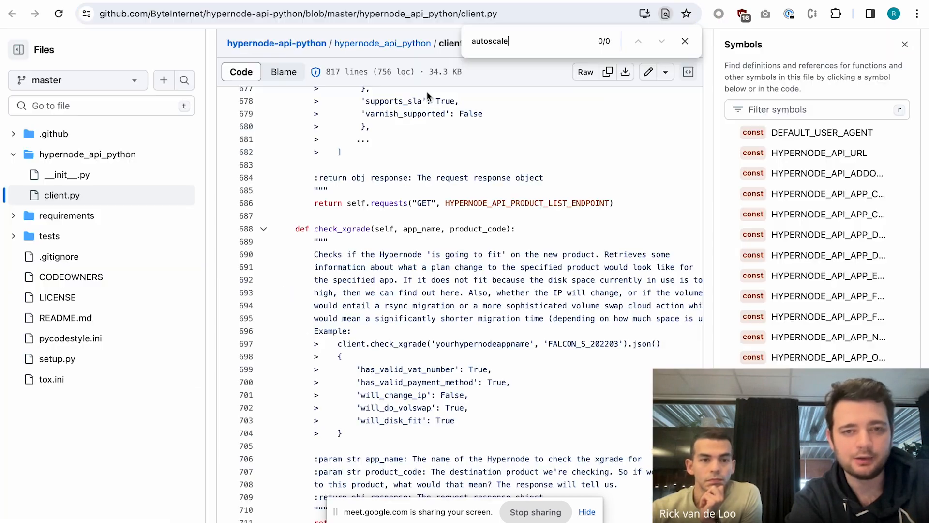
pyautogui.scroll(-3)
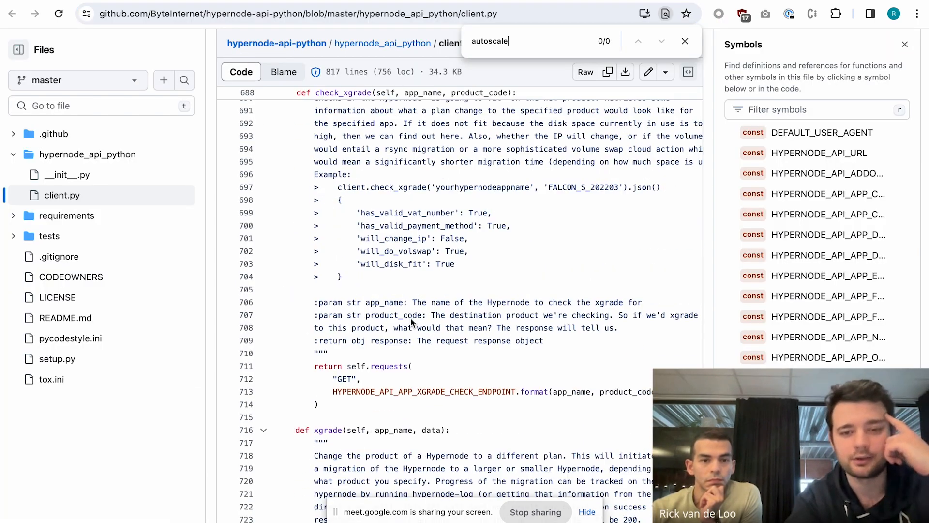
pyautogui.scroll(-3)
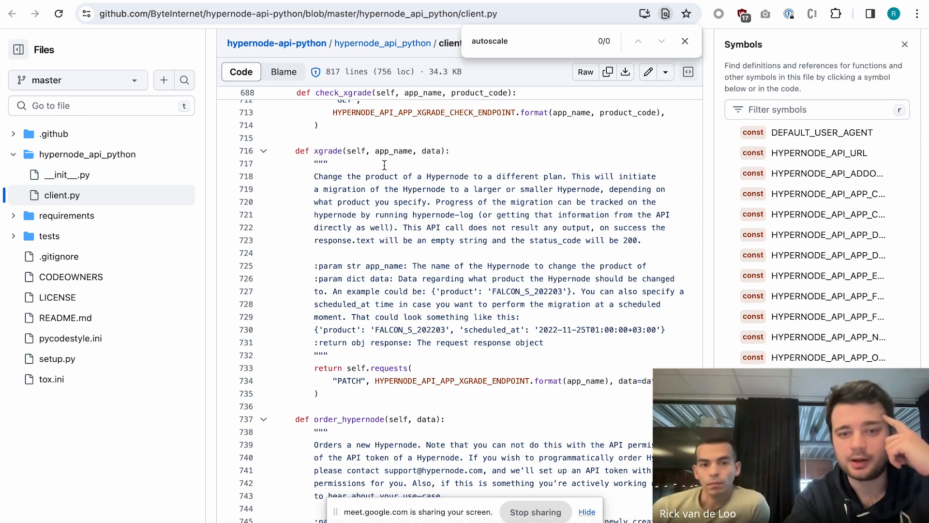
pyautogui.scroll(-3)
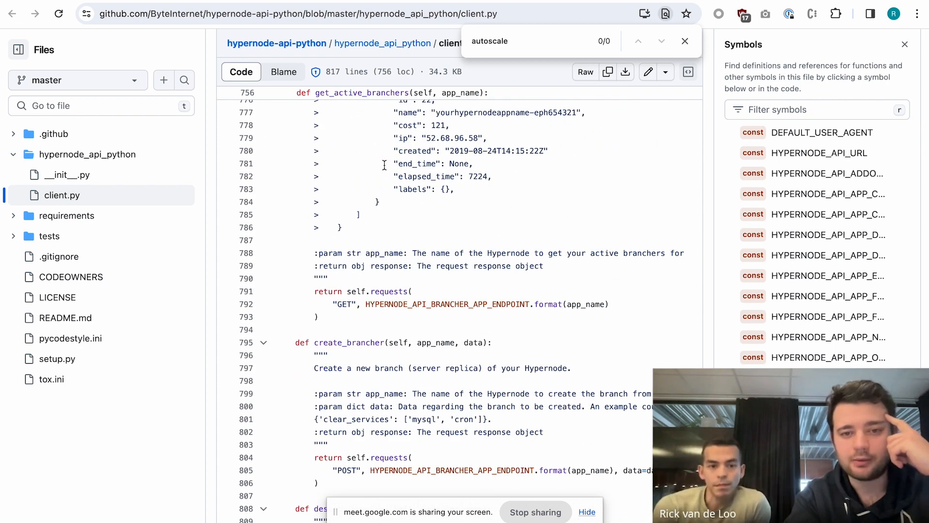
pyautogui.scroll(3)
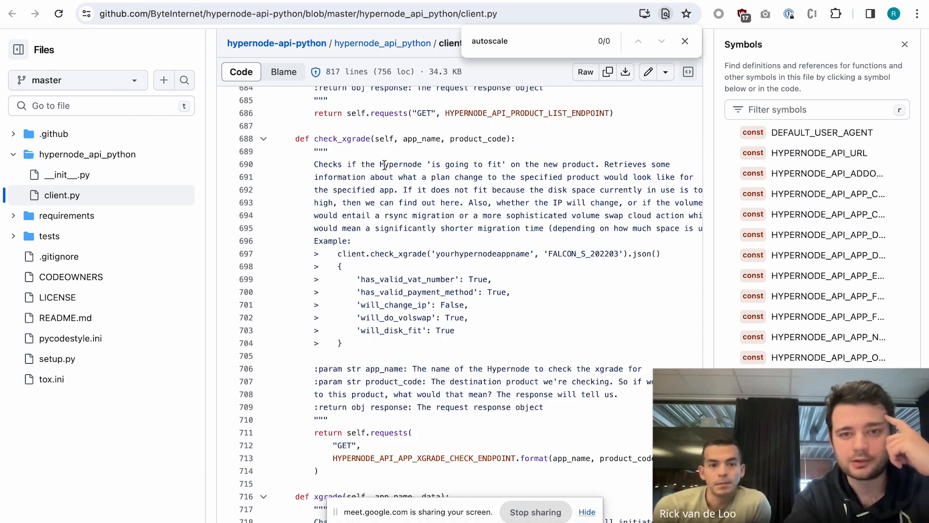
pyautogui.scroll(3)
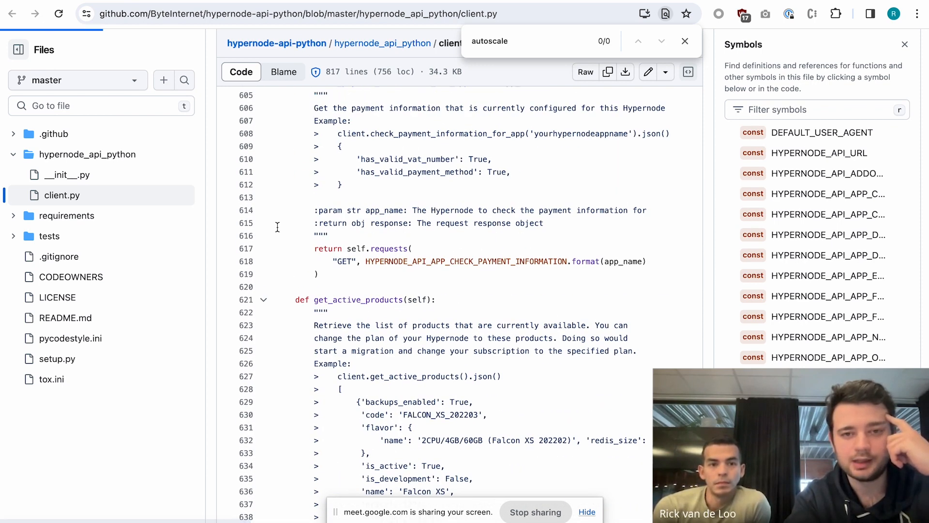
# Open the hypernode-api-python README and highlight xgrade in the scale-to-next-plan example.
pyautogui.click(12, 13)
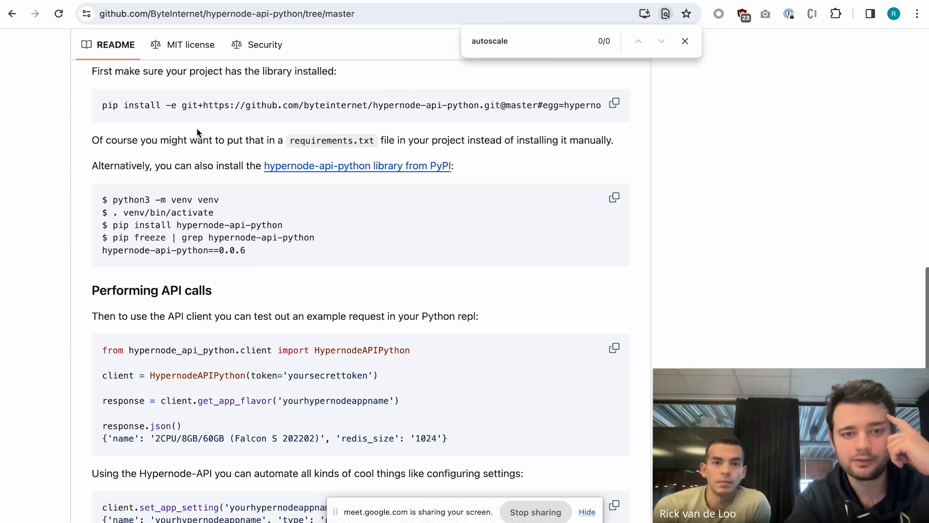
pyautogui.scroll(-3)
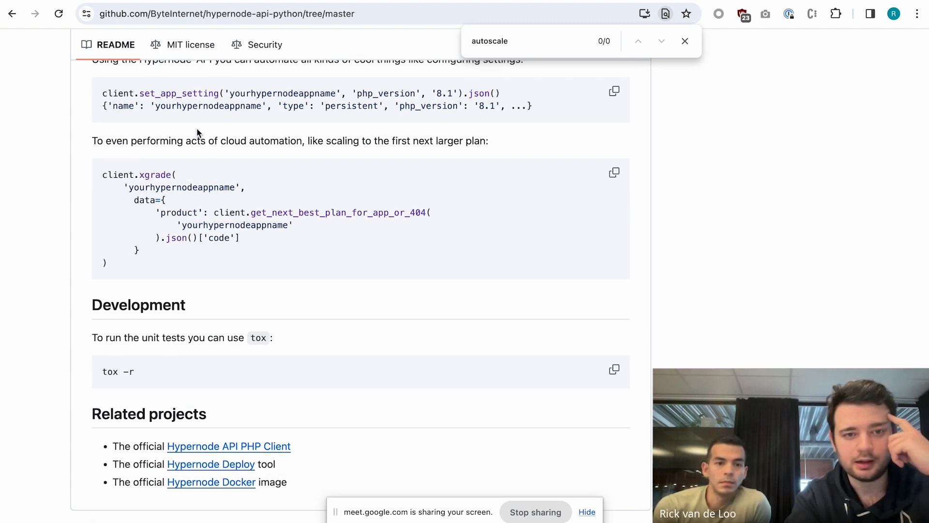
pyautogui.scroll(3)
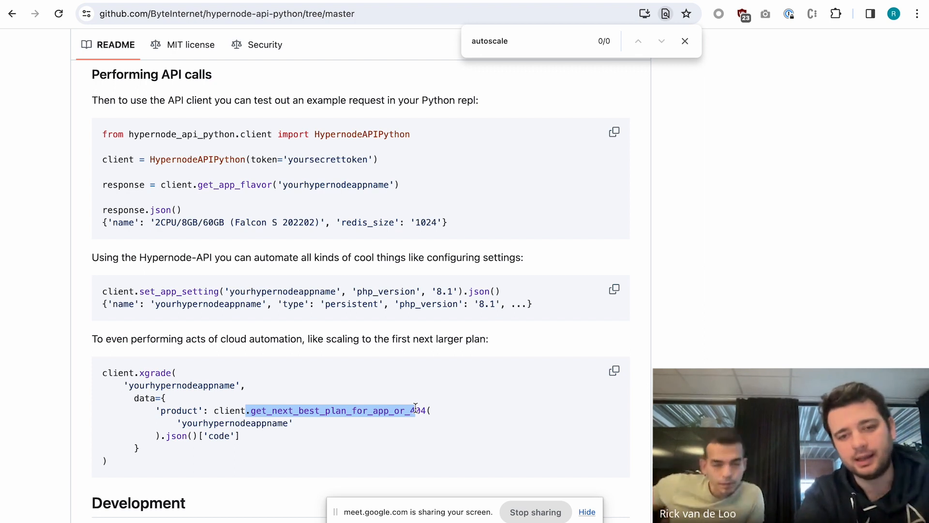
pyautogui.moveTo(456, 378)
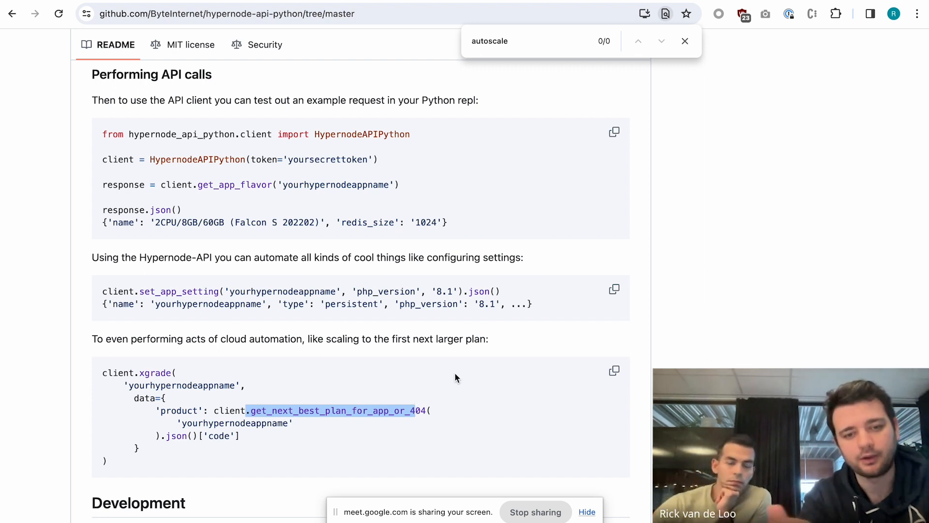
pyautogui.moveTo(171, 381)
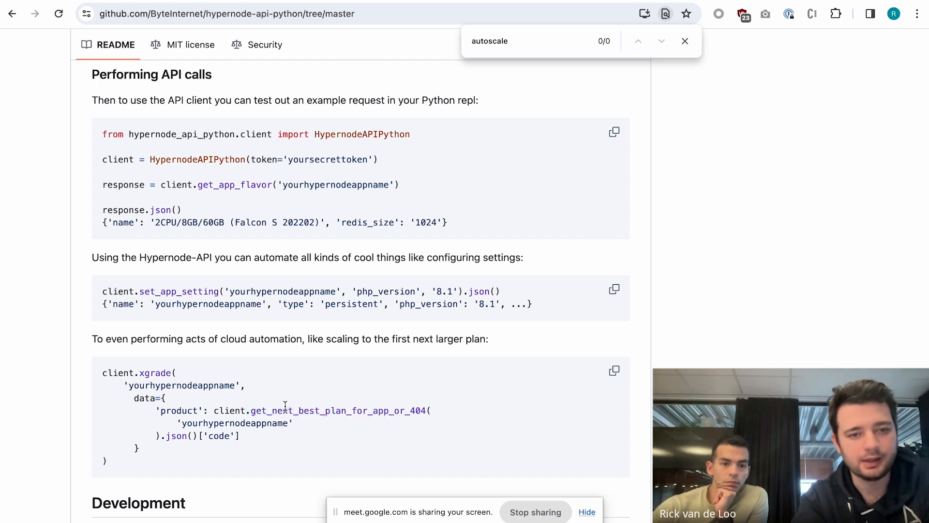
pyautogui.moveTo(140, 372)
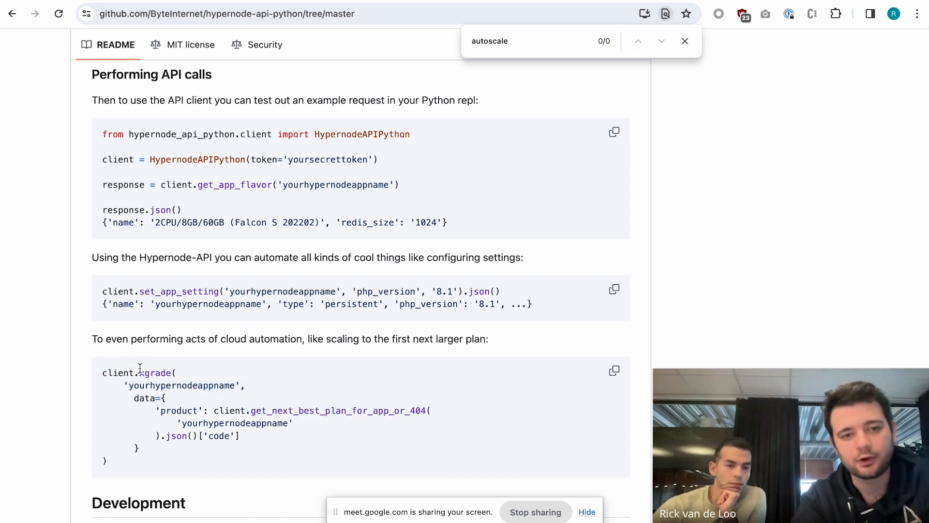
pyautogui.doubleClick(156, 372)
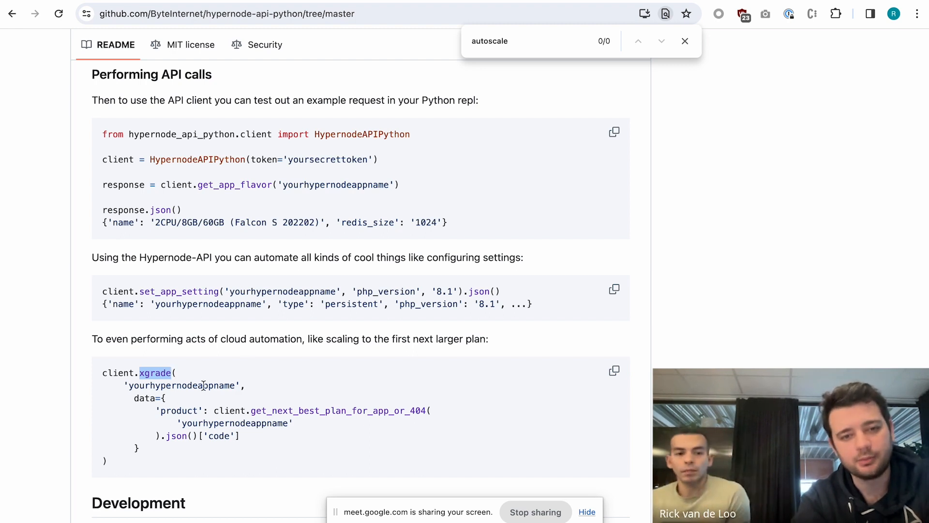
pyautogui.moveTo(298, 353)
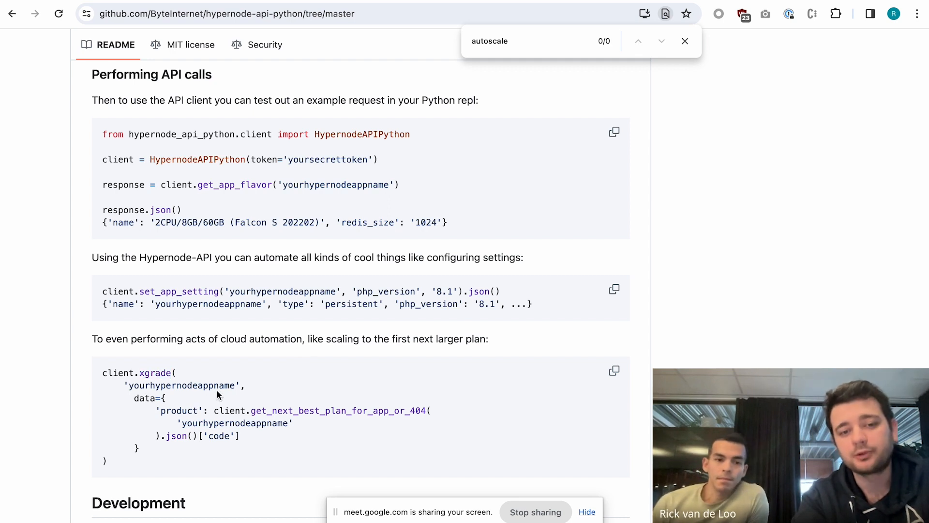
pyautogui.scroll(-3)
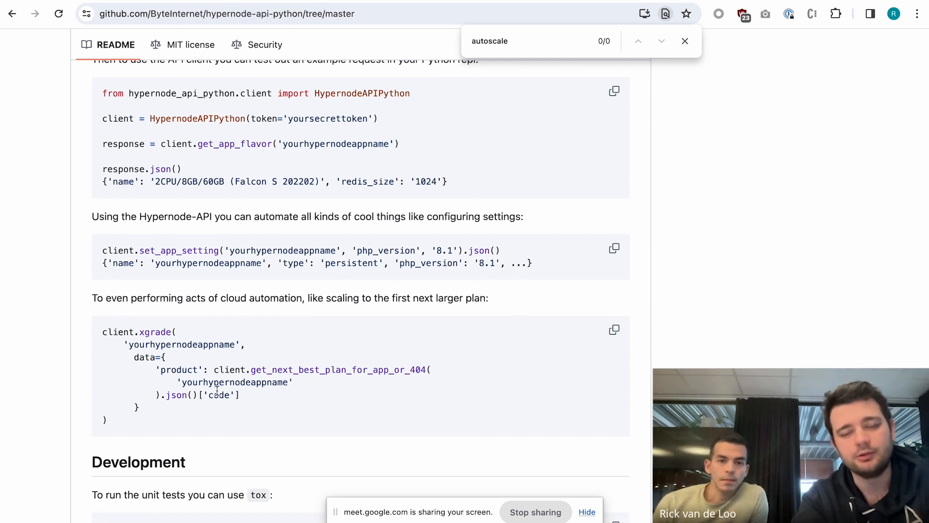
pyautogui.moveTo(329, 349)
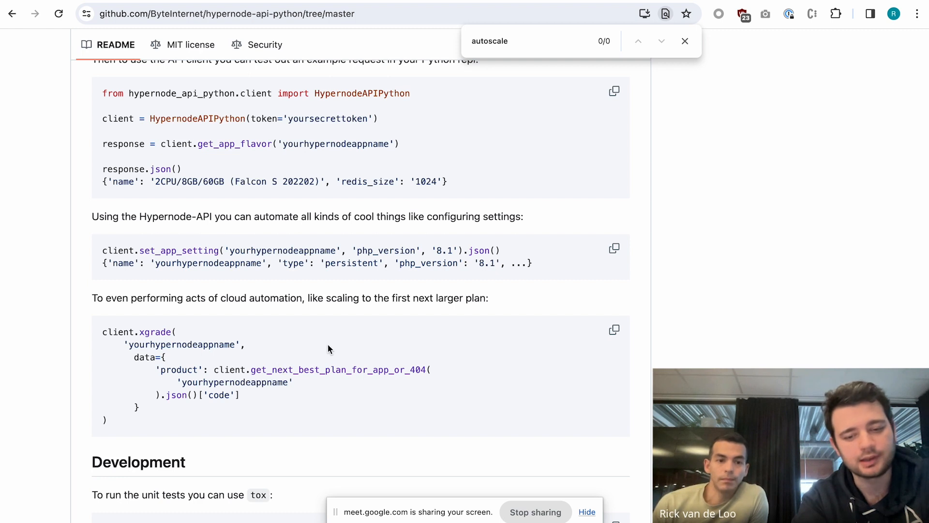
pyautogui.moveTo(450, 296)
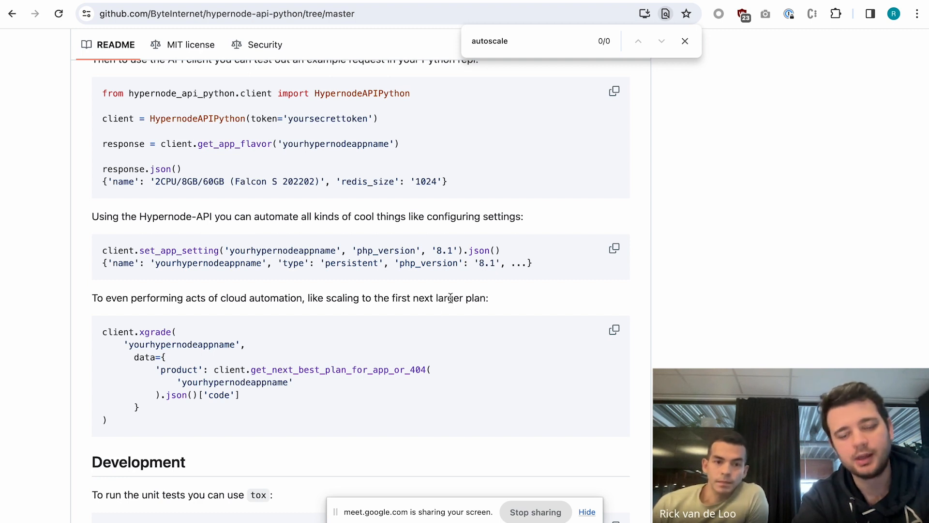
pyautogui.moveTo(433, 280)
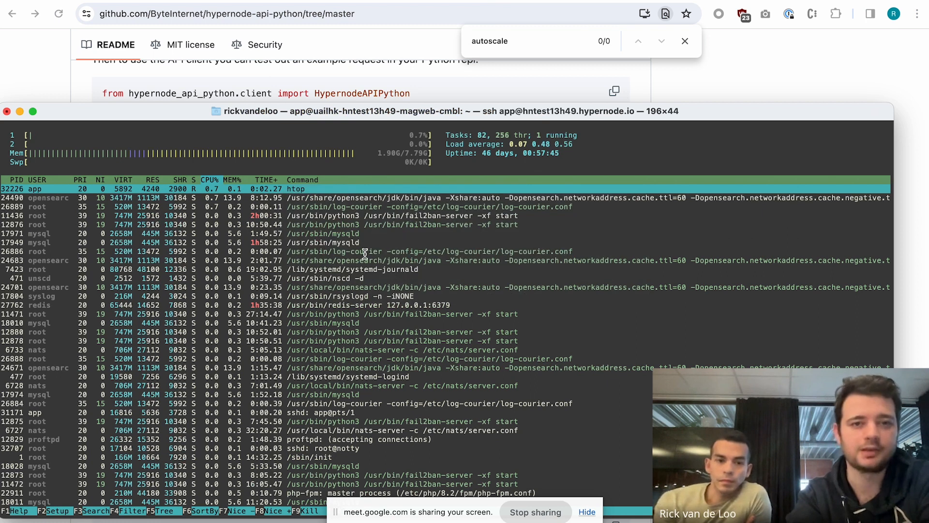
# Quit the process monitor and run hypernode-systemctl --settings in the SSH session.
pyautogui.press('q')
pyautogui.write('hypernode--')
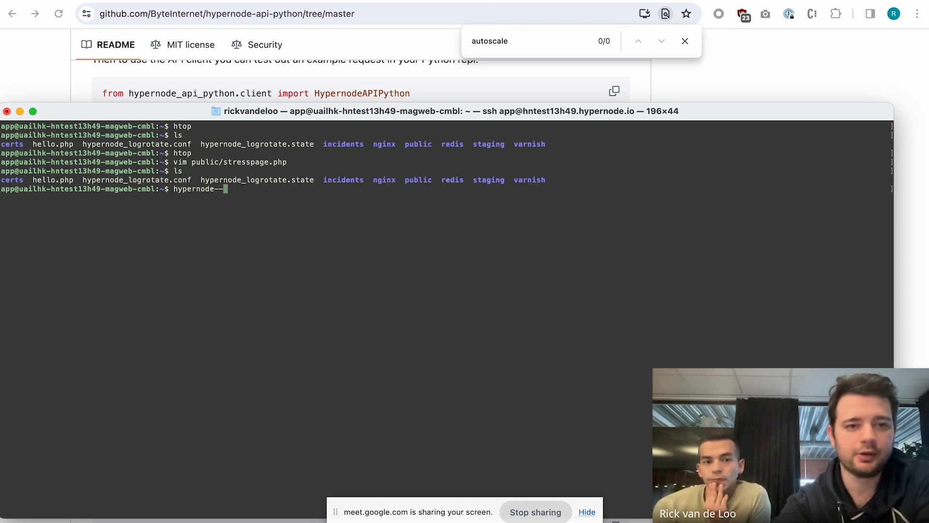
pyautogui.write('systemctl')
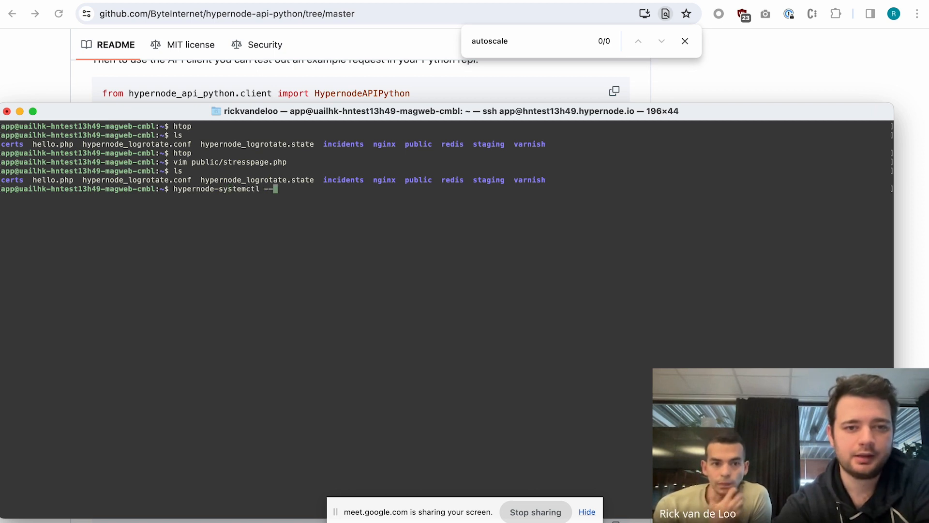
pyautogui.press('Return')
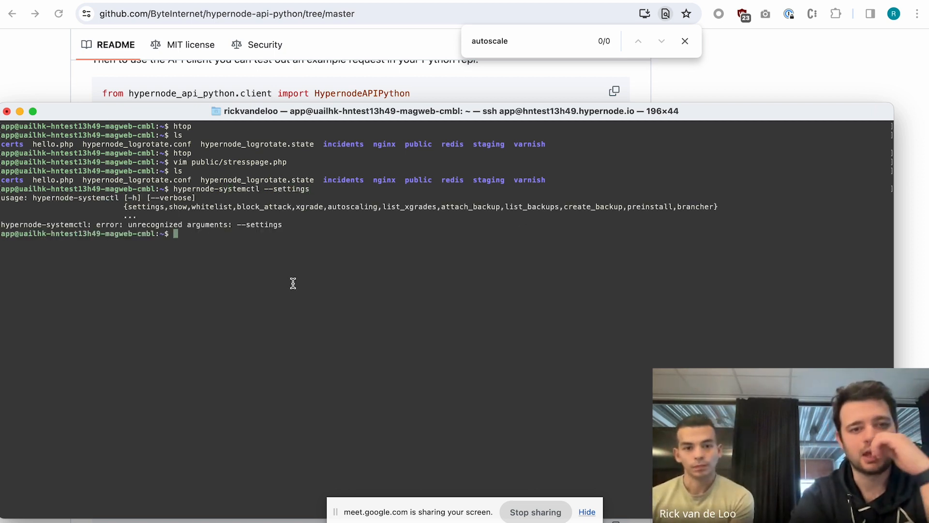
pyautogui.write('hypernode-systemctl --settings')
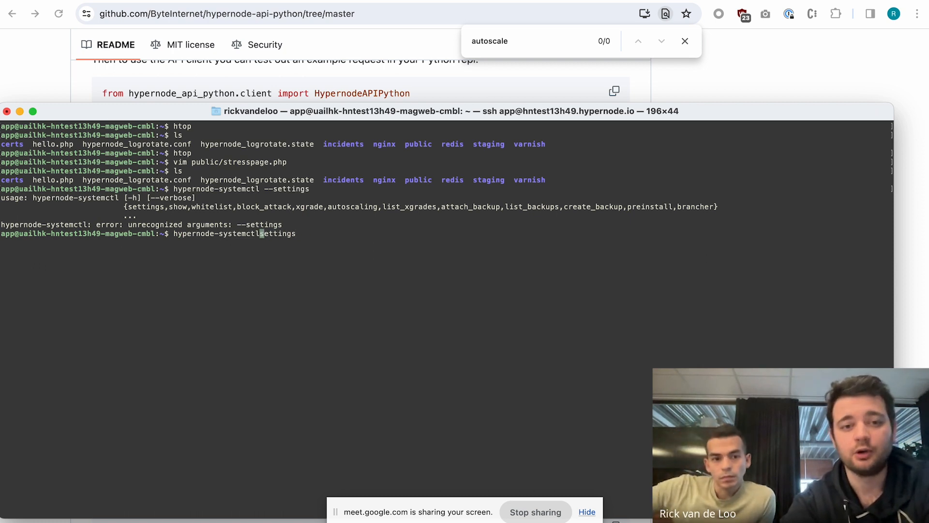
pyautogui.press('Return')
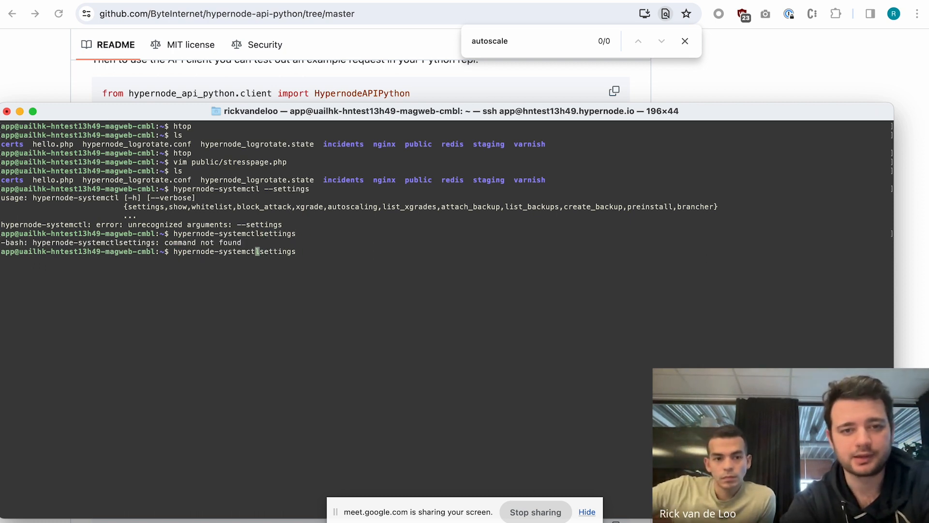
# Run hypernode-systemctl xgrade --help and scroll through the Falcon, Pelican and Eagle product table.
pyautogui.press('Return')
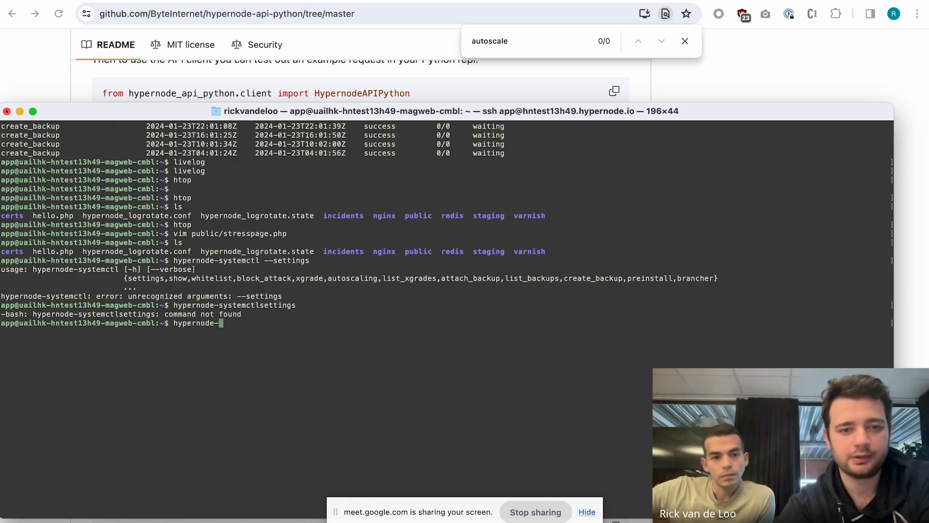
pyautogui.write('systemctl')
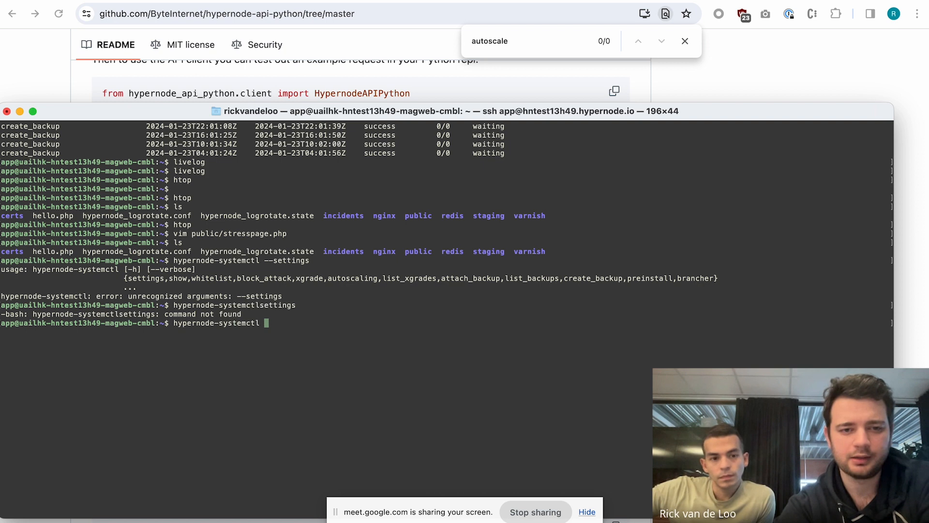
pyautogui.write('xgrade -')
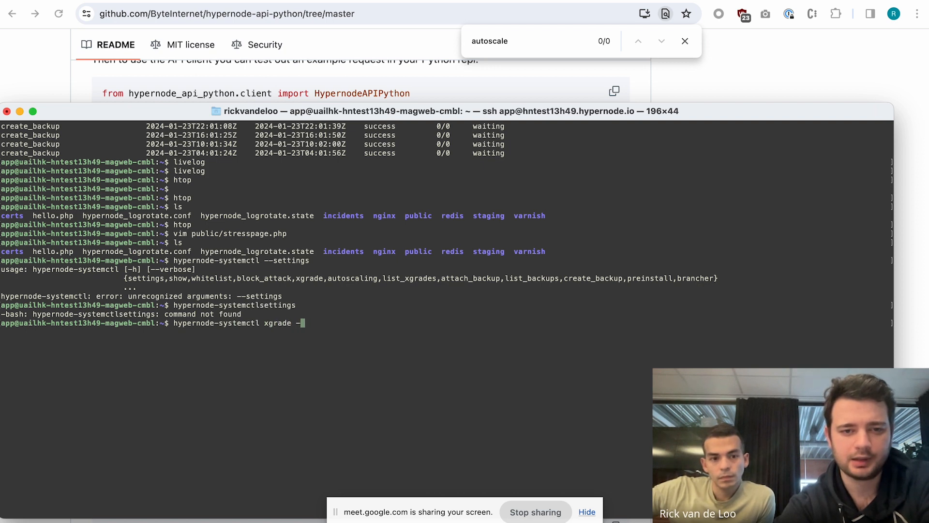
pyautogui.write('--help')
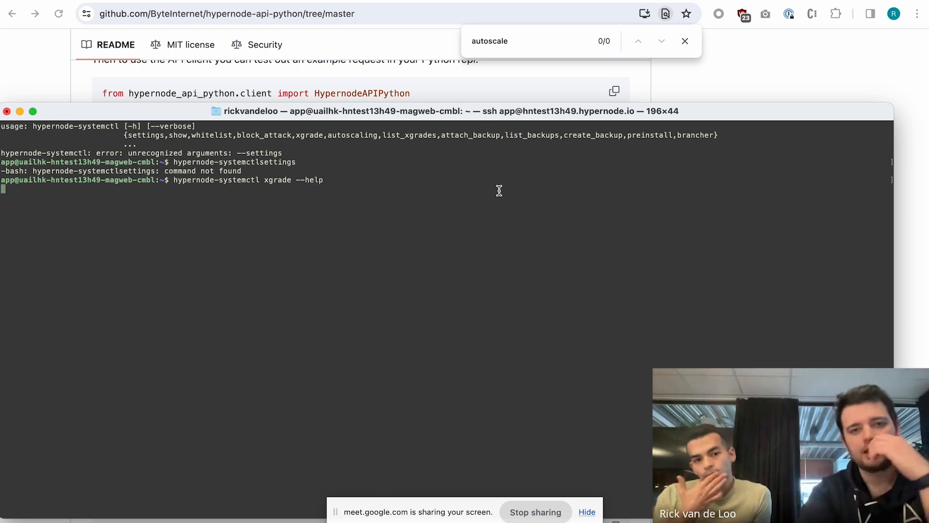
pyautogui.press('Return')
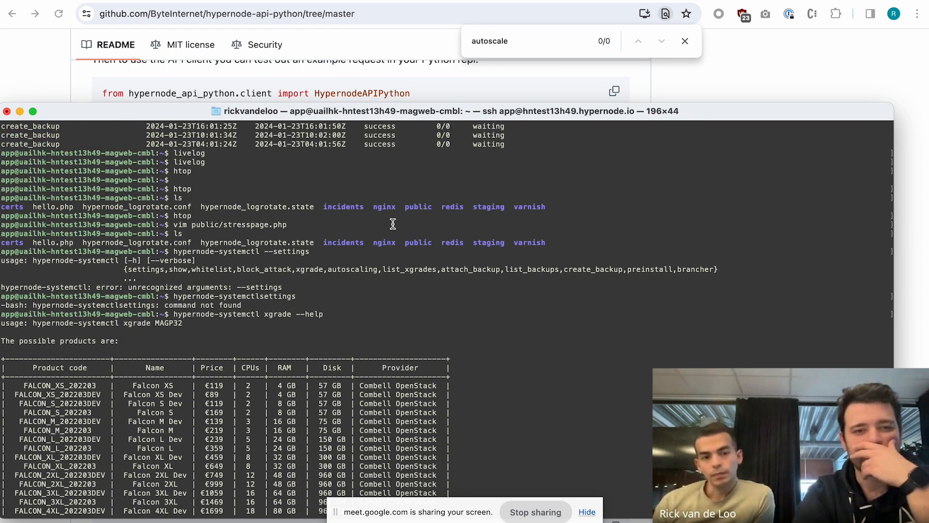
pyautogui.scroll(-3)
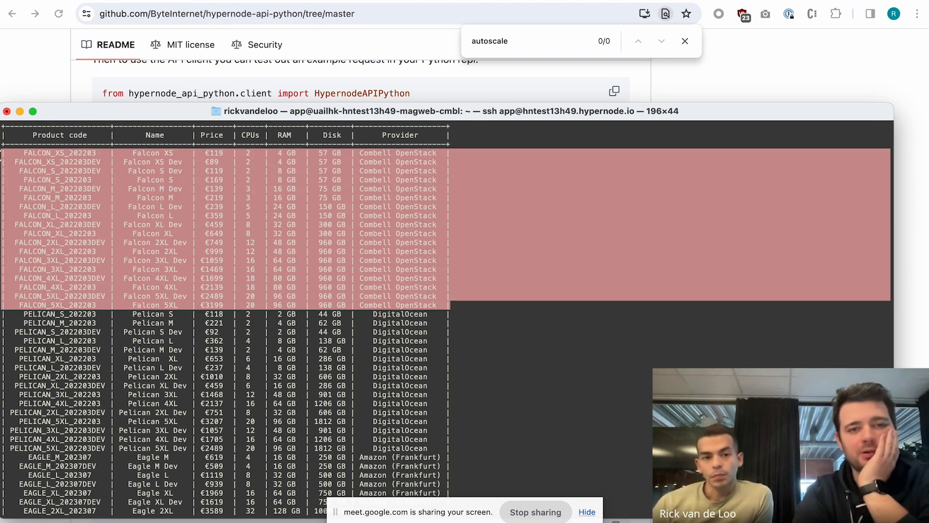
pyautogui.scroll(-3)
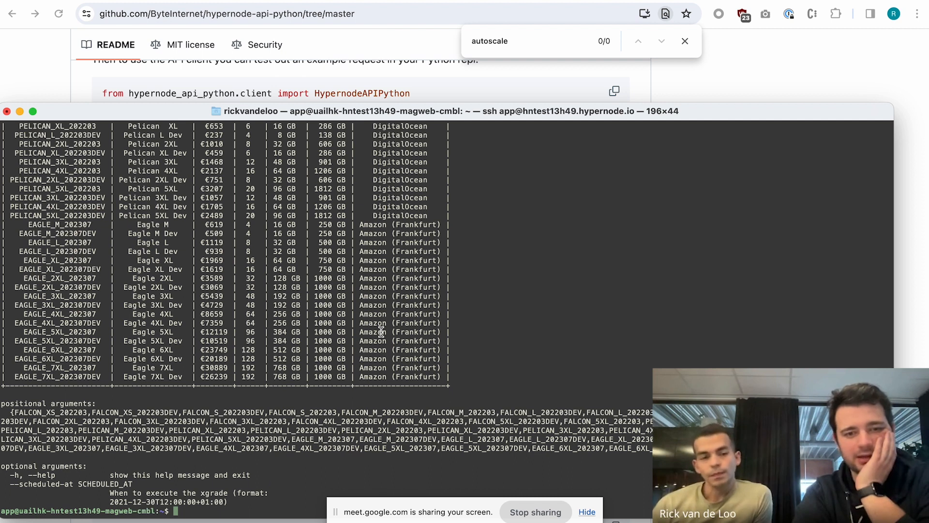
pyautogui.moveTo(622, 187)
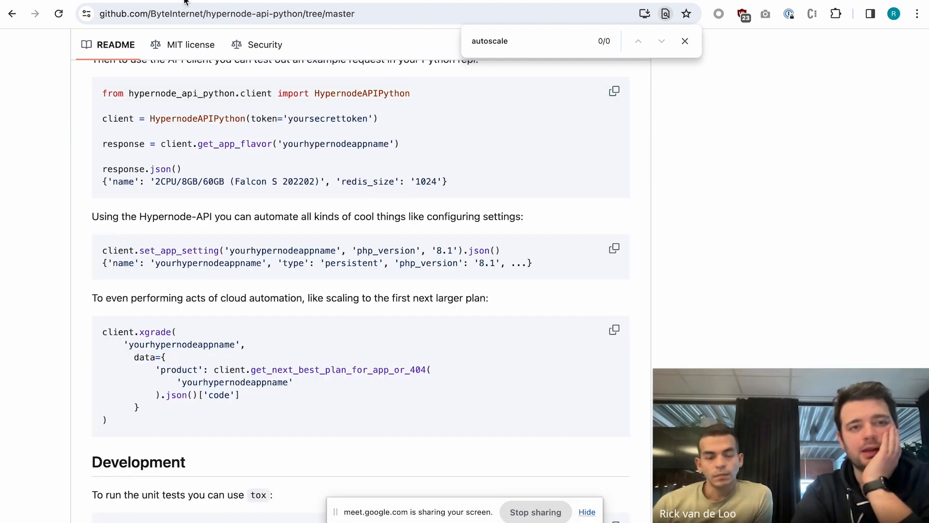
# Switch the control panel to hntestnacho.hypernode.io and expand its sidebar submenu.
pyautogui.click(225, 14)
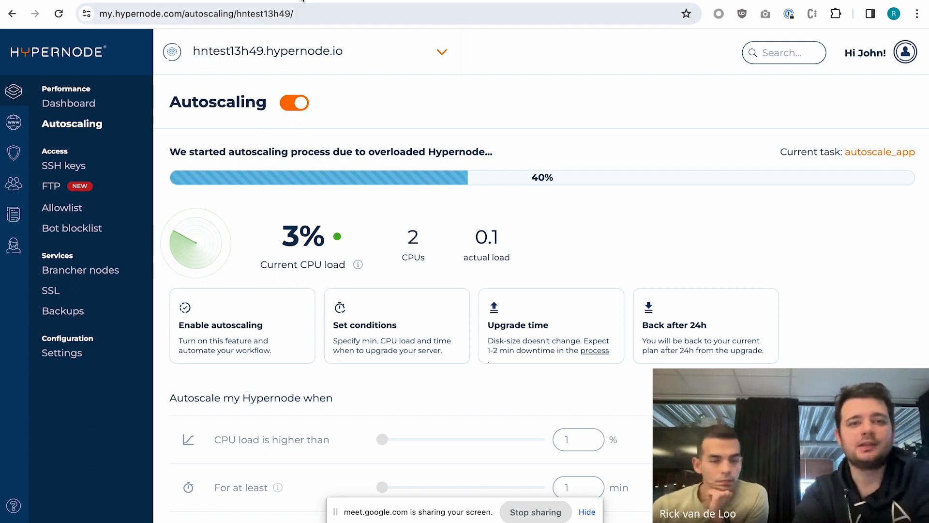
pyautogui.moveTo(68, 103)
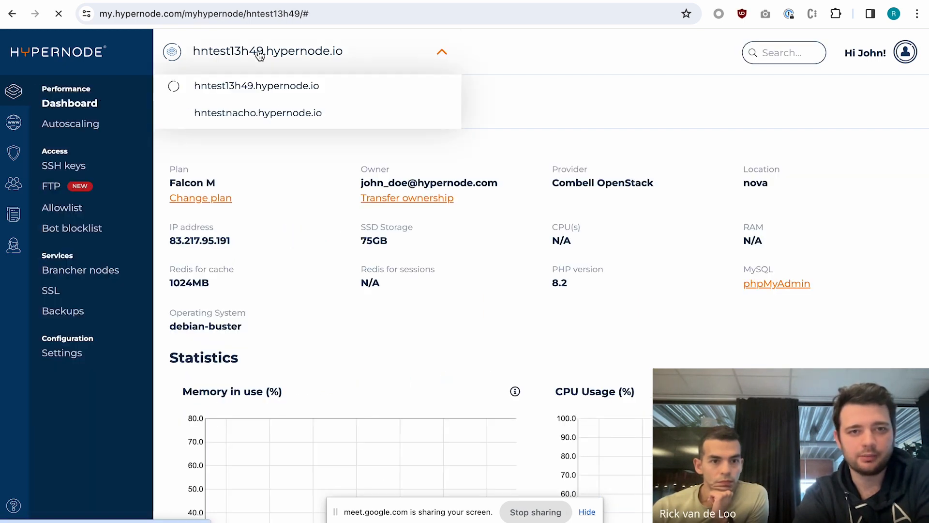
pyautogui.click(257, 113)
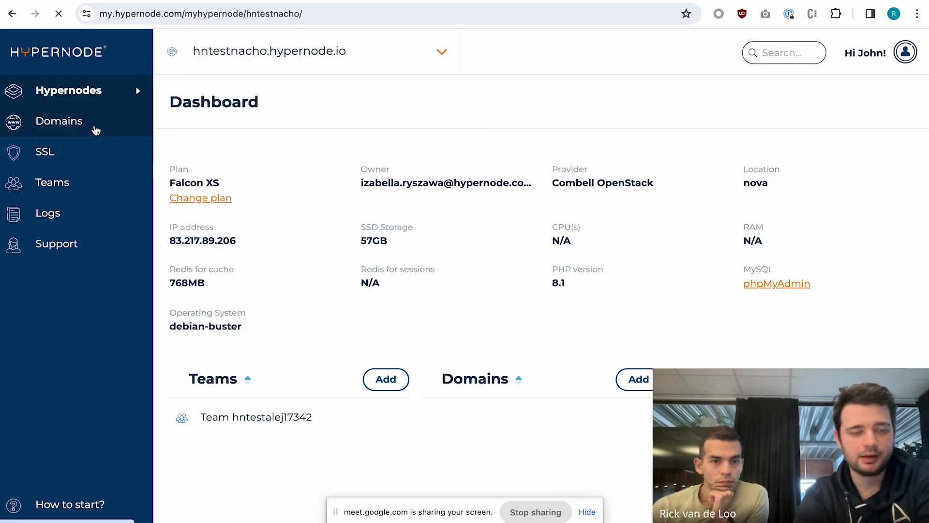
pyautogui.click(68, 90)
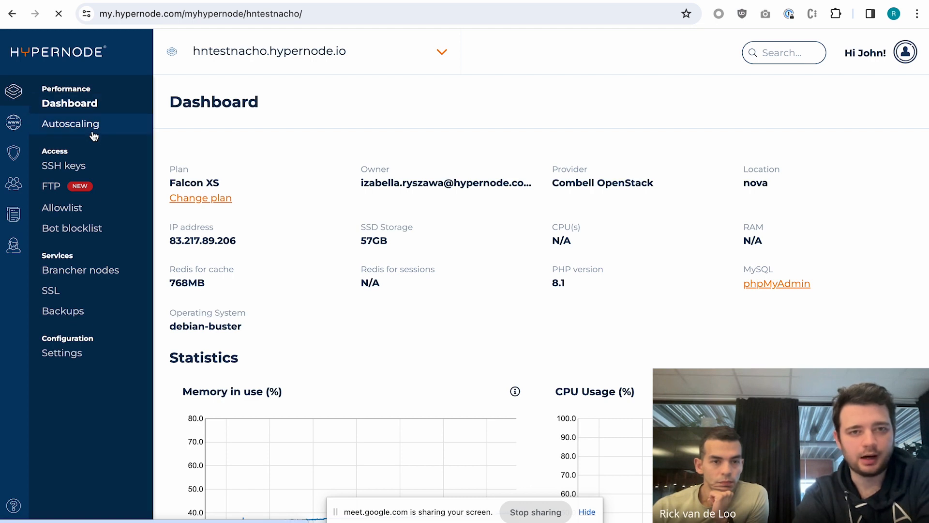
# Open hntestnacho's Autoscaling settings and switch the Autoscaling toggle on.
pyautogui.click(70, 124)
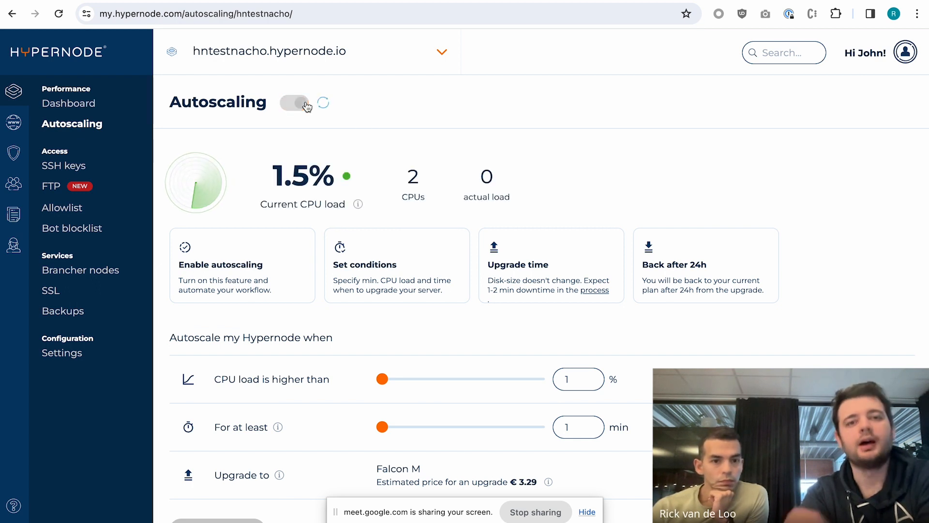
pyautogui.click(295, 102)
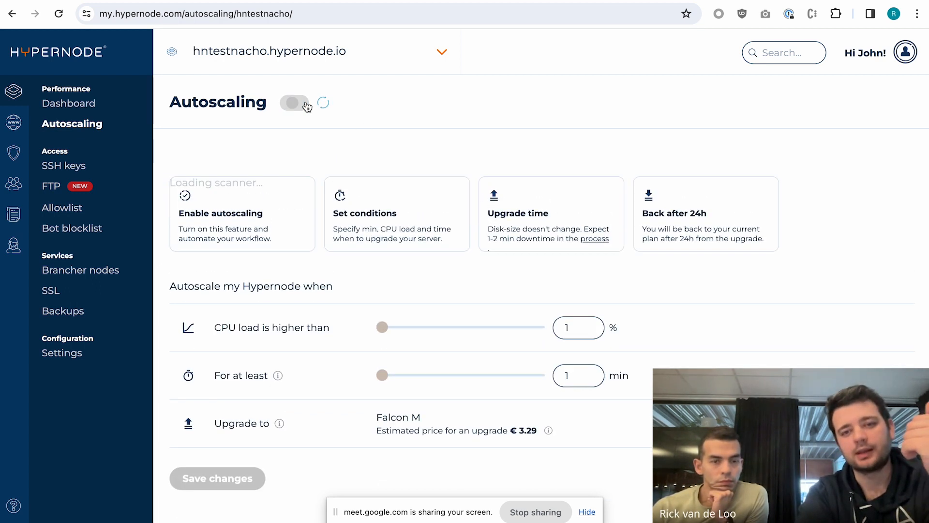
pyautogui.click(294, 102)
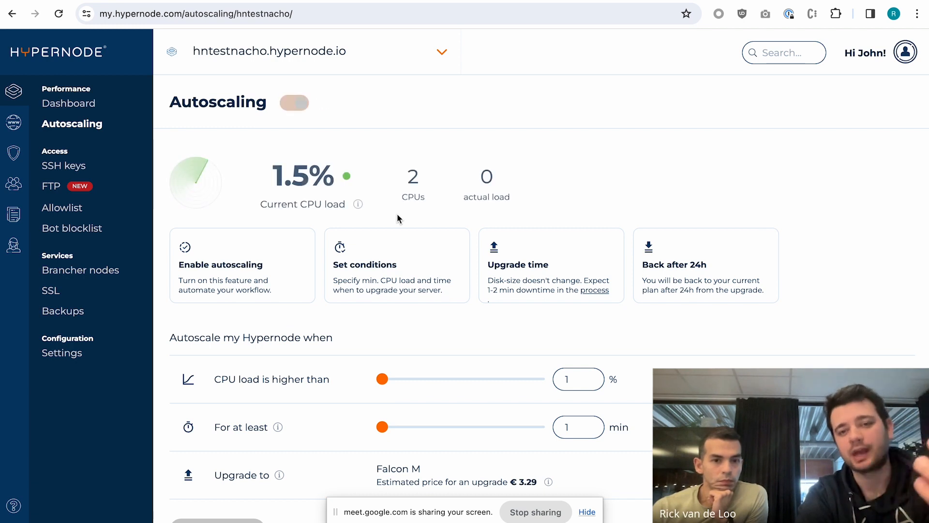
pyautogui.click(294, 103)
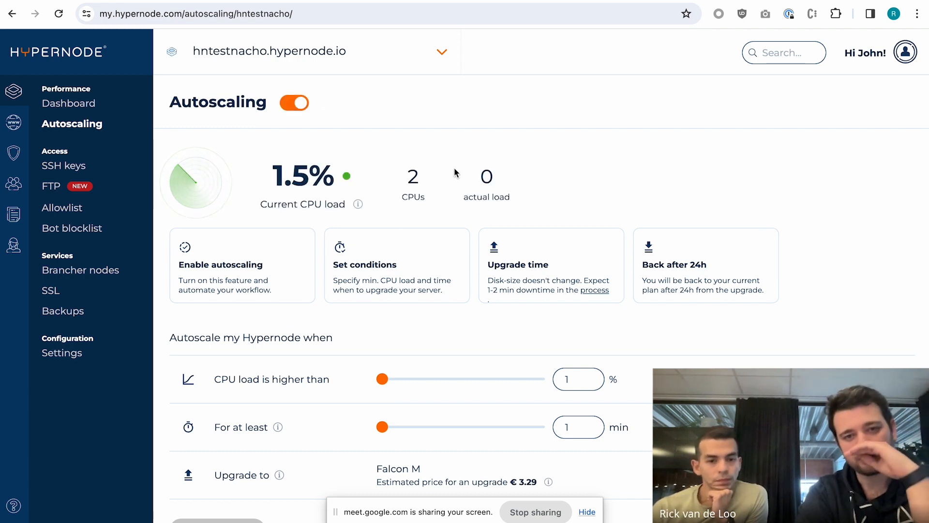
pyautogui.moveTo(441, 505)
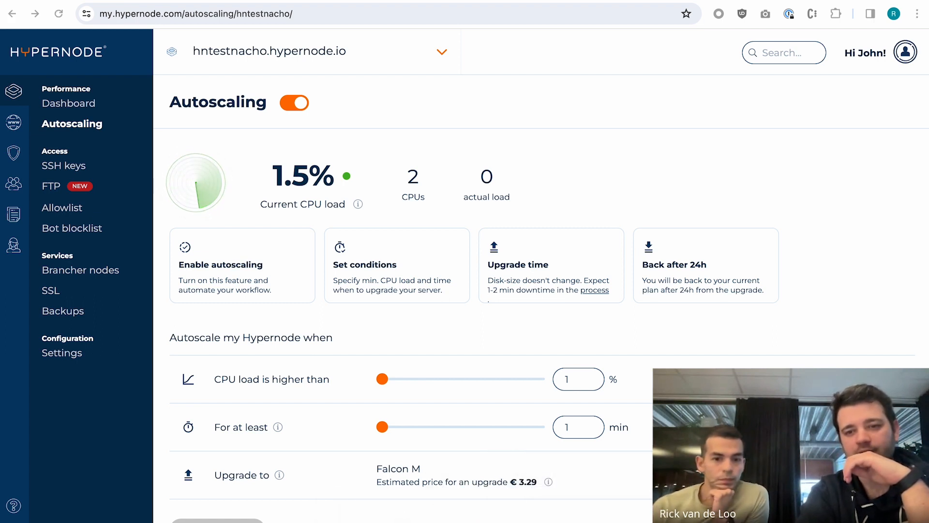
pyautogui.moveTo(327, 356)
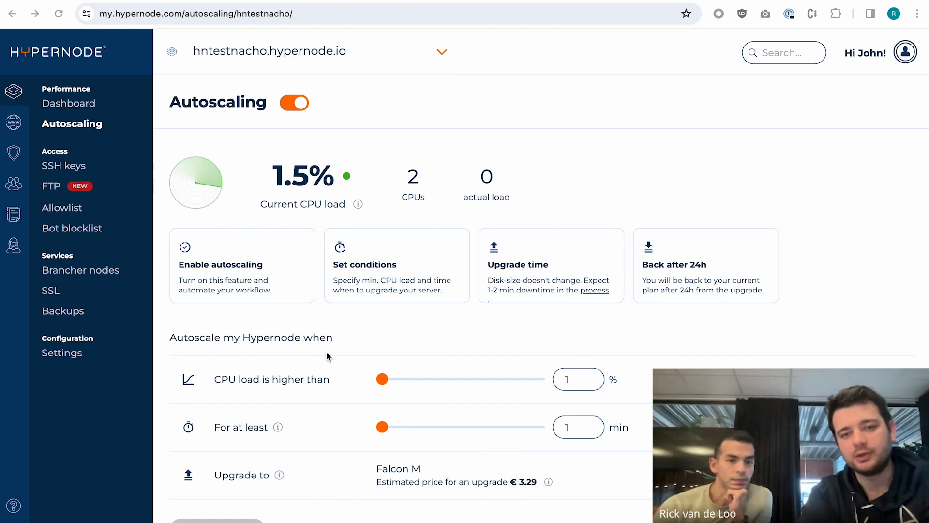
pyautogui.scroll(-3)
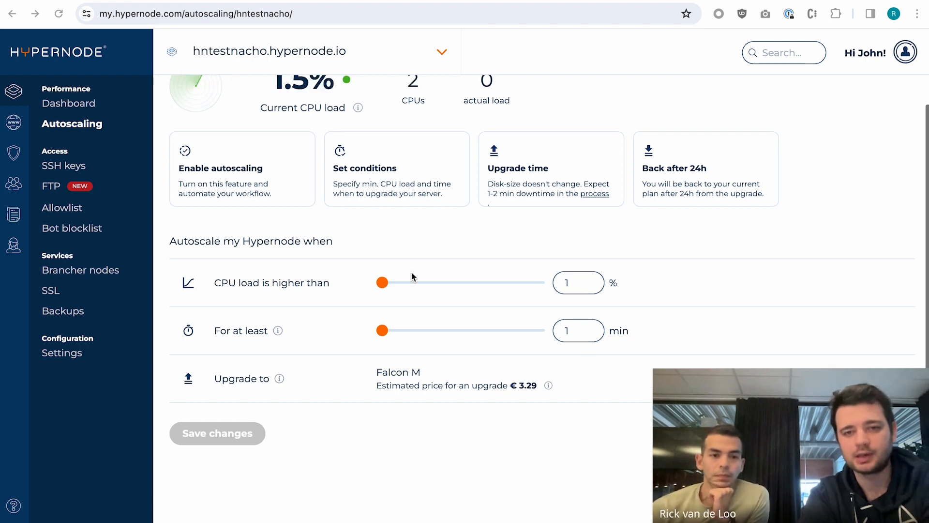
pyautogui.scroll(3)
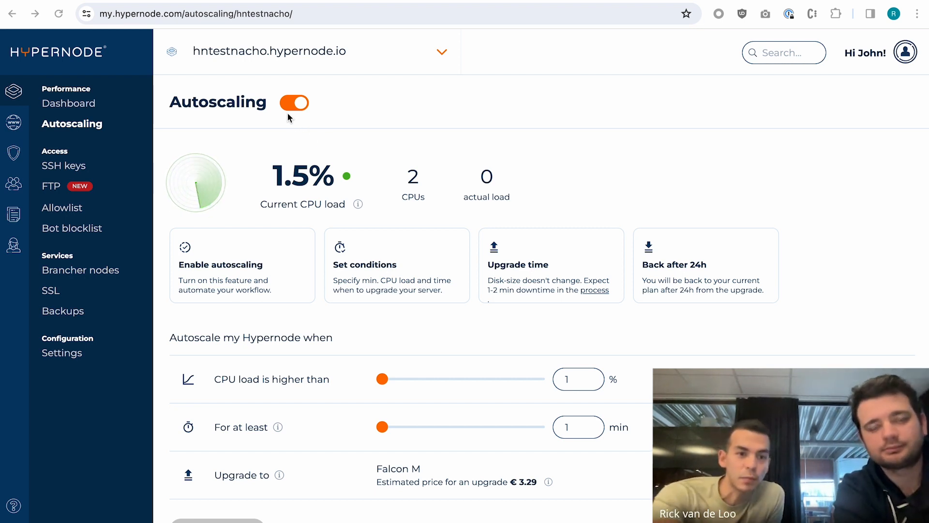
pyautogui.moveTo(337, 102)
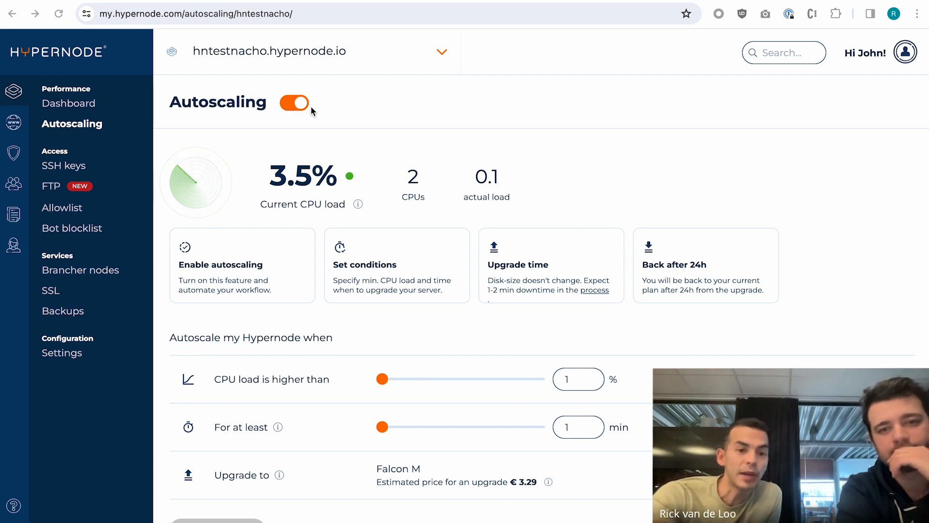
pyautogui.moveTo(336, 188)
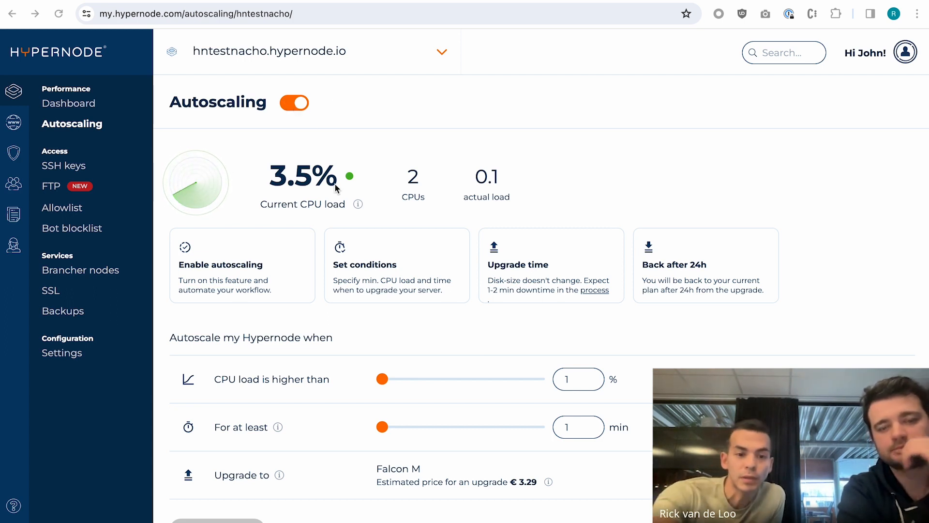
pyautogui.moveTo(395, 380)
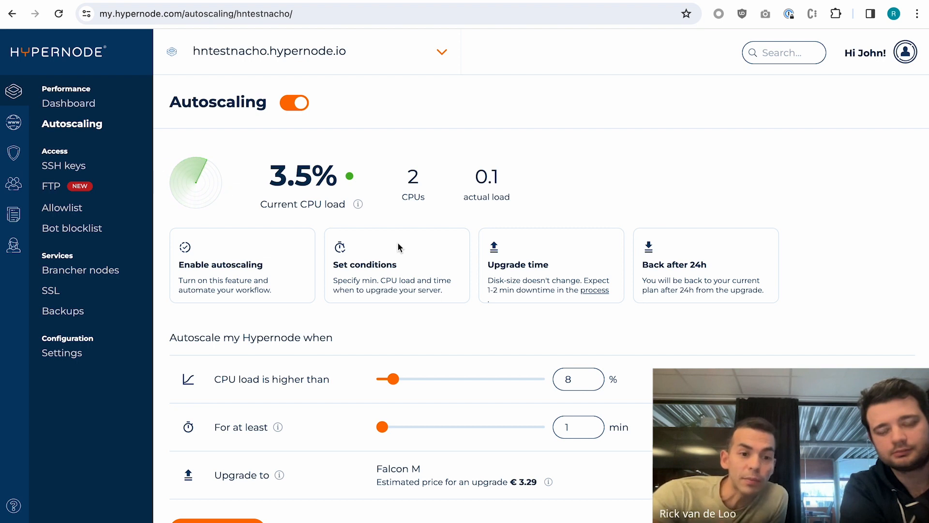
pyautogui.moveTo(345, 224)
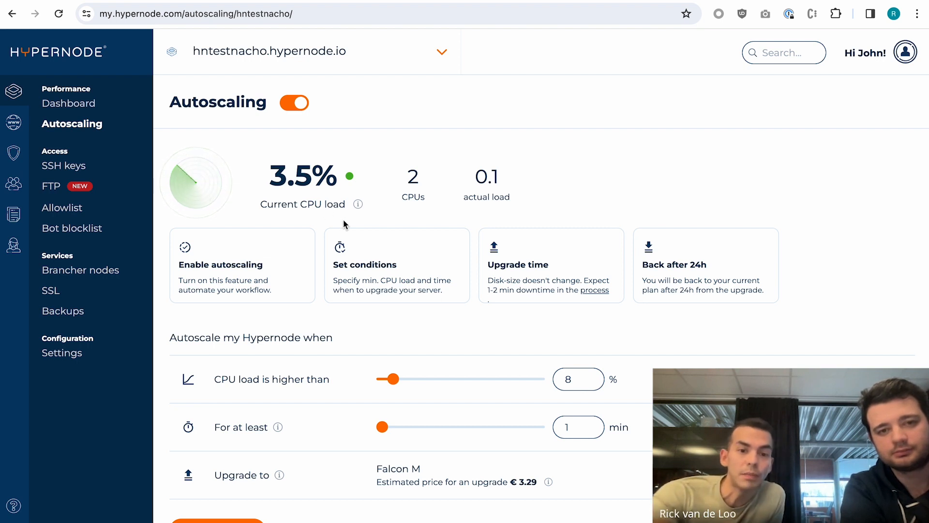
pyautogui.moveTo(382, 202)
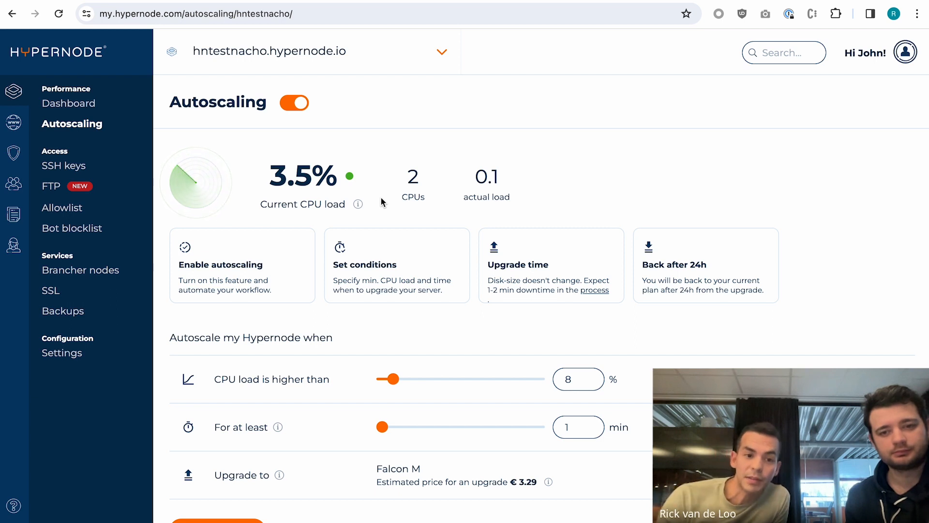
pyautogui.moveTo(374, 207)
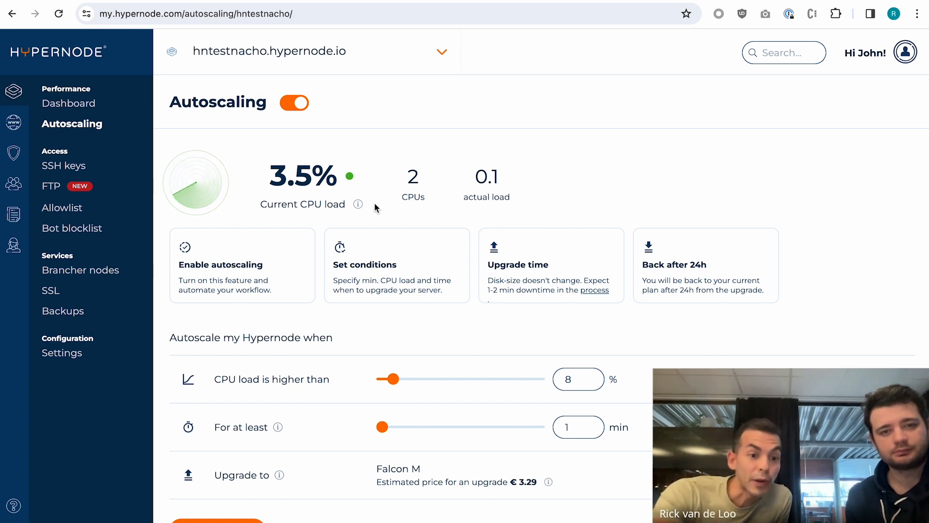
pyautogui.moveTo(346, 405)
pyautogui.write('75')
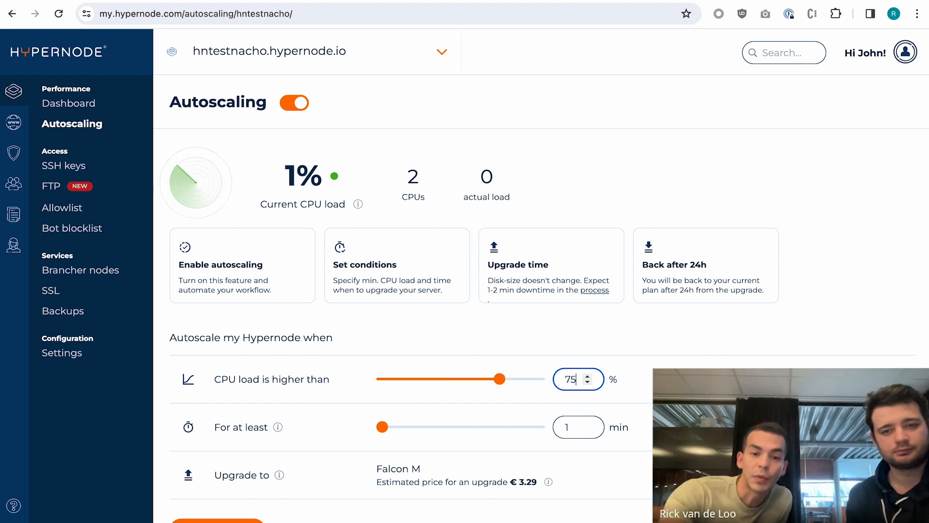
# Set the duration to 15 minutes, save the 75% CPU Falcon M upgrade, and dismiss the confirmation.
pyautogui.click(574, 427)
pyautogui.write('5')
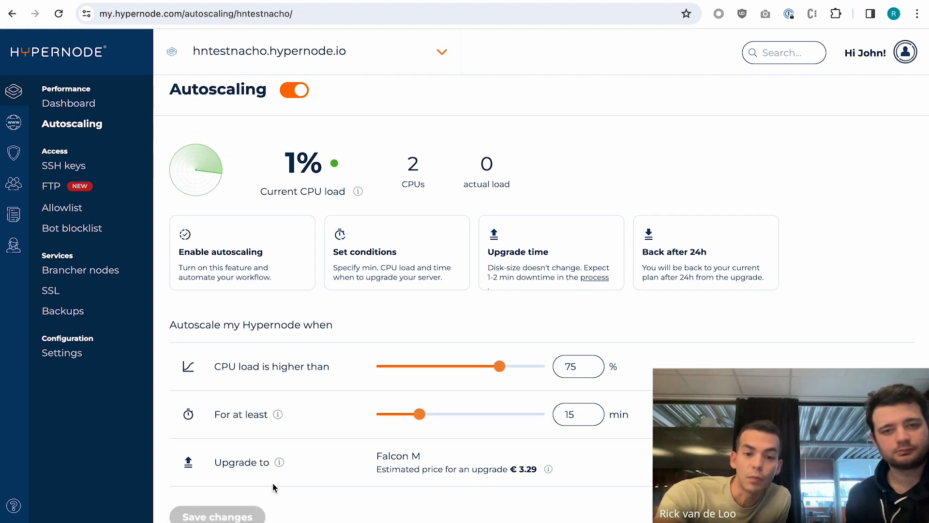
pyautogui.click(217, 516)
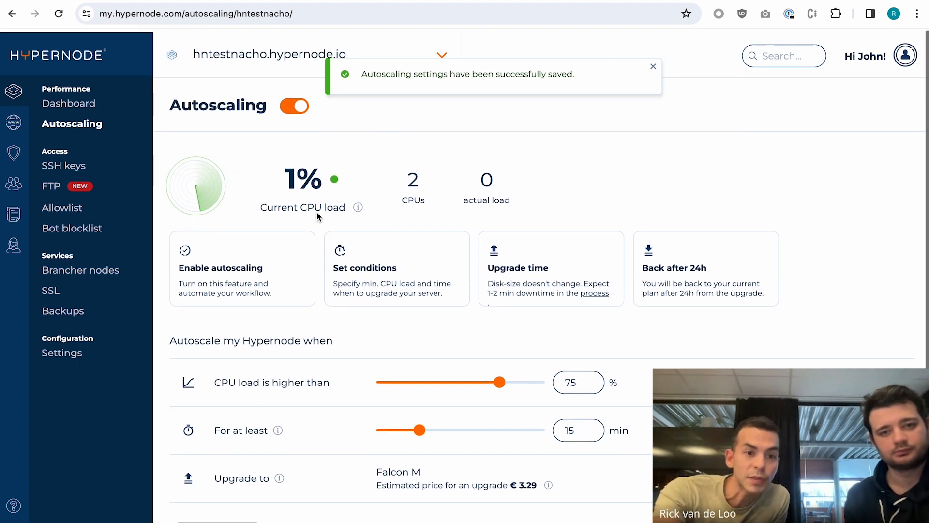
pyautogui.click(653, 66)
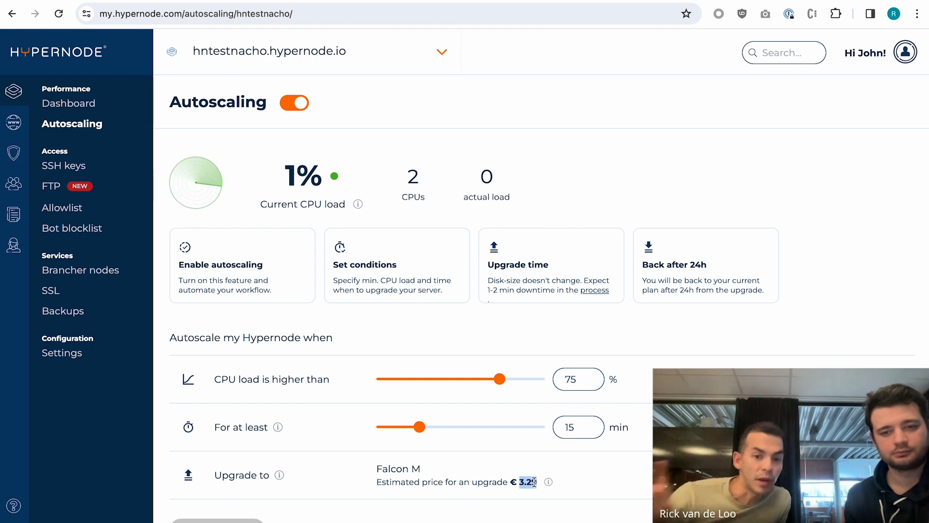
pyautogui.scroll(-3)
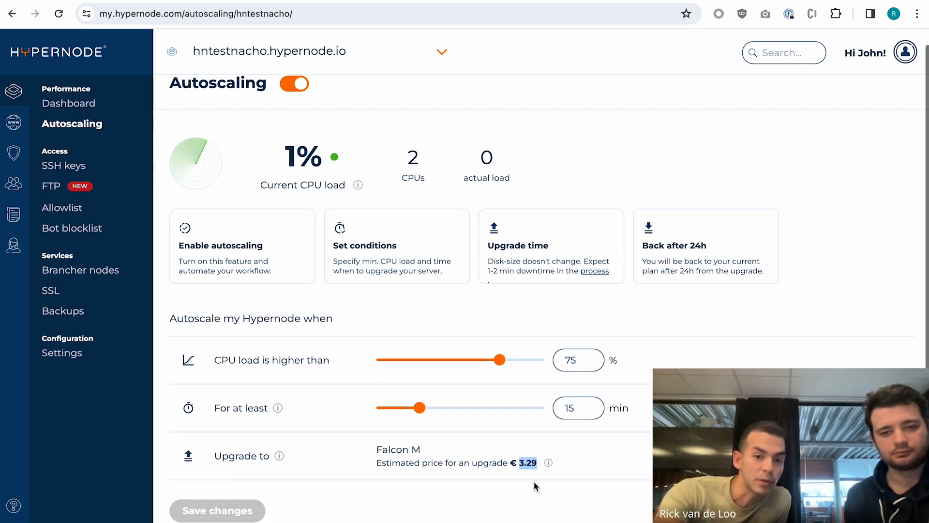
pyautogui.moveTo(520, 459)
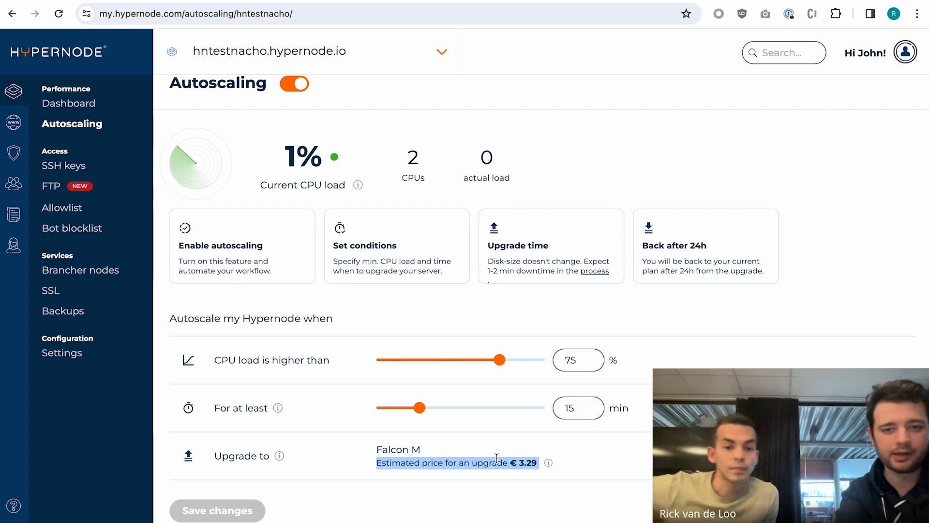
pyautogui.scroll(3)
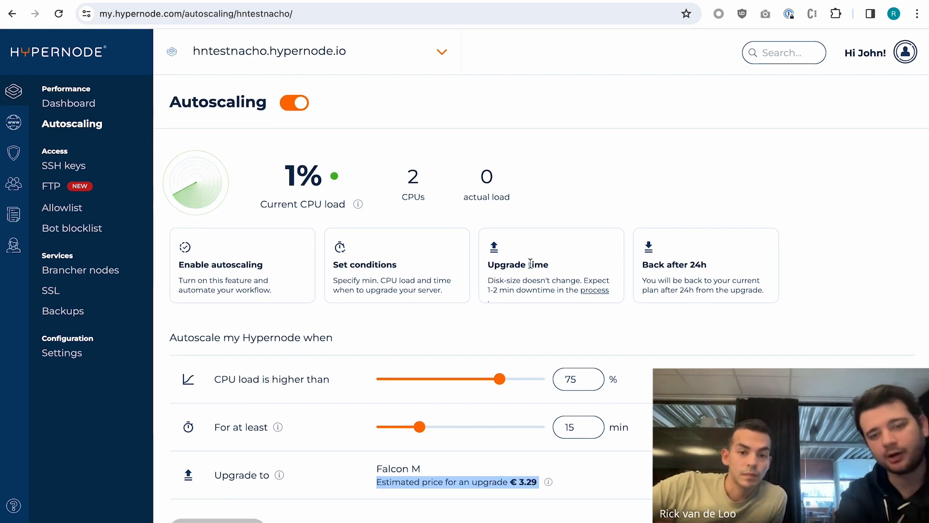
pyautogui.scroll(-3)
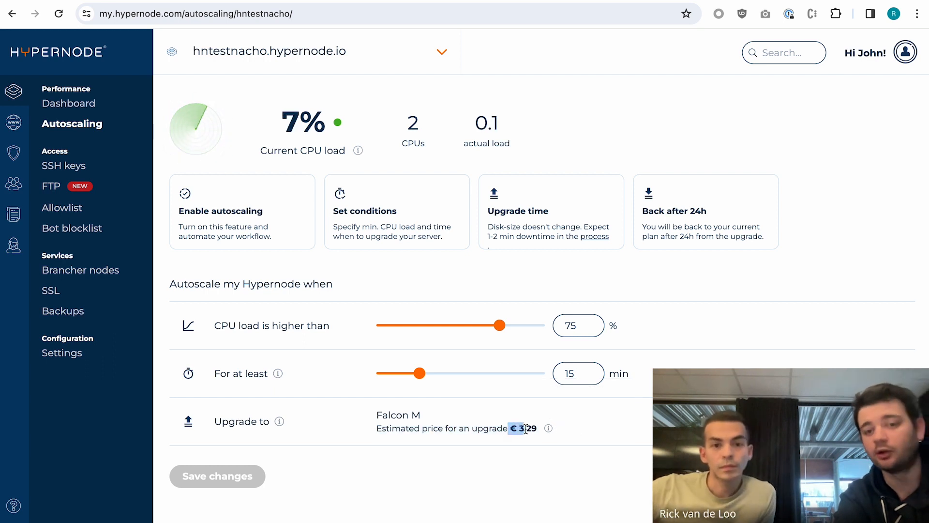
pyautogui.moveTo(547, 428)
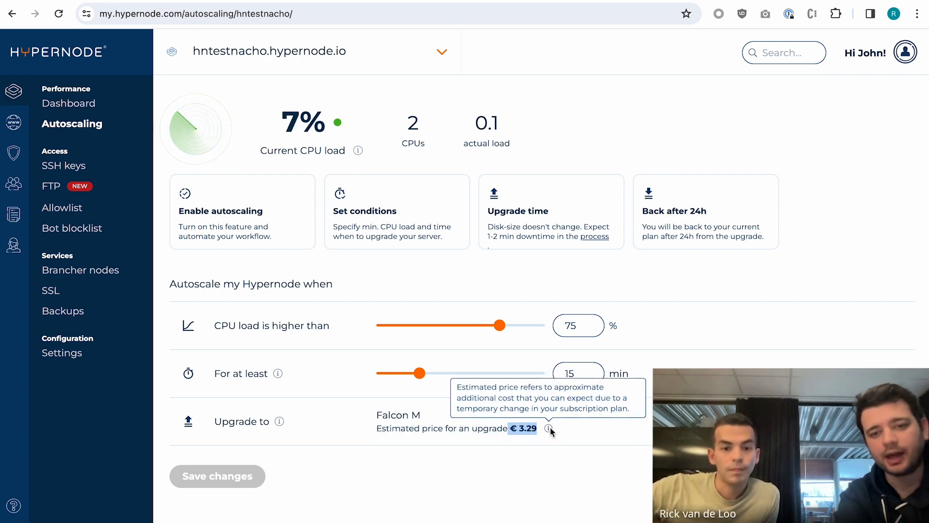
pyautogui.moveTo(548, 428)
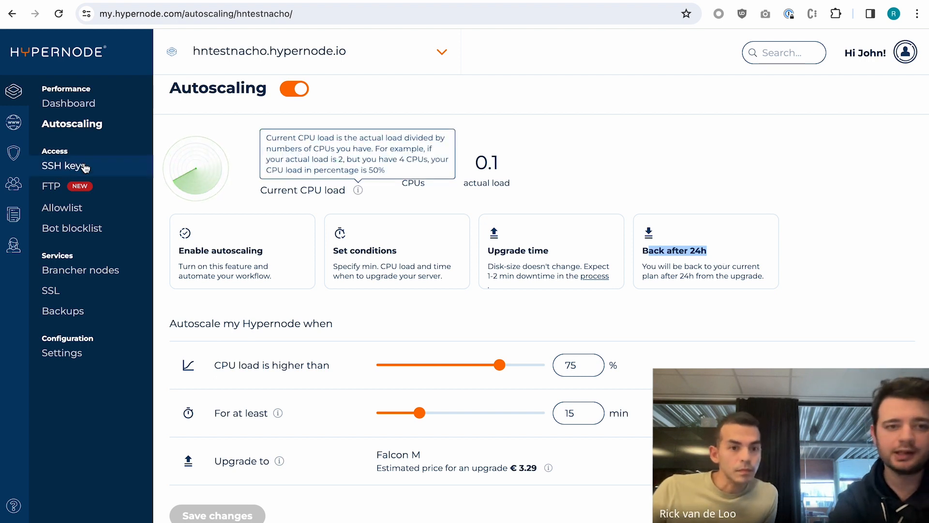
# Switch to hntest13h49.hypernode.io and view its Falcon L autoscaling upgrade at 40%.
pyautogui.click(442, 51)
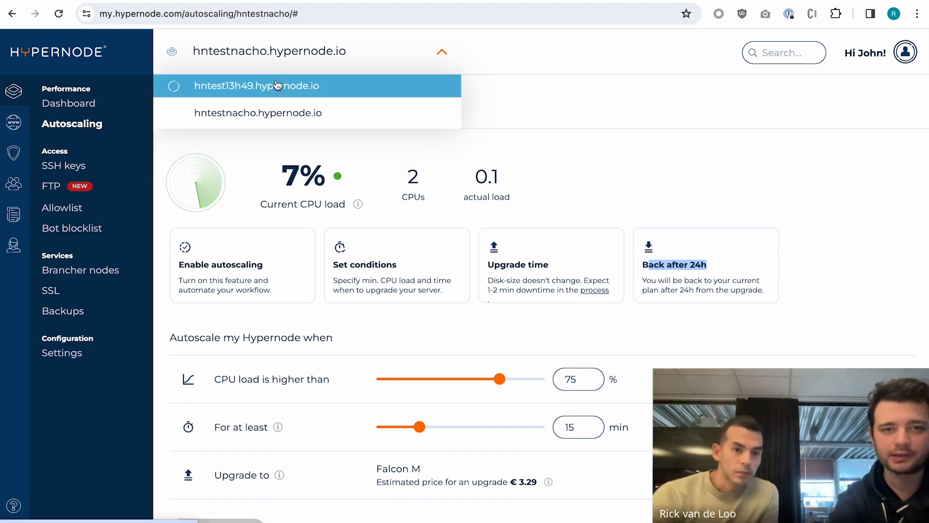
pyautogui.click(257, 85)
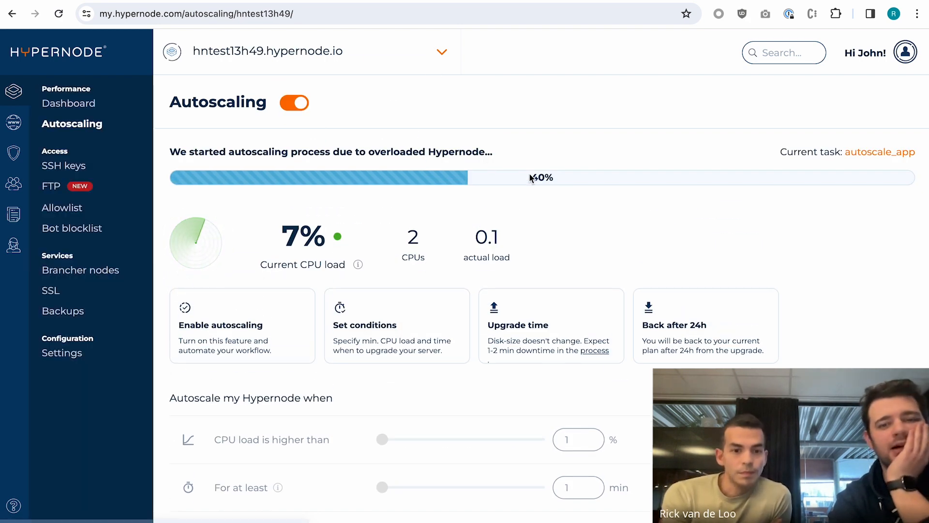
pyautogui.scroll(-3)
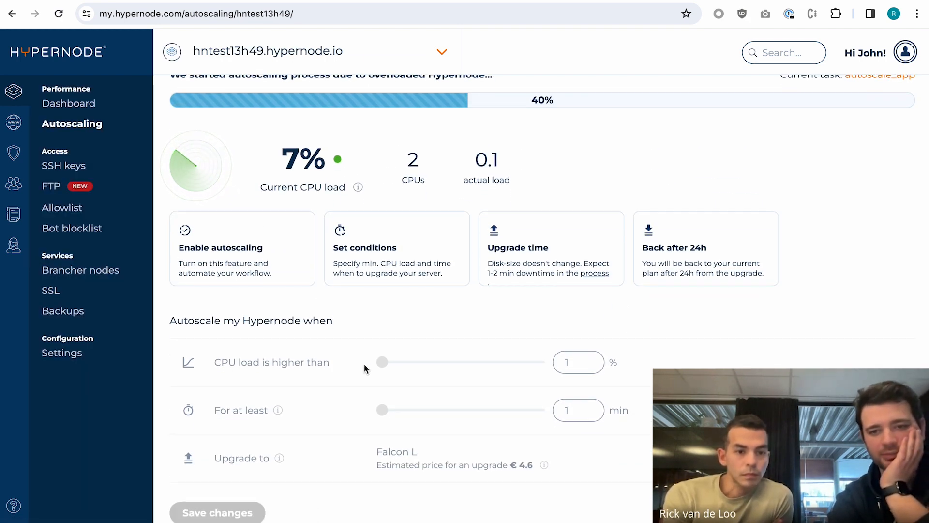
pyautogui.scroll(3)
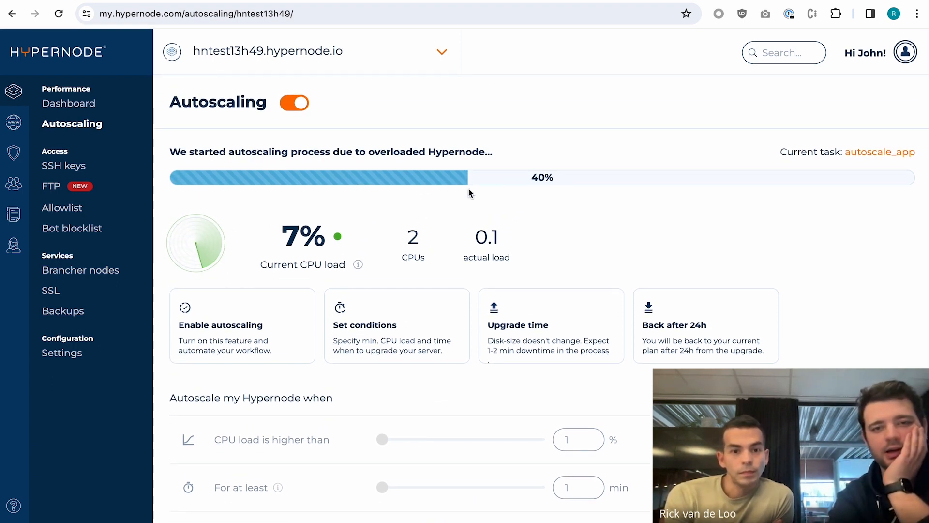
pyautogui.moveTo(452, 222)
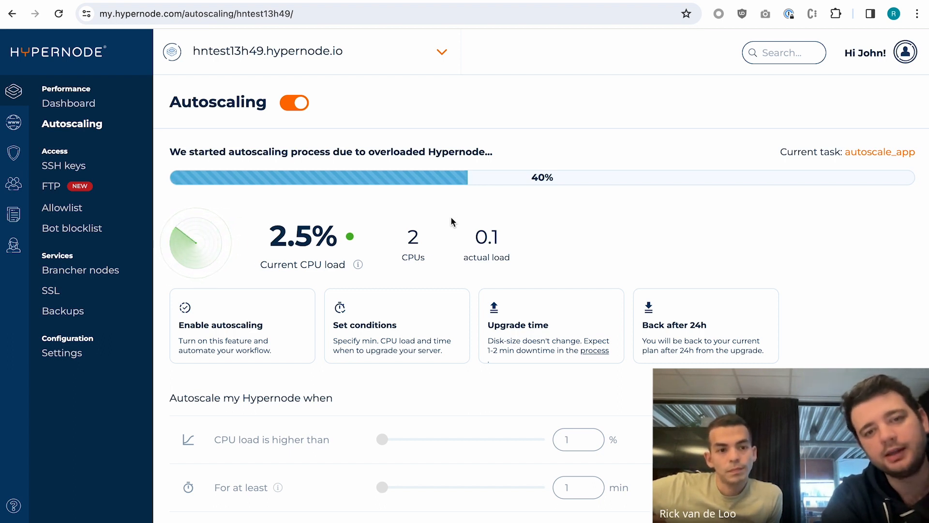
pyautogui.moveTo(298, 248)
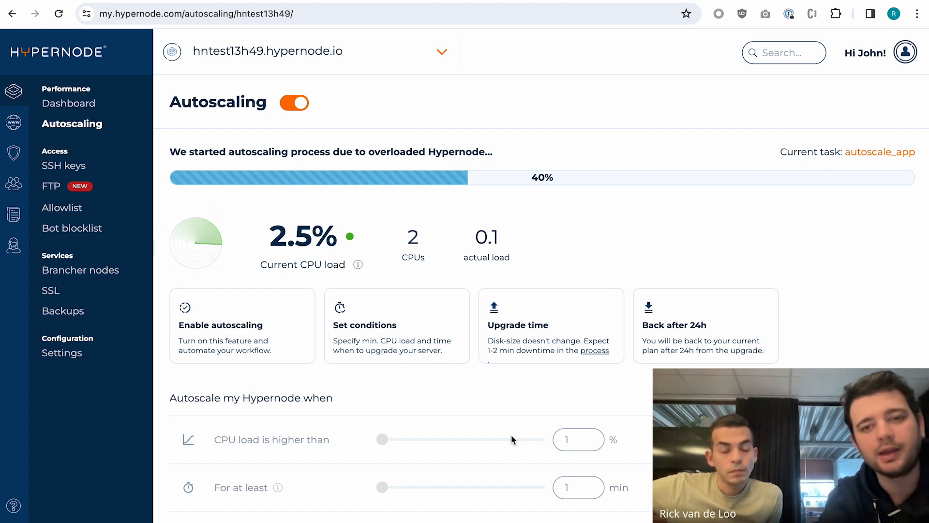
pyautogui.moveTo(497, 390)
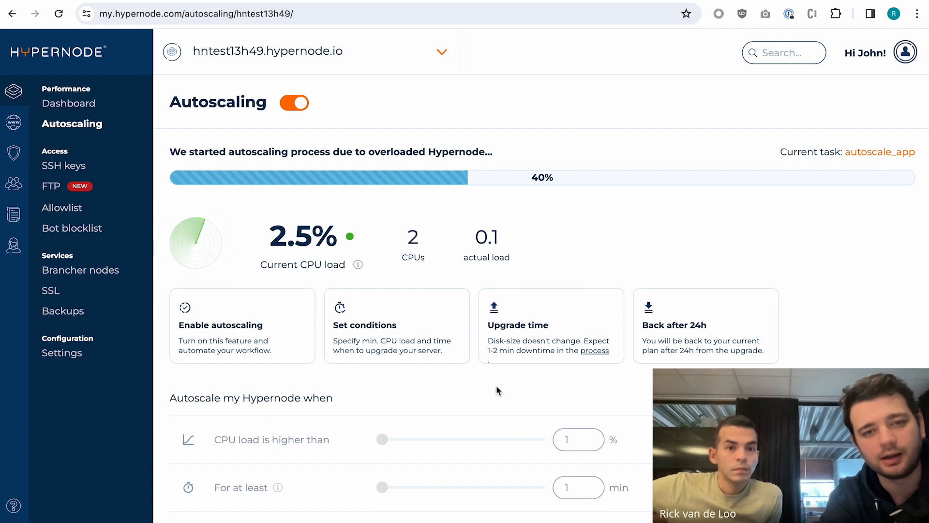
pyautogui.scroll(-3)
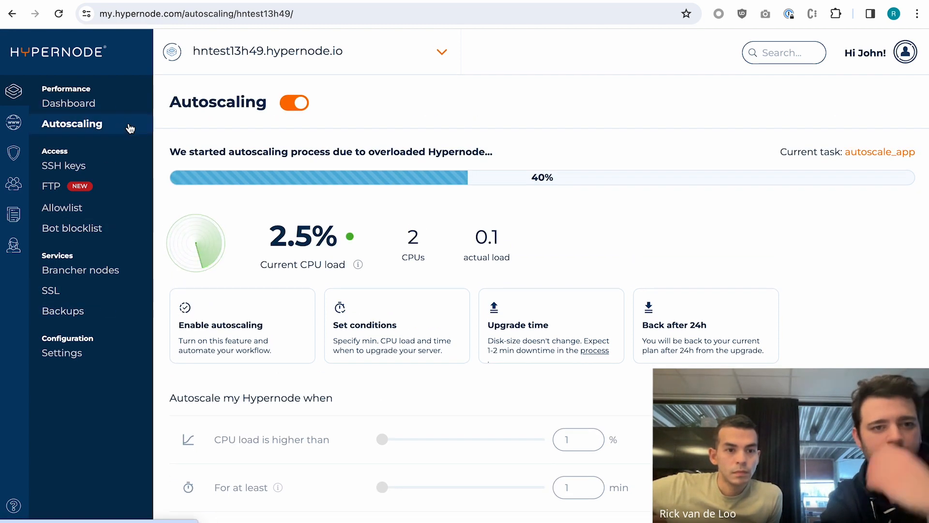
pyautogui.moveTo(192, 146)
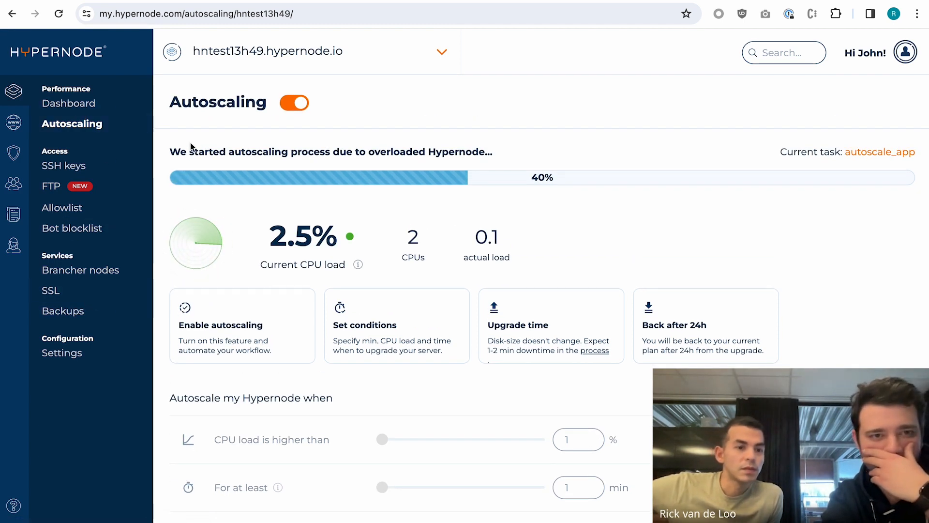
# Open the Scheduled plan changes showing the Falcon S downgrade on 2024-02-03 by autoscaling-agent.
pyautogui.click(58, 14)
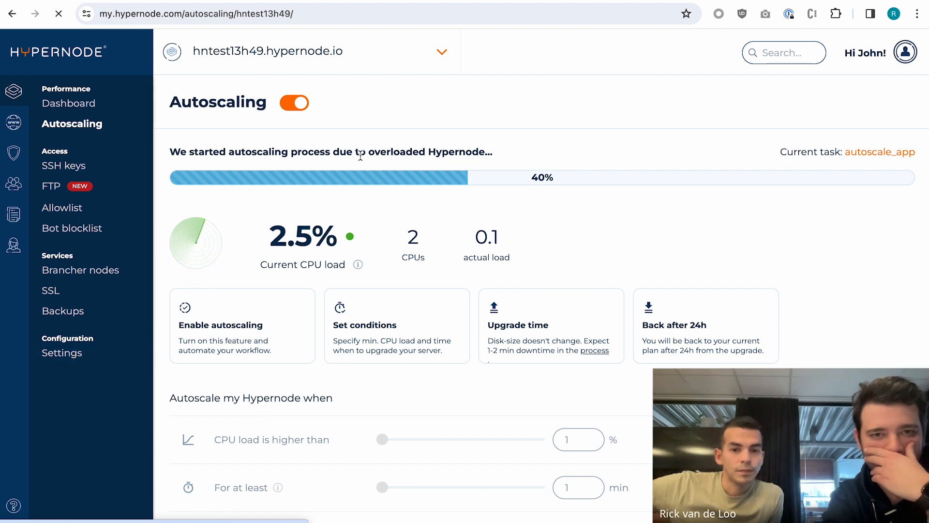
pyautogui.click(63, 352)
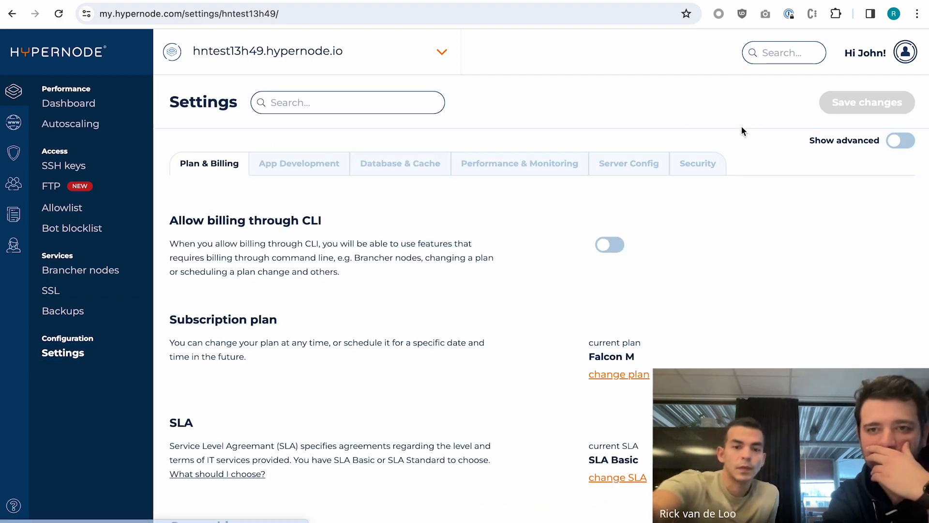
pyautogui.click(618, 374)
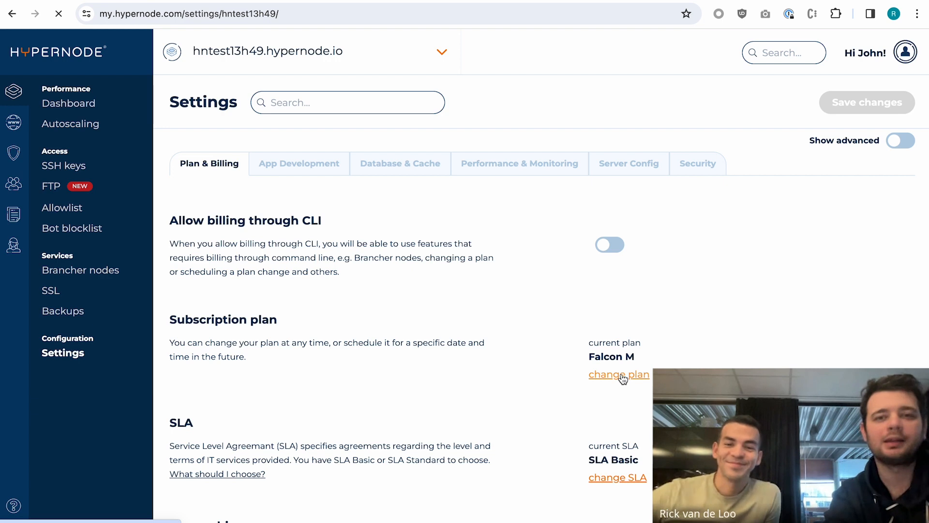
pyautogui.click(618, 374)
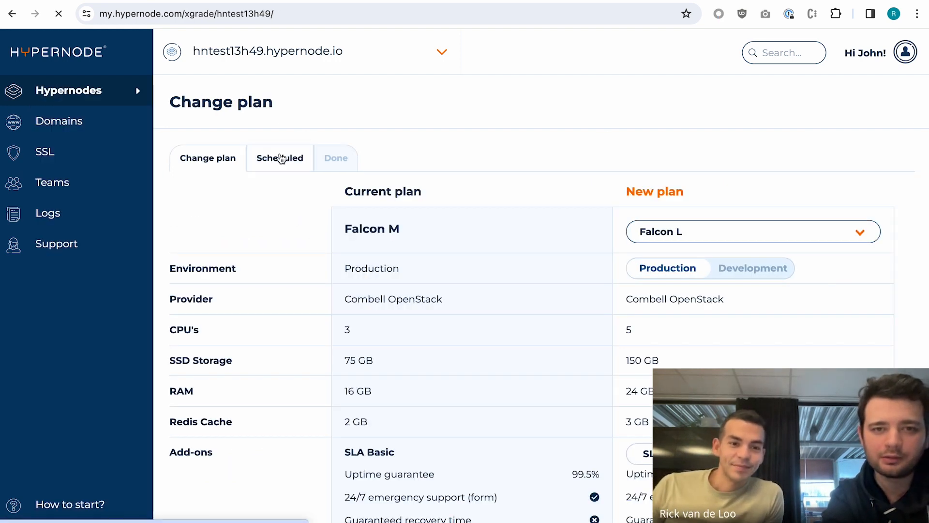
pyautogui.click(279, 158)
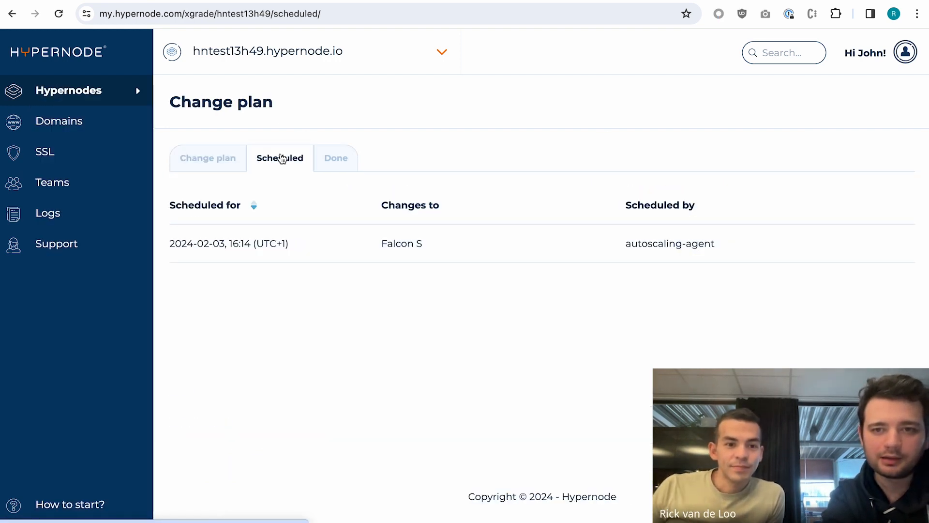
pyautogui.moveTo(675, 261)
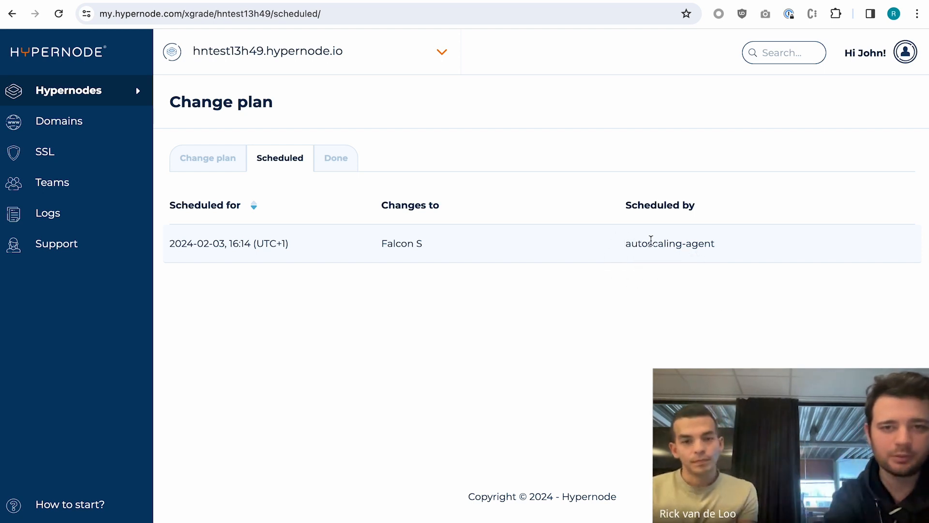
pyautogui.moveTo(334, 234)
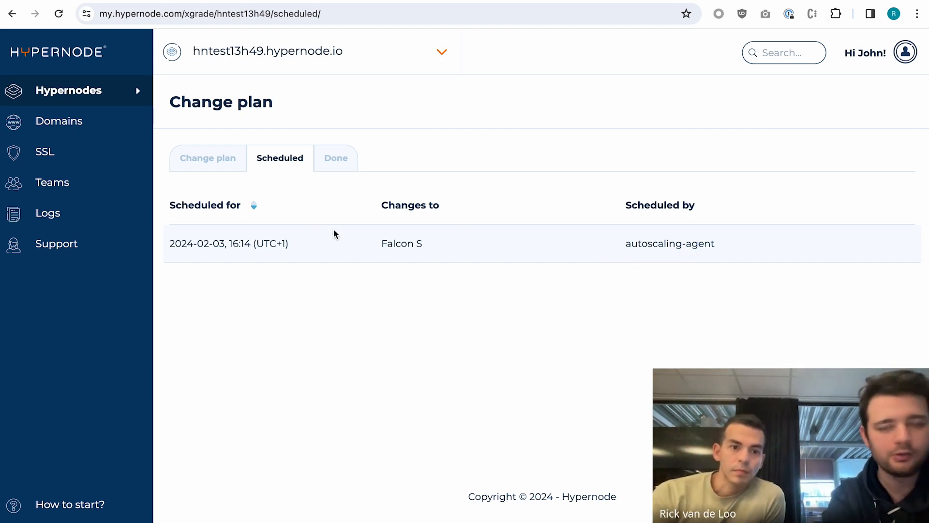
pyautogui.moveTo(150, 239)
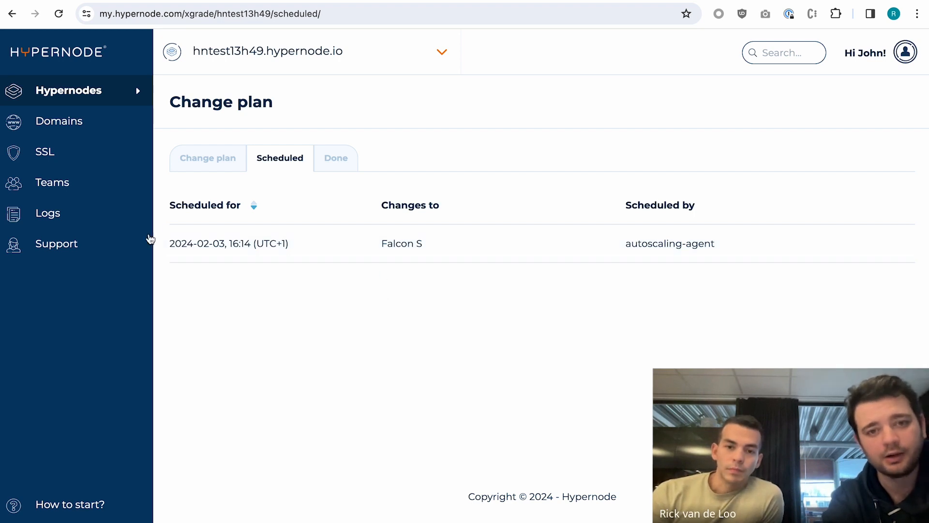
pyautogui.doubleClick(239, 243)
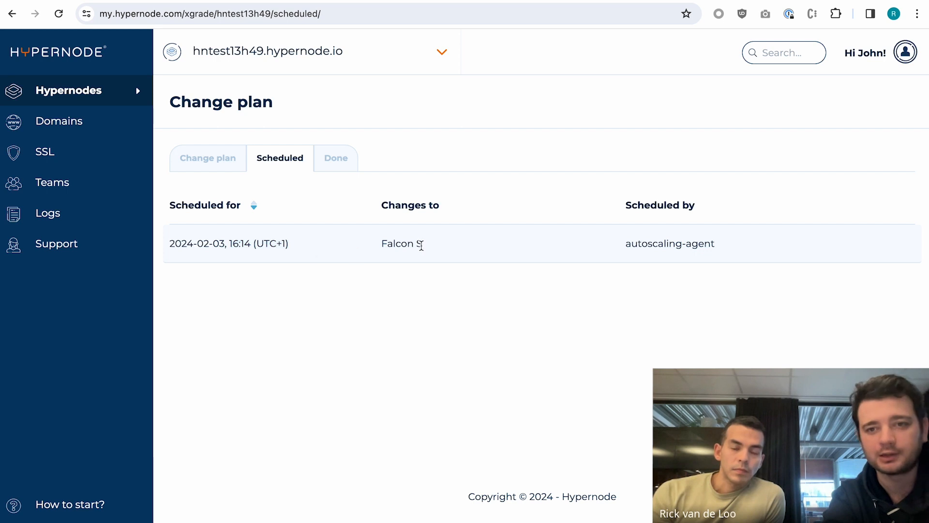
pyautogui.moveTo(711, 267)
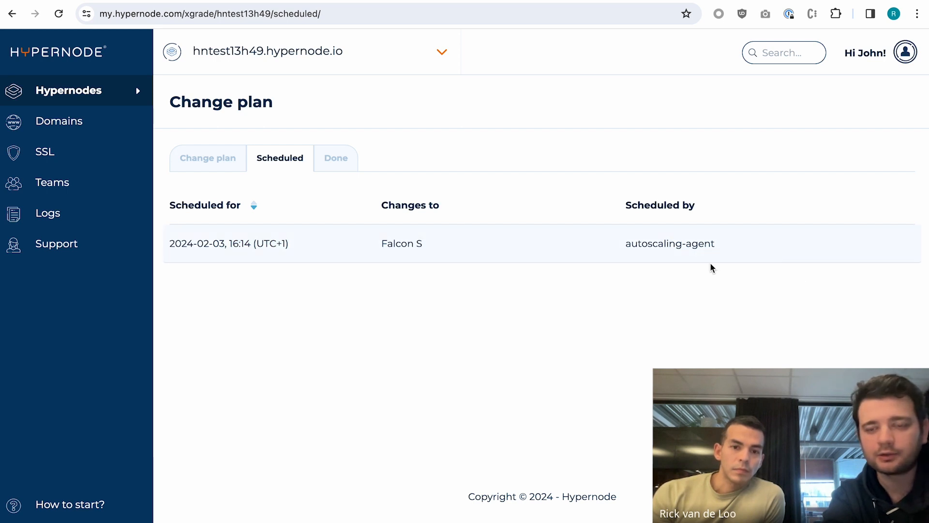
pyautogui.moveTo(860, 251)
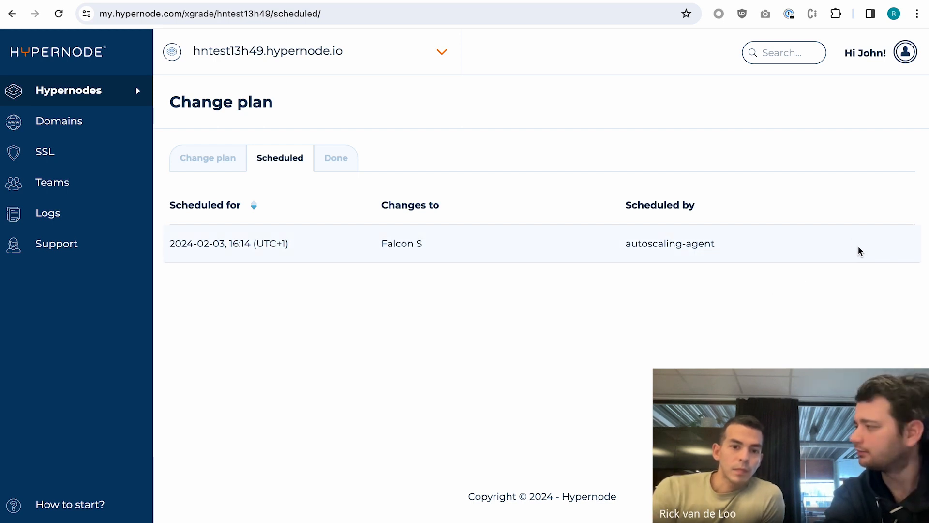
pyautogui.moveTo(783, 288)
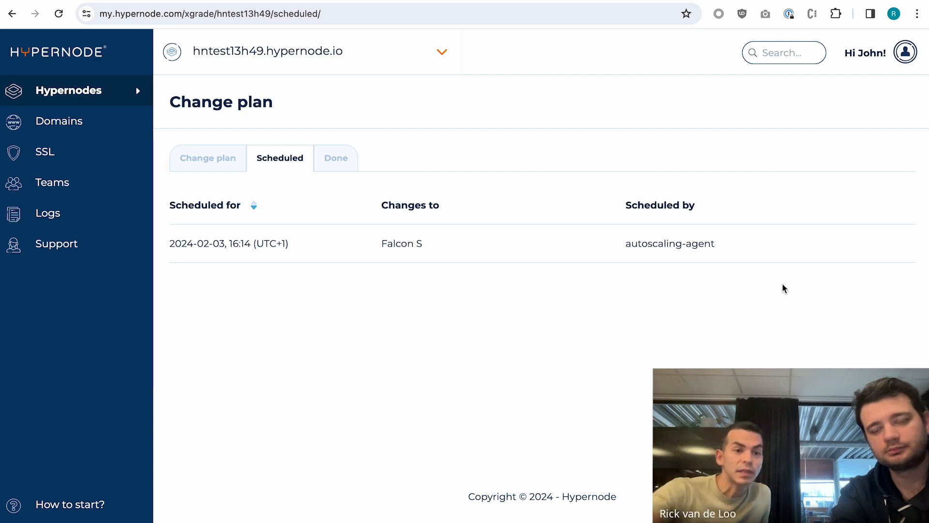
# Return to hntest13h49's Autoscaling page, where the overloaded Hypernode's upgrade shows 40%.
pyautogui.click(11, 14)
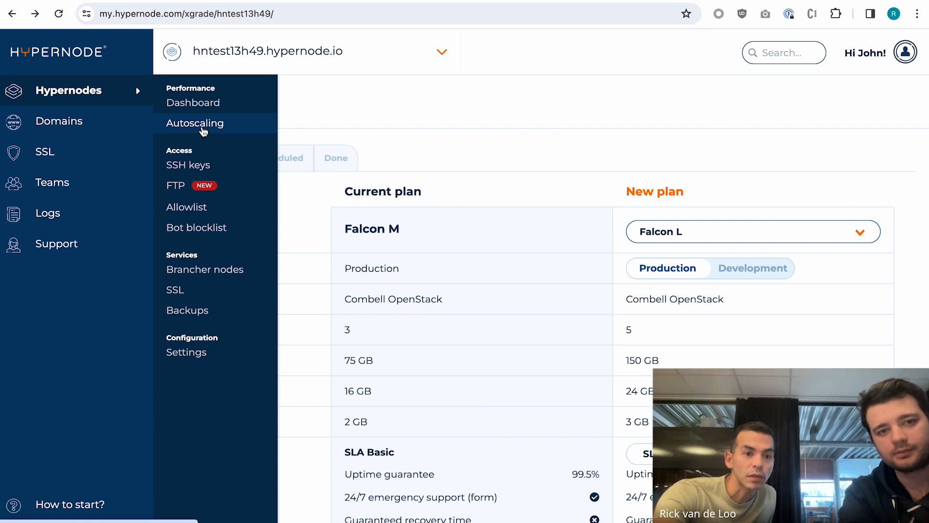
pyautogui.click(195, 123)
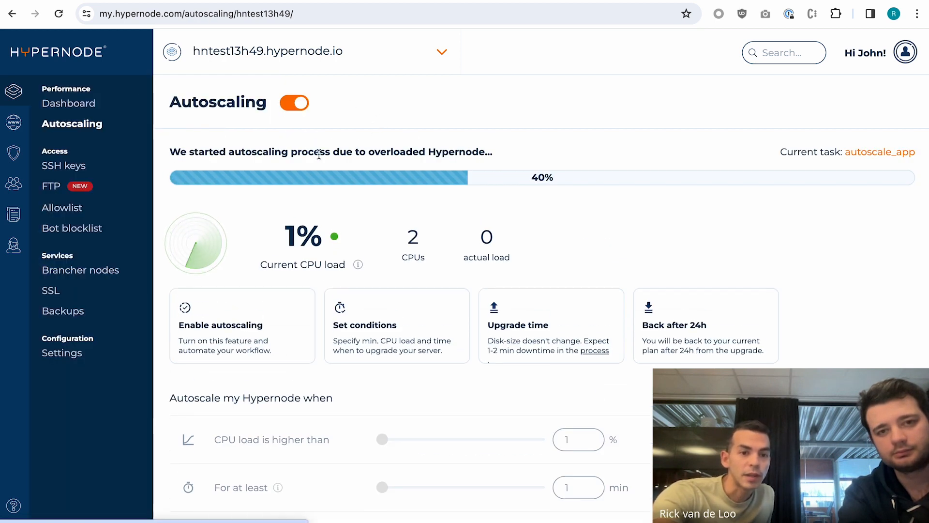
pyautogui.moveTo(338, 137)
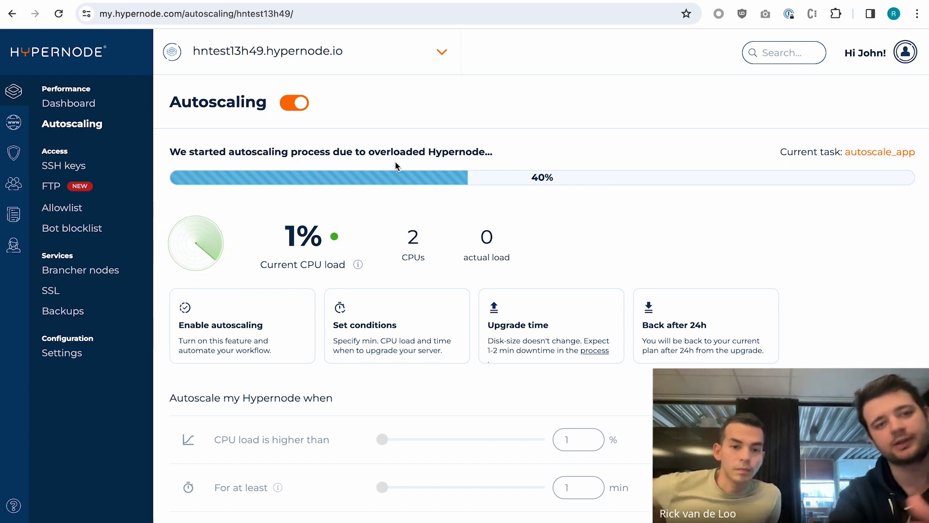
pyautogui.moveTo(488, 207)
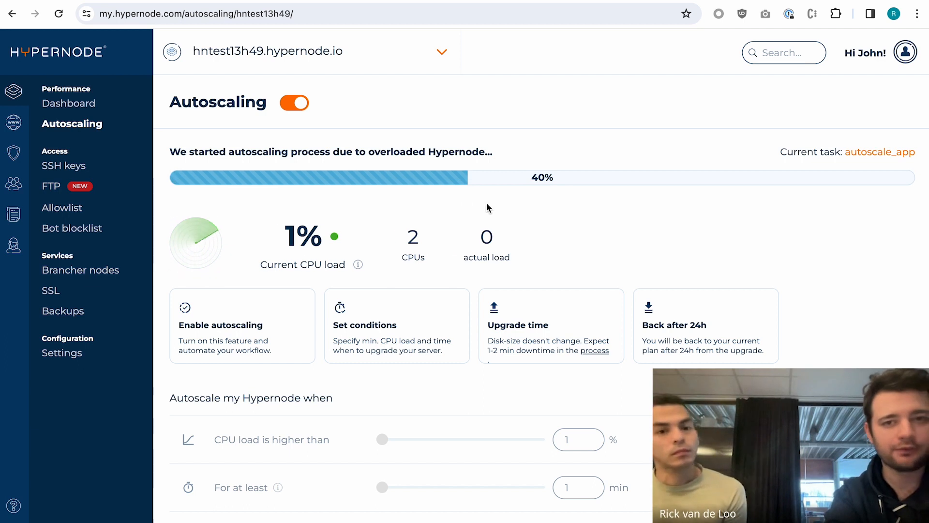
pyautogui.moveTo(617, 204)
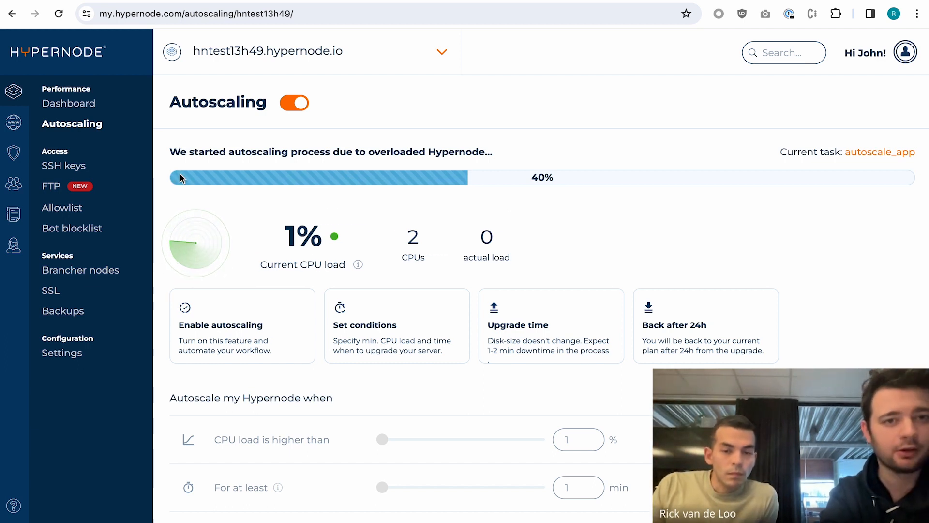
pyautogui.moveTo(63, 311)
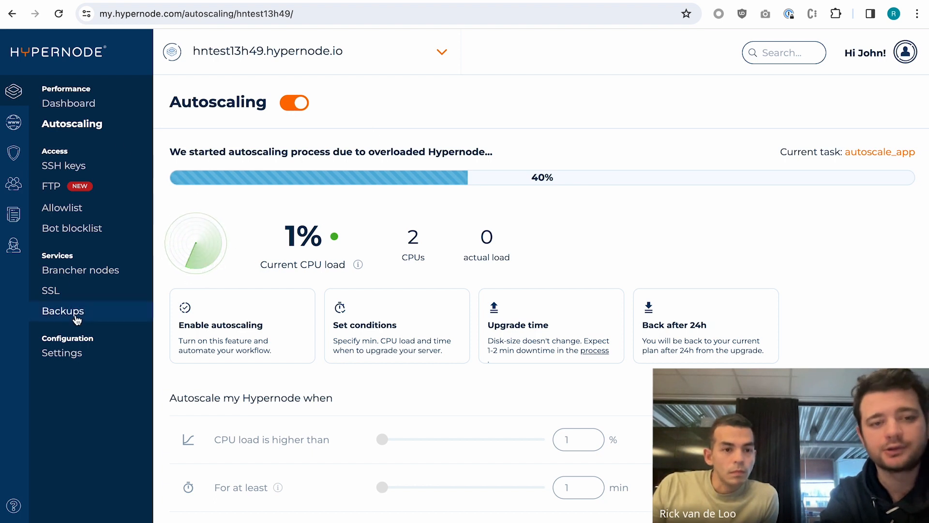
pyautogui.click(61, 353)
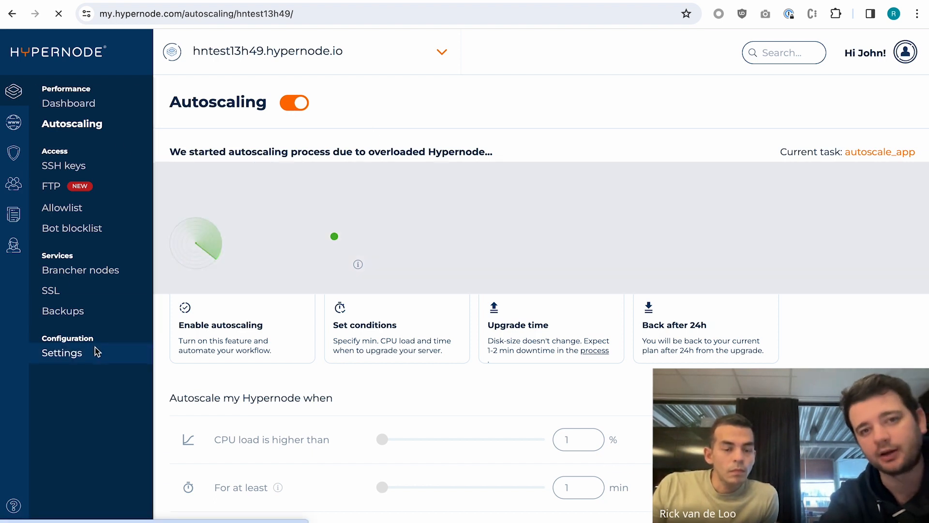
pyautogui.click(61, 353)
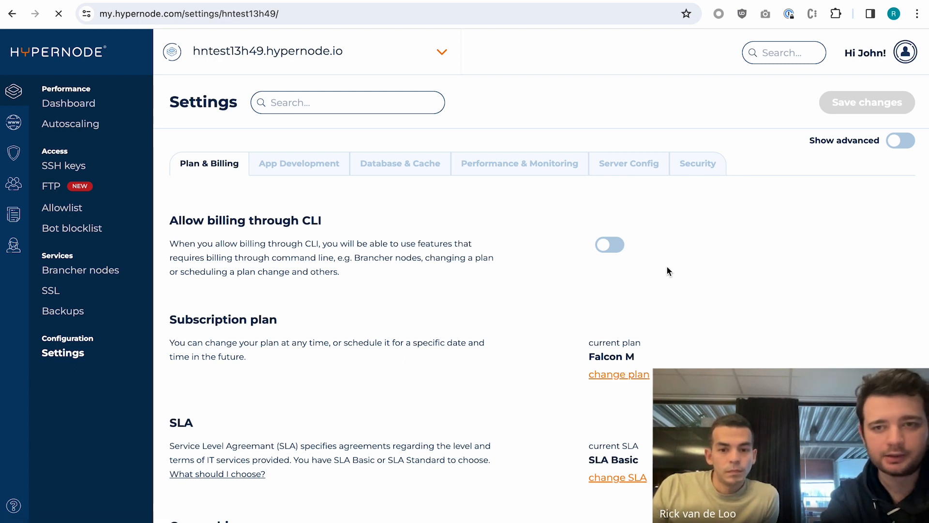
pyautogui.click(618, 374)
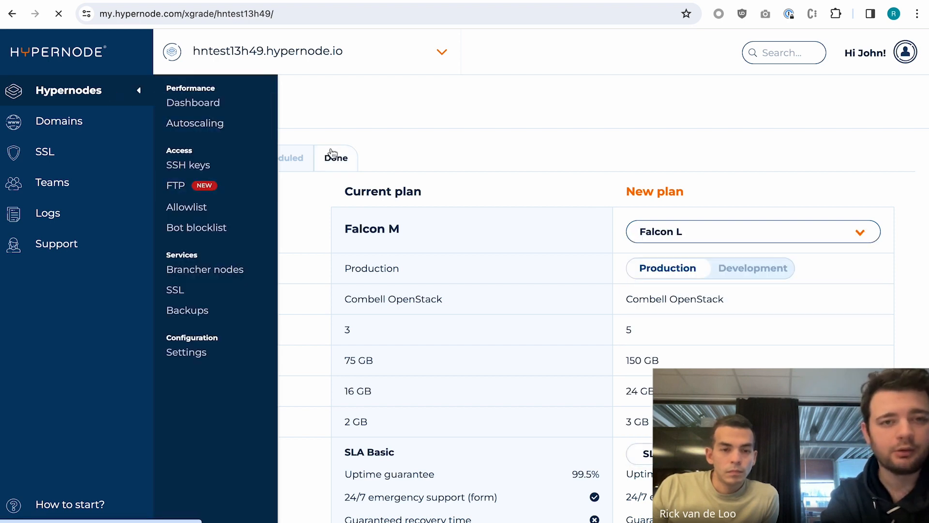
pyautogui.click(195, 123)
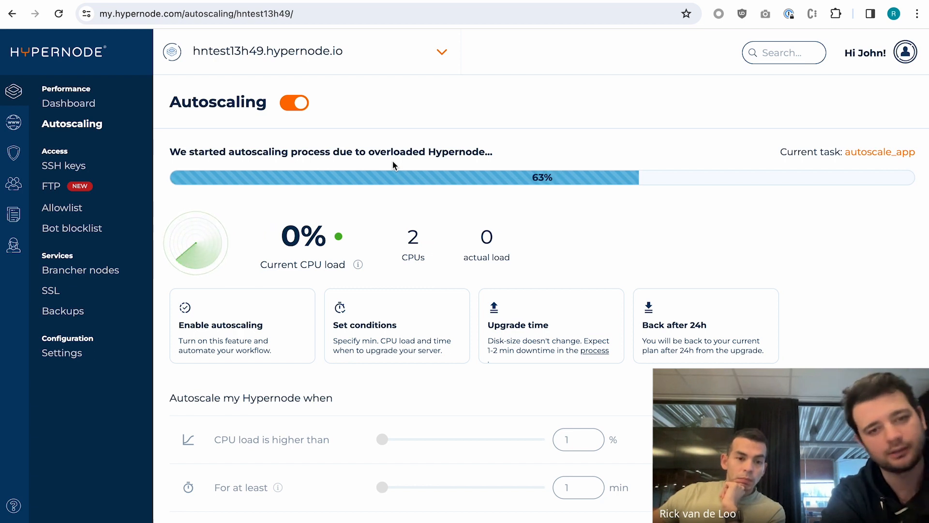
pyautogui.scroll(-3)
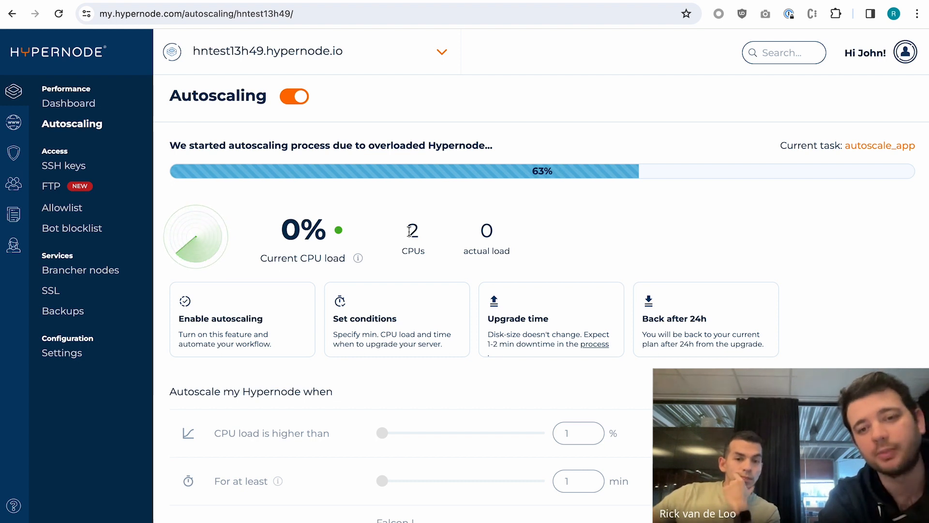
pyautogui.moveTo(409, 185)
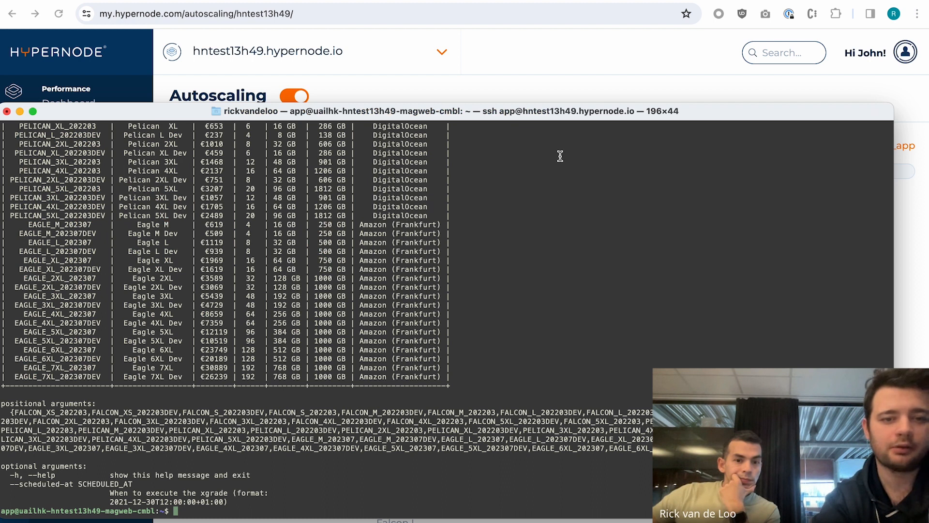
# Maximise the terminal, run hypernode-jobs and highlight autoscale_app running configure_nodes at 25/40.
pyautogui.write('jt')
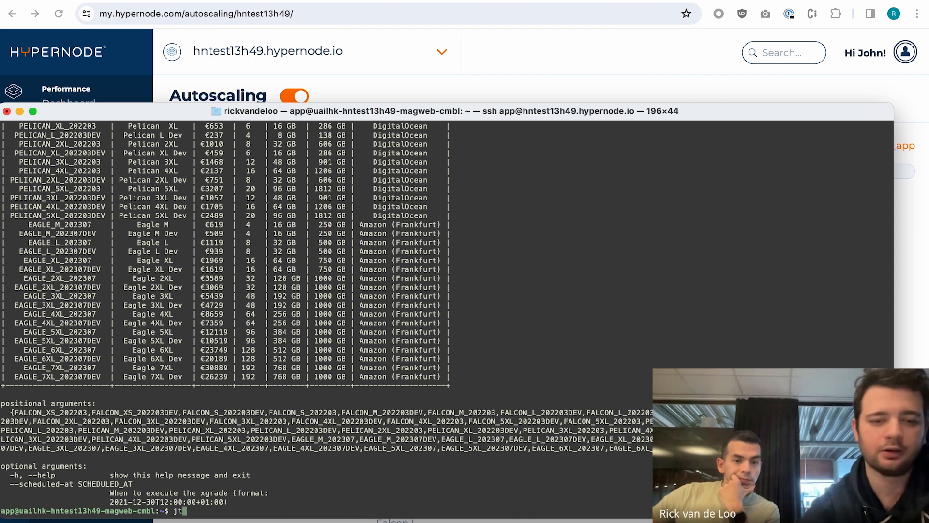
pyautogui.press('Return')
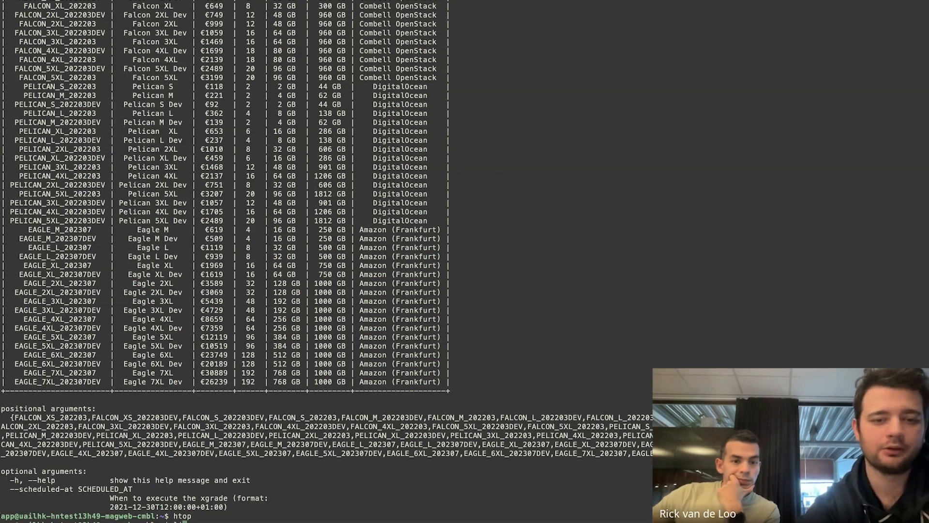
pyautogui.press('Return')
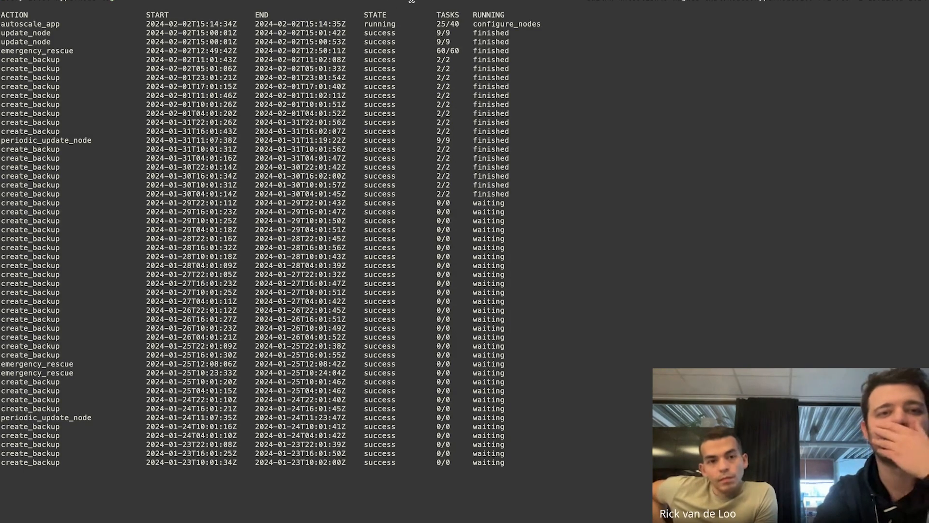
pyautogui.click(238, 24)
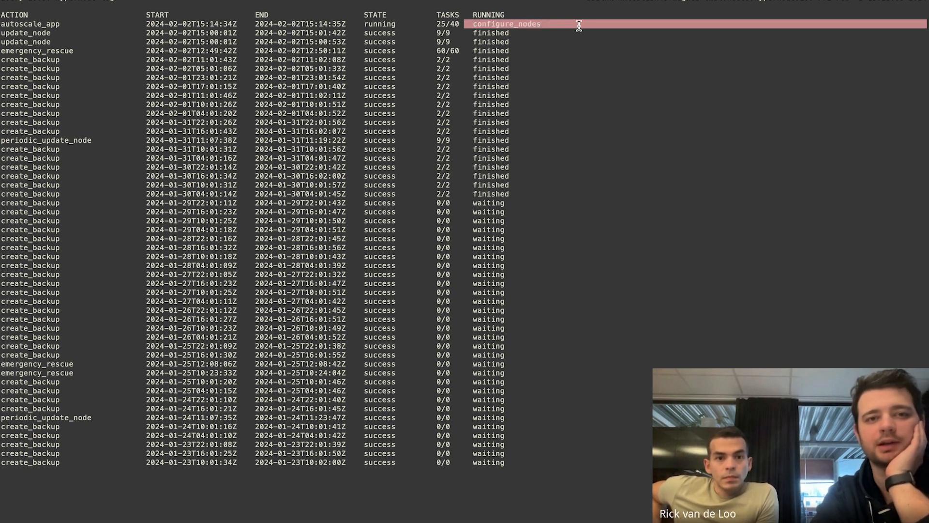
pyautogui.moveTo(447, 23)
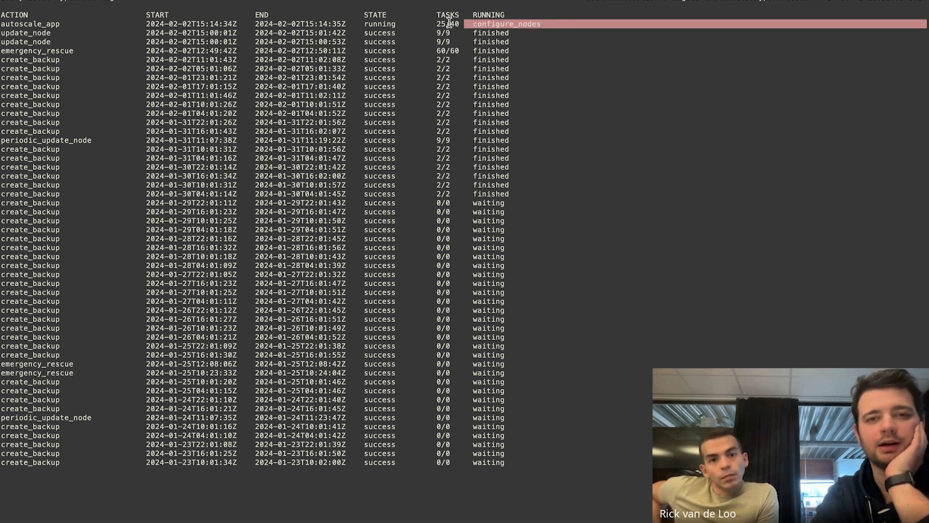
pyautogui.moveTo(436, 34)
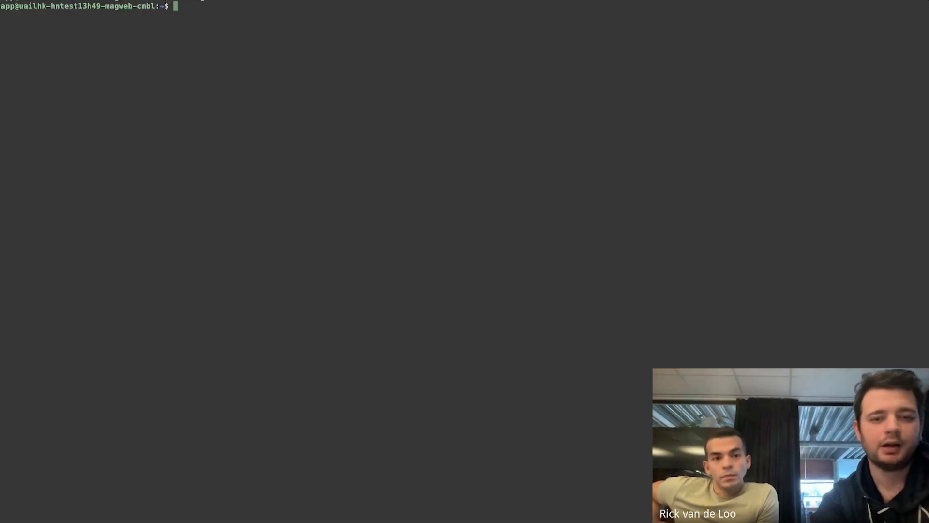
# Display public/stresspage.php and highlight its shell_exec CPU stress-test command line.
pyautogui.write('cd public/')
pyautogui.write('ls')
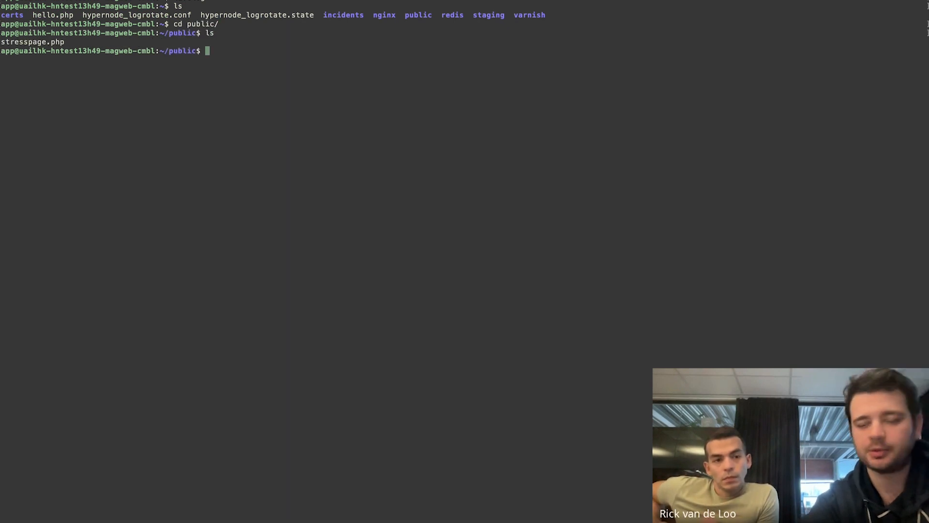
pyautogui.write('cat')
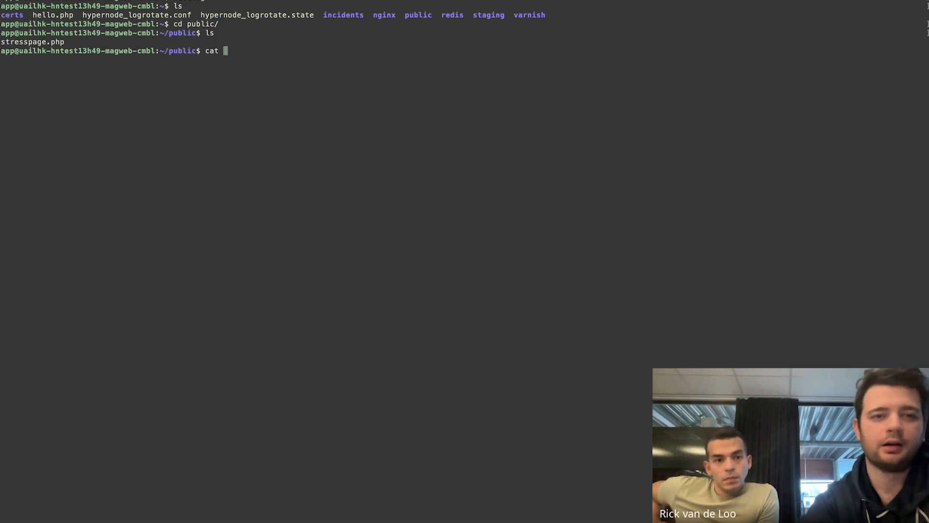
pyautogui.write('stresspage.php')
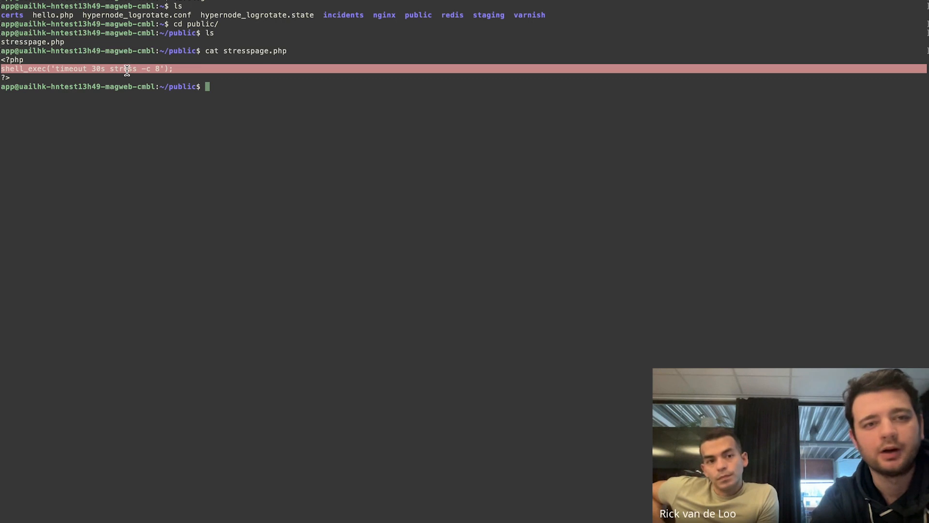
pyautogui.doubleClick(122, 68)
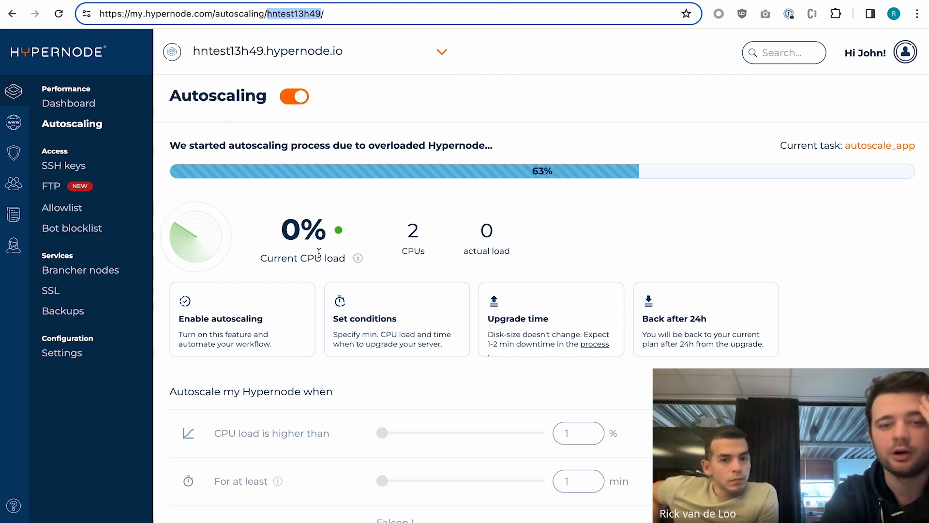
pyautogui.scroll(-3)
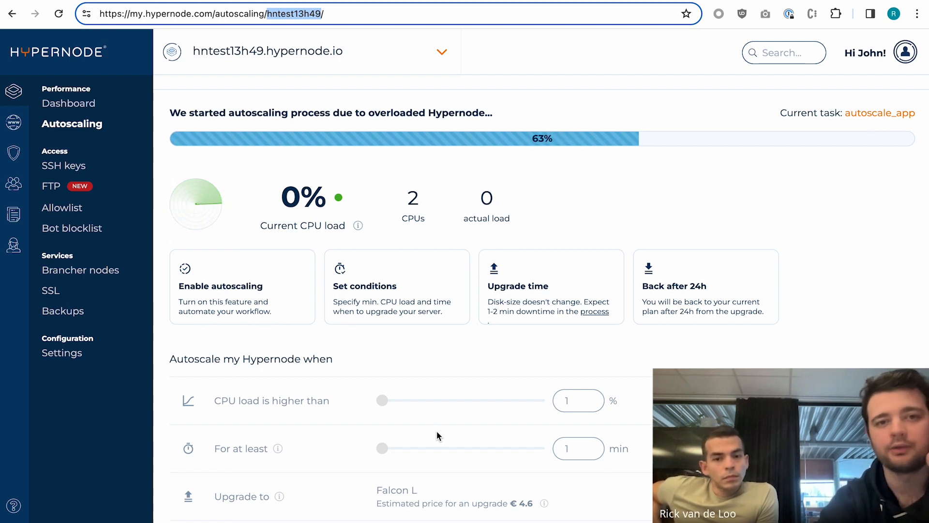
pyautogui.click(68, 103)
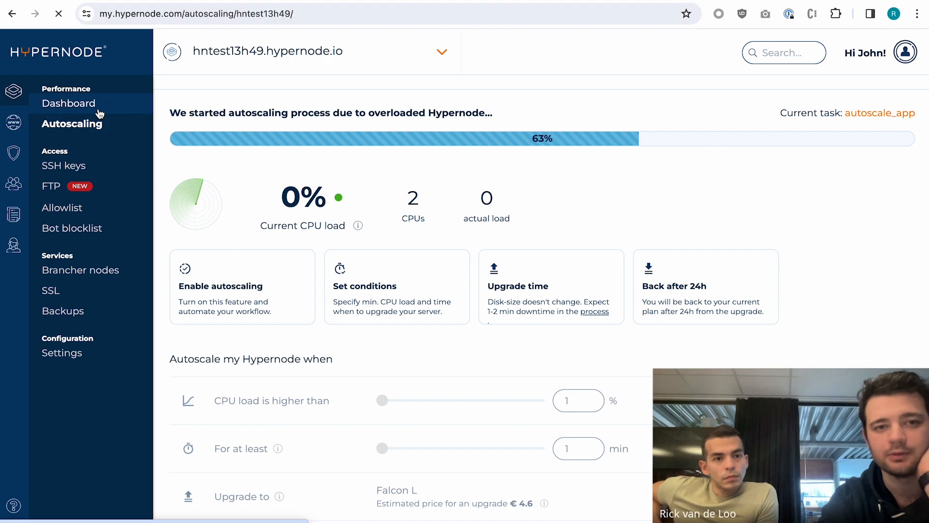
# Open the Performance Dashboard and check the CPU Usage chart.
pyautogui.click(69, 103)
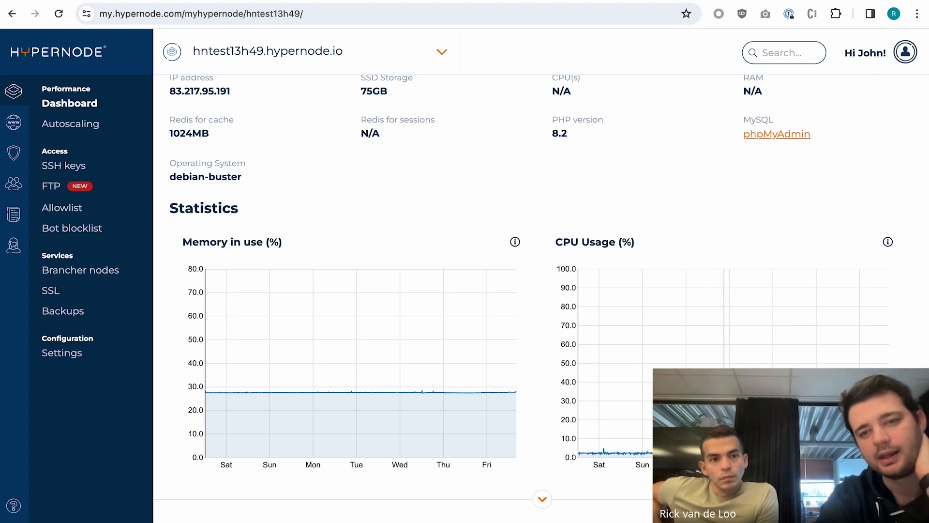
pyautogui.moveTo(710, 263)
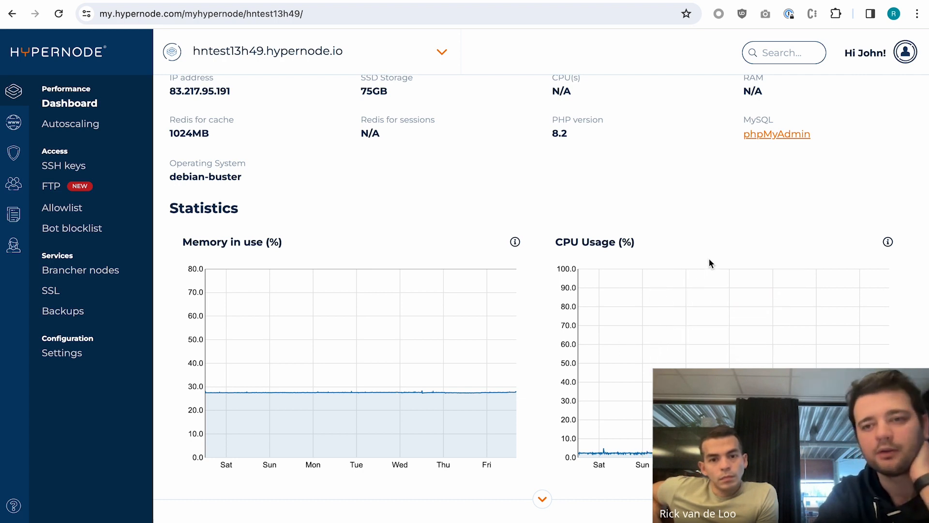
pyautogui.moveTo(714, 279)
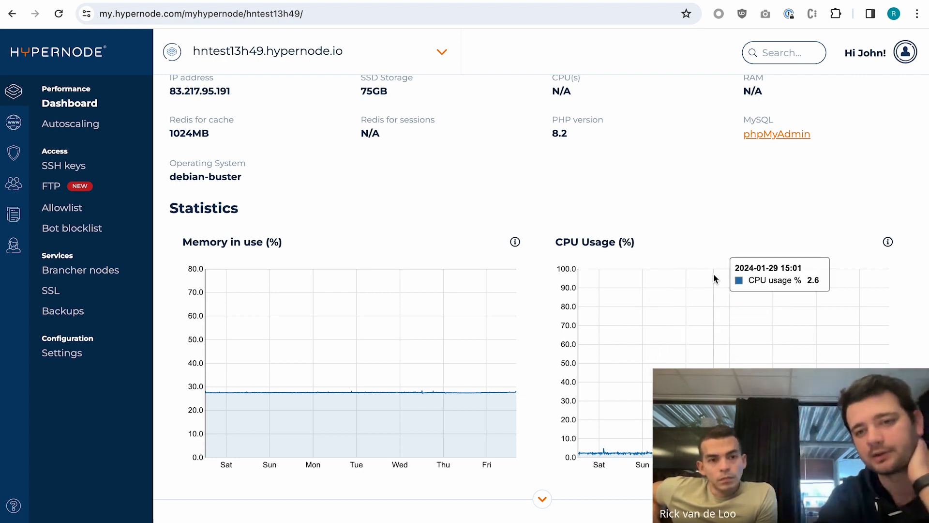
pyautogui.moveTo(591, 306)
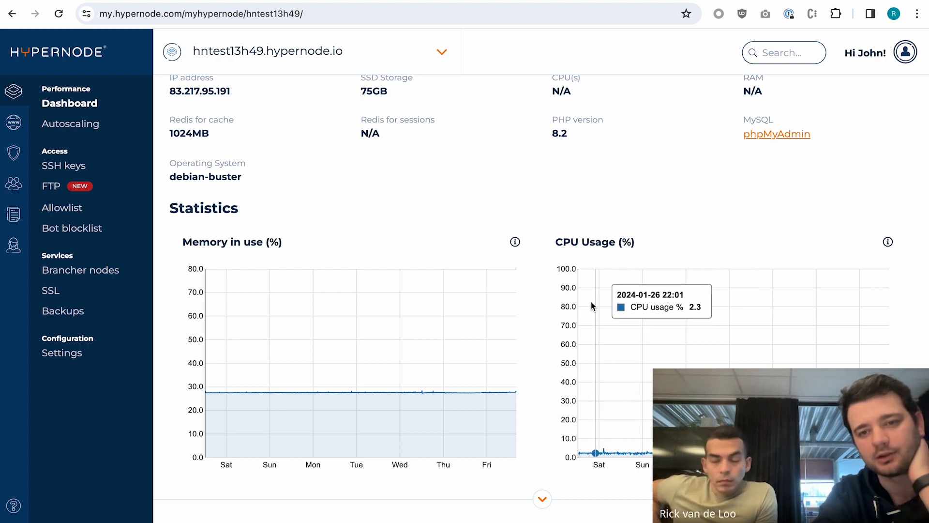
pyautogui.moveTo(705, 298)
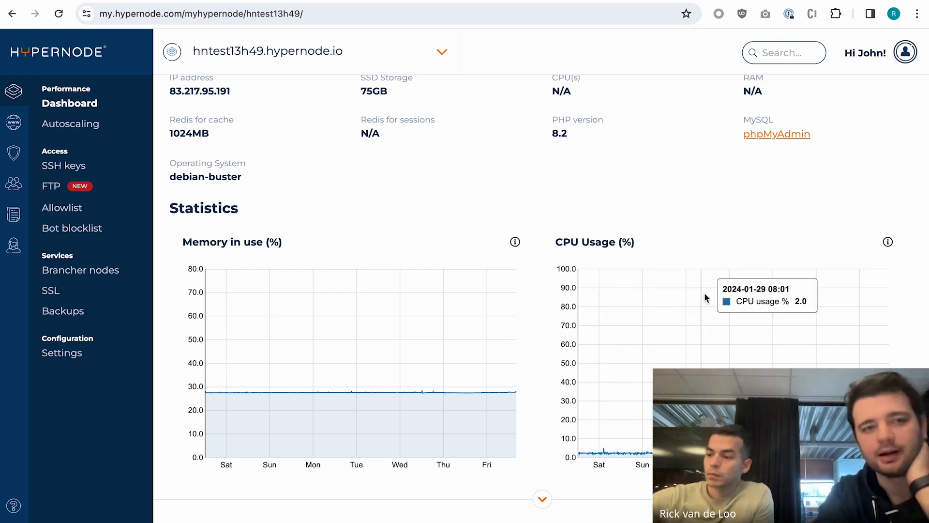
pyautogui.click(70, 123)
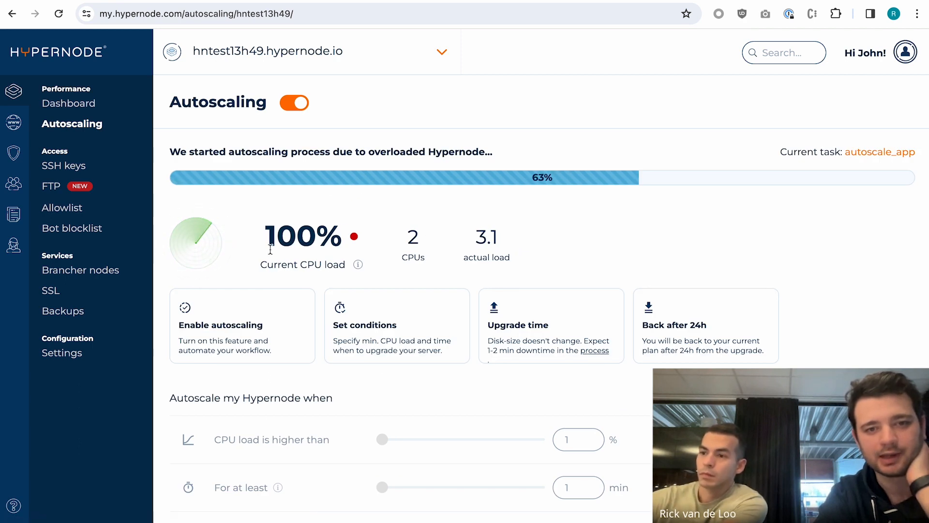
pyautogui.doubleClick(301, 235)
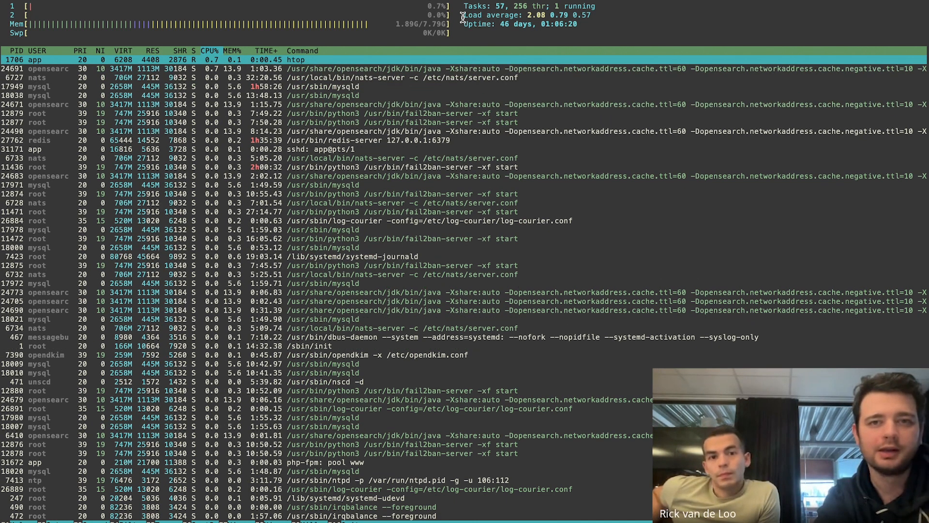
pyautogui.moveTo(505, 59)
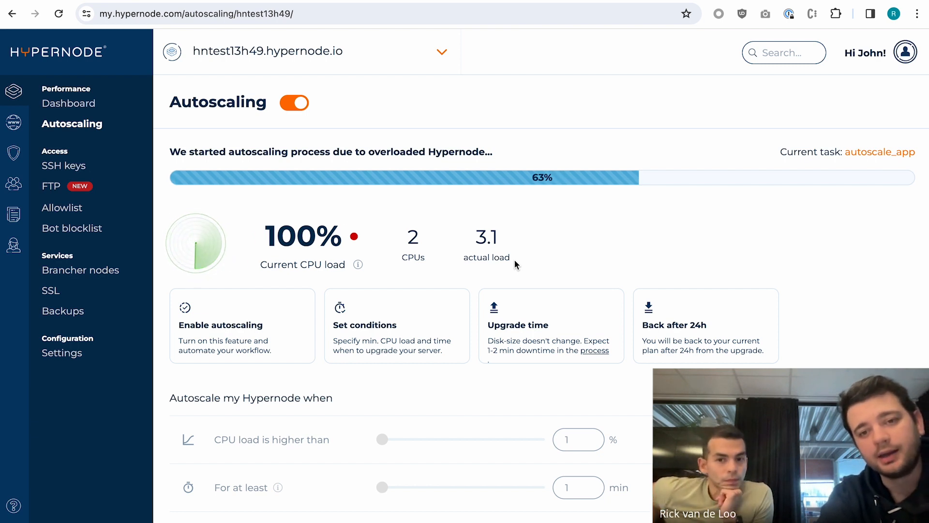
# Scroll down to the CPU load, duration and Upgrade to Falcon L settings.
pyautogui.scroll(-3)
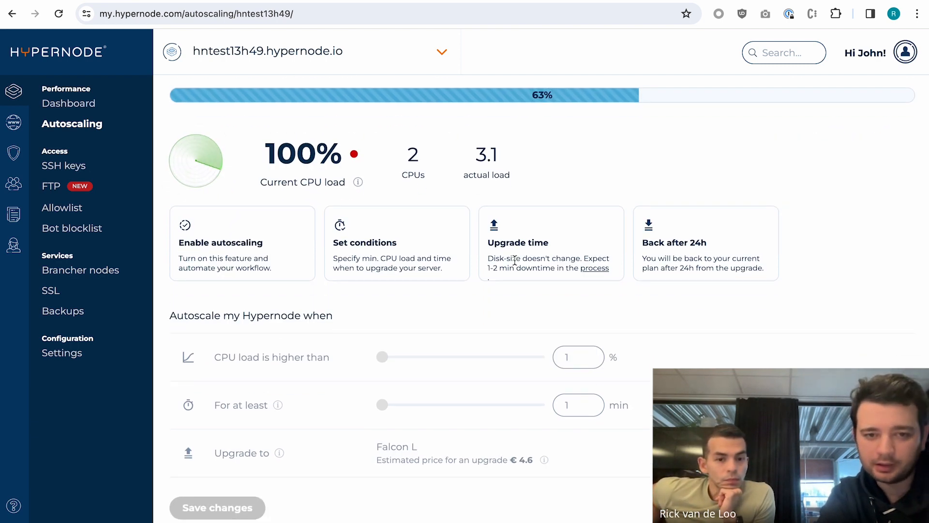
pyautogui.scroll(-3)
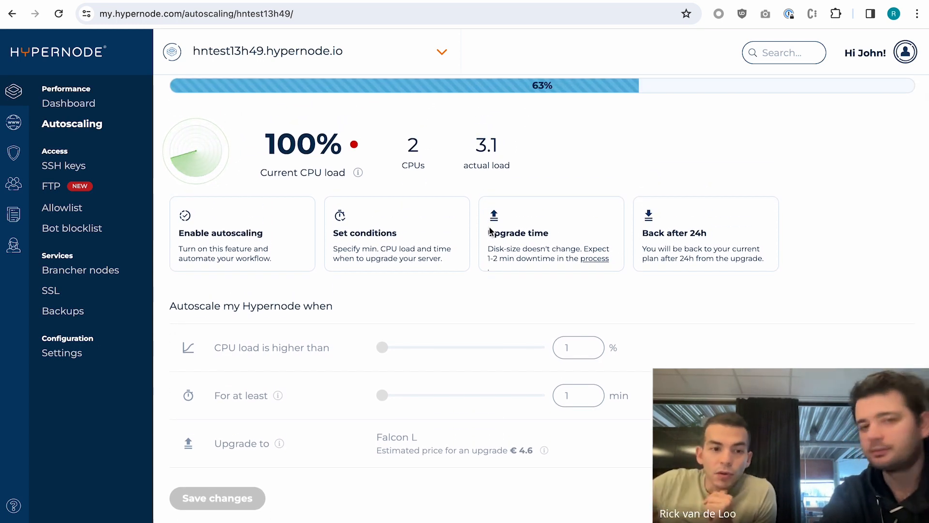
pyautogui.moveTo(232, 398)
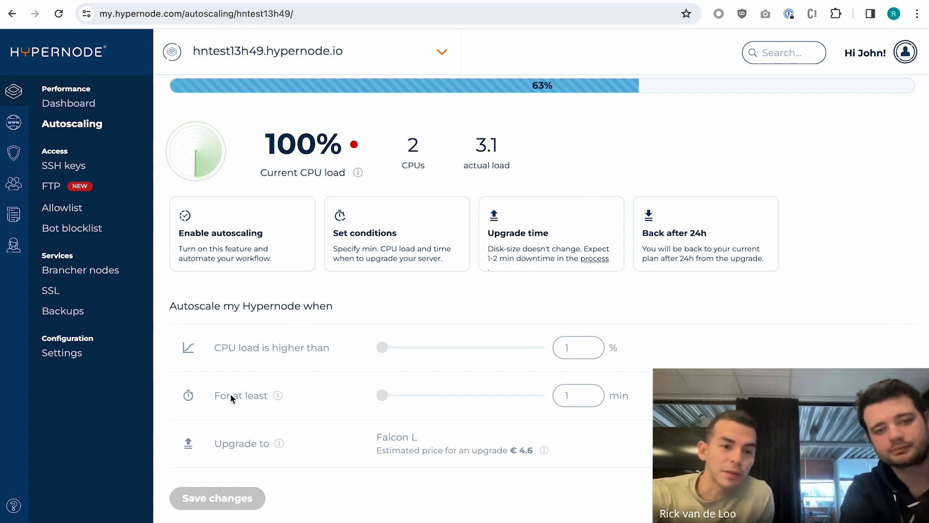
pyautogui.moveTo(464, 390)
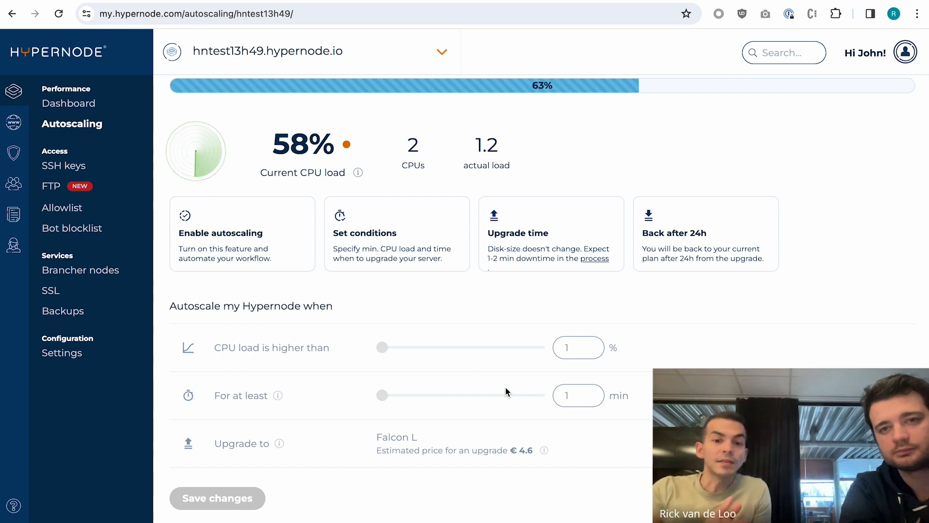
pyautogui.moveTo(437, 394)
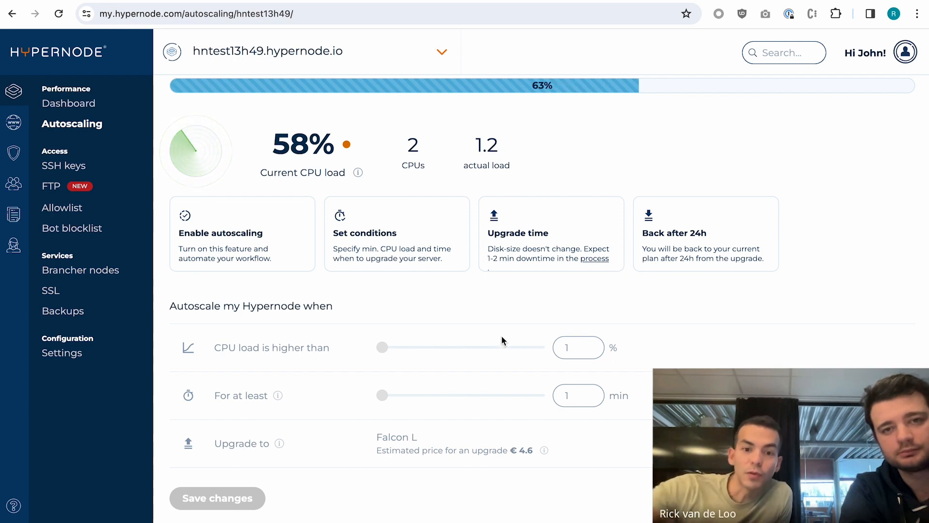
pyautogui.moveTo(505, 372)
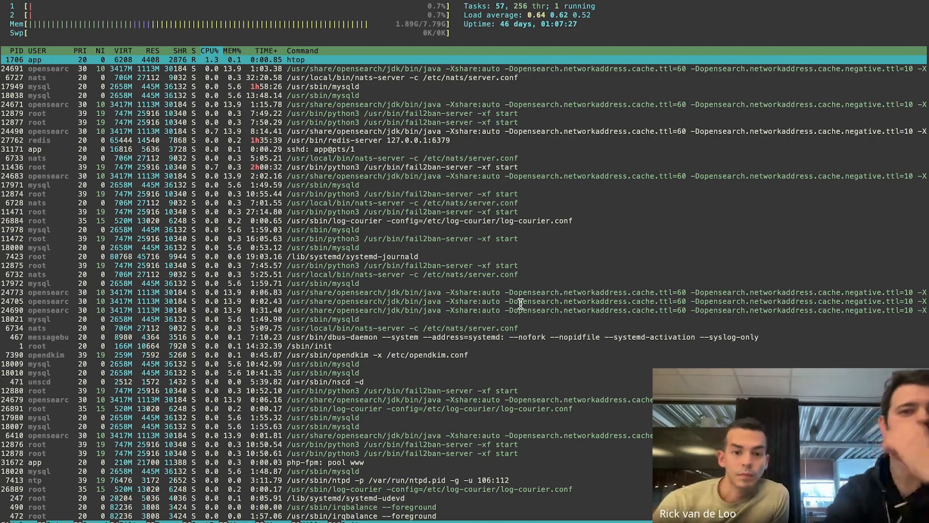
# Quit htop and return to the shell prompt.
pyautogui.press('q')
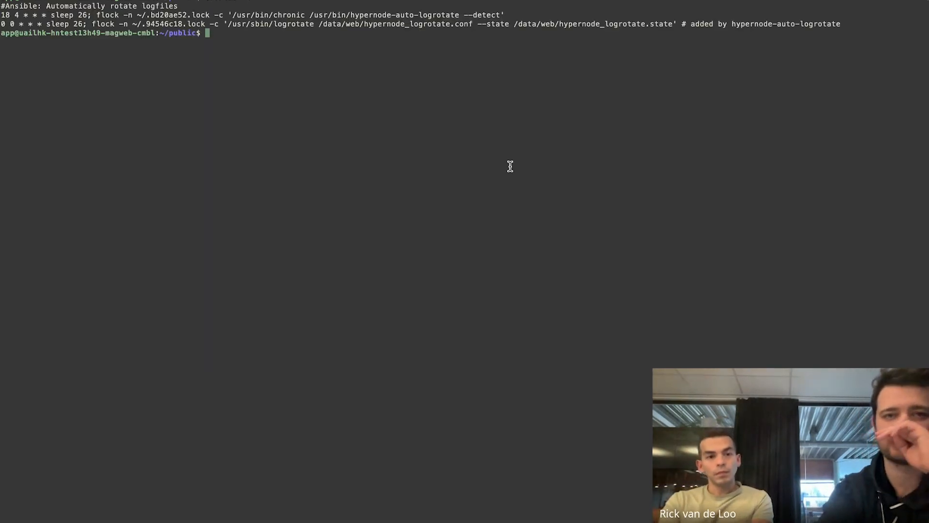
pyautogui.moveTo(421, 100)
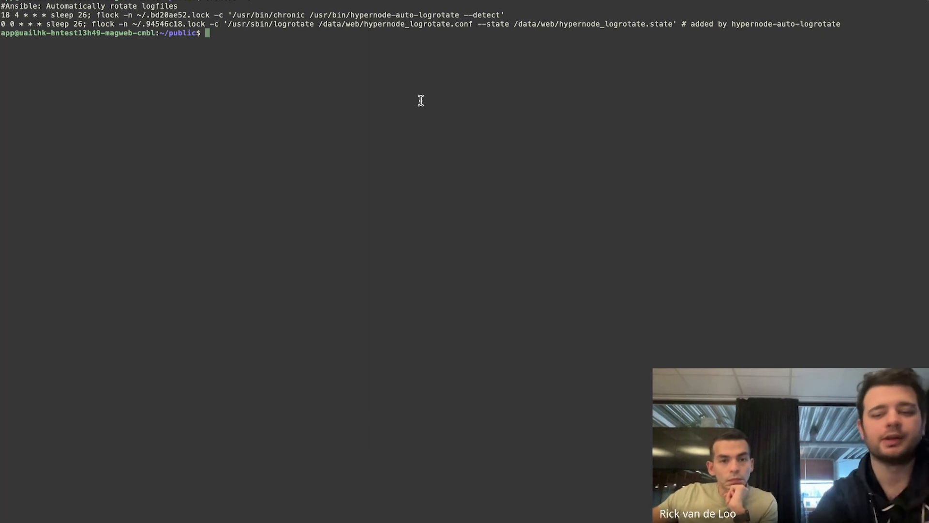
pyautogui.press('Return')
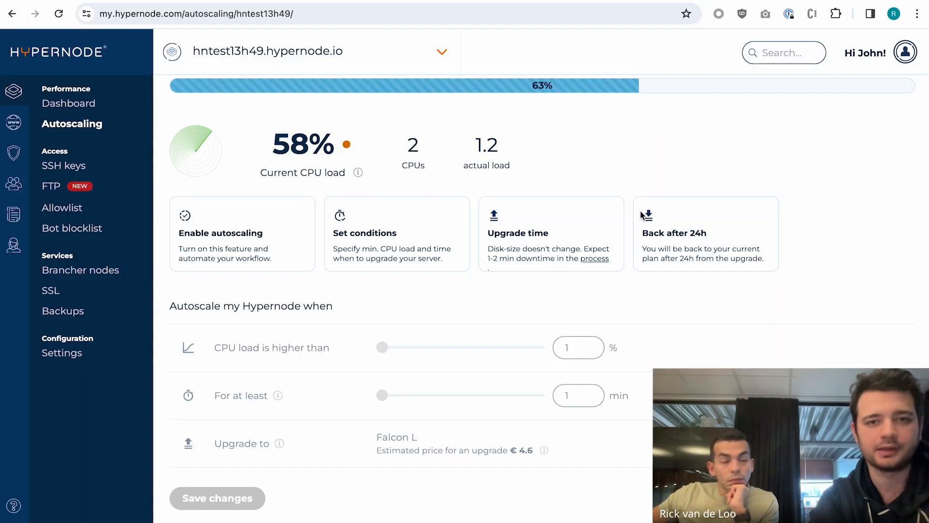
pyautogui.moveTo(288, 227)
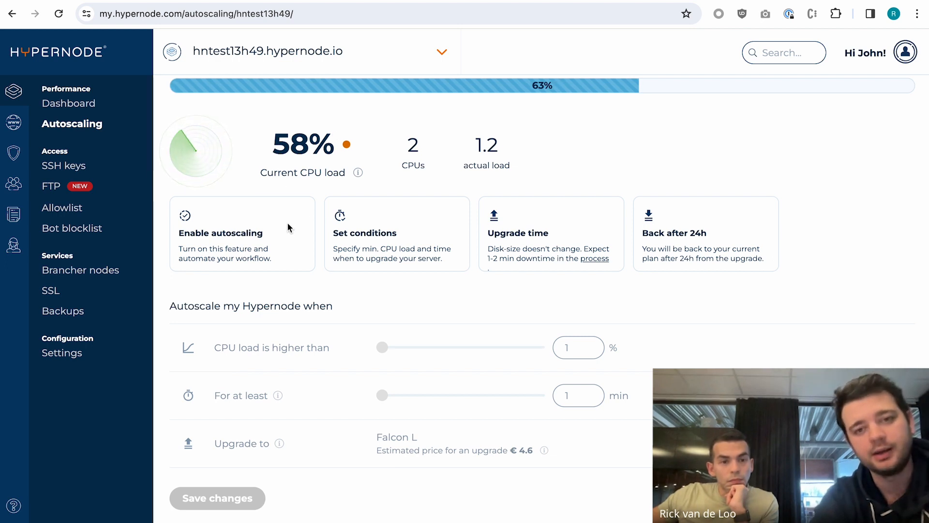
pyautogui.moveTo(446, 125)
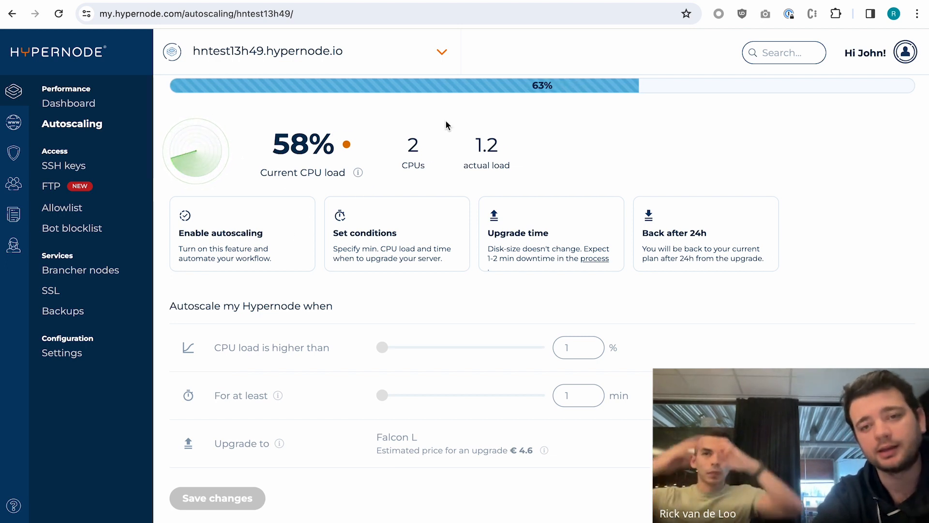
pyautogui.moveTo(597, 168)
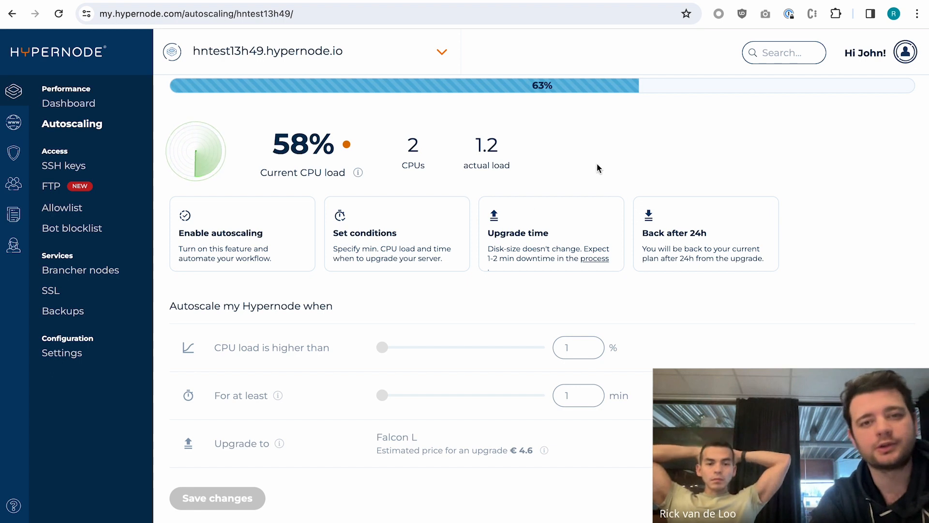
pyautogui.moveTo(650, 147)
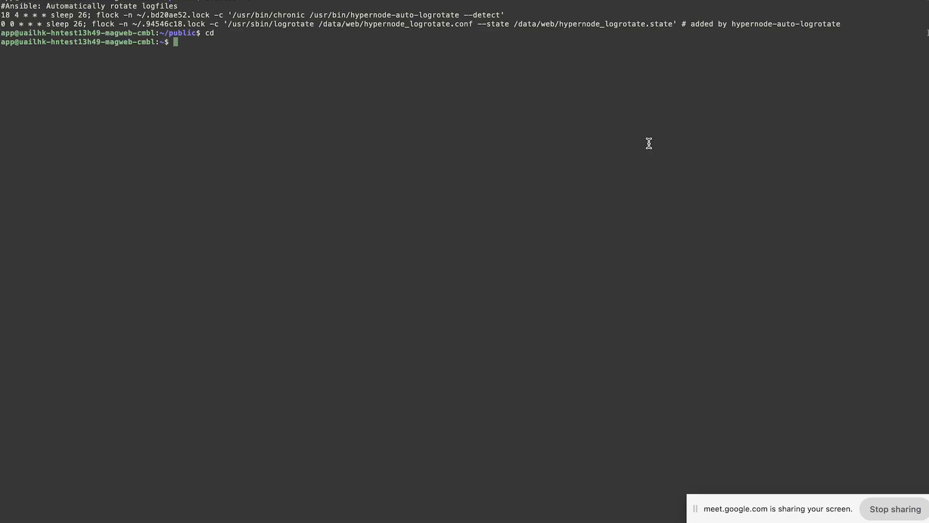
# Run hypernode-systemctl settings and scroll through the available settings list.
pyautogui.write('hypernode-auto-logrotate')
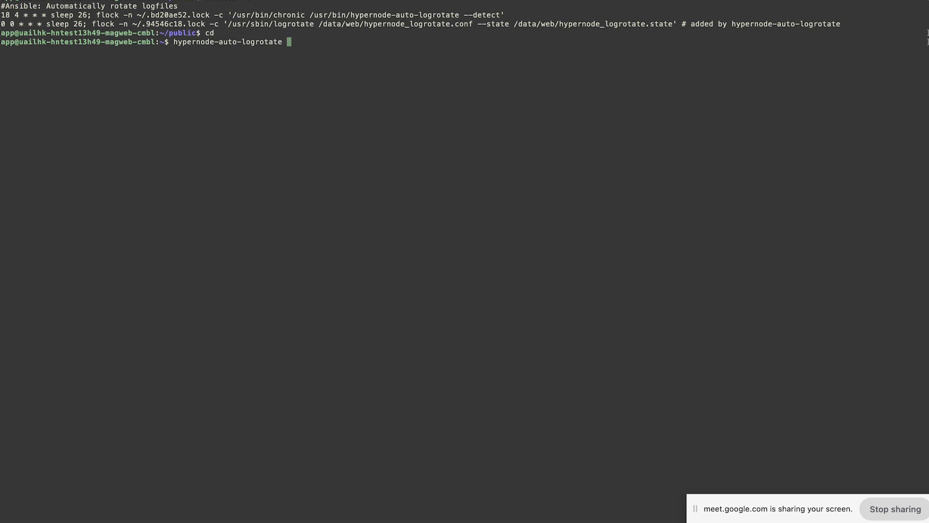
pyautogui.write('hypernode-sy')
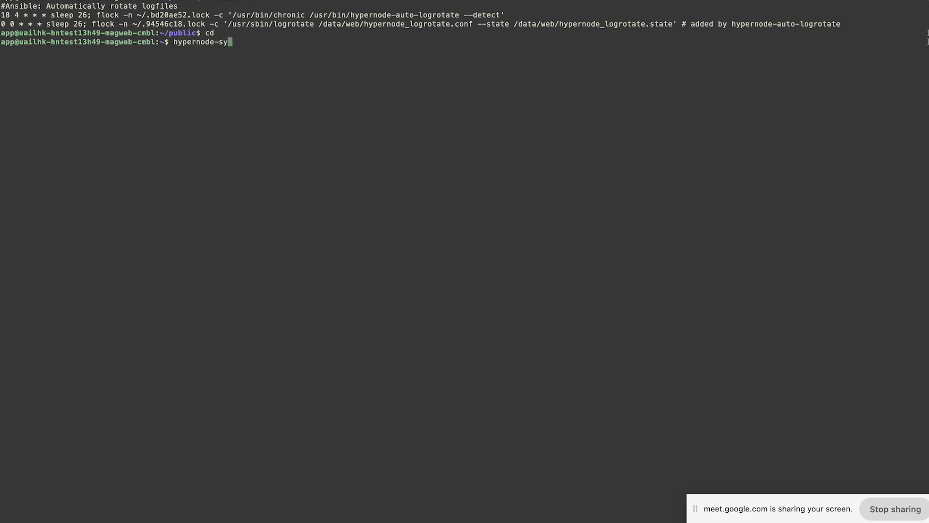
pyautogui.write('stemctl se')
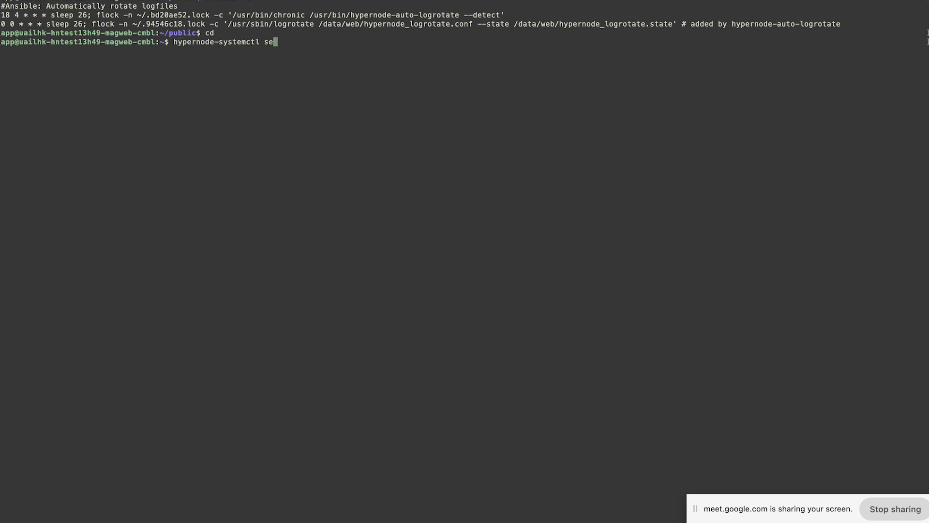
pyautogui.press('Return')
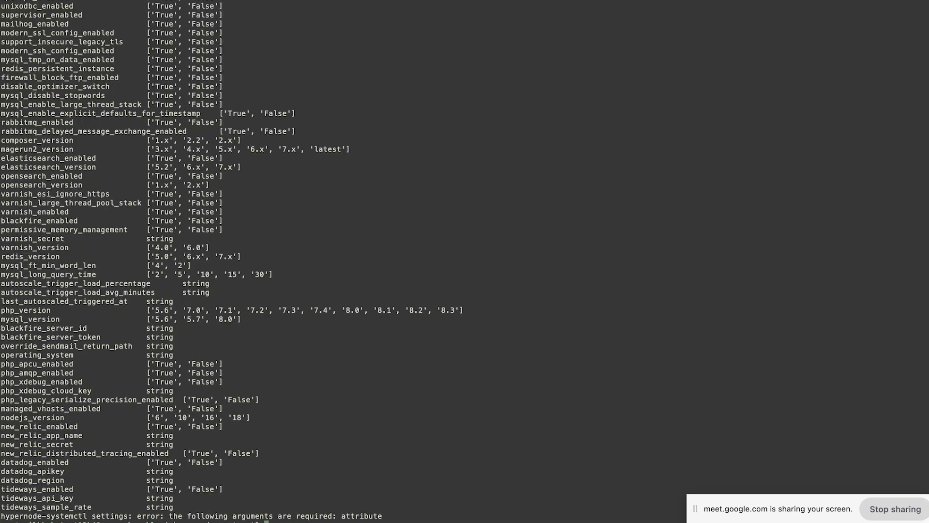
pyautogui.scroll(-3)
pyautogui.write('hypernode-systemctl autoscaling --help')
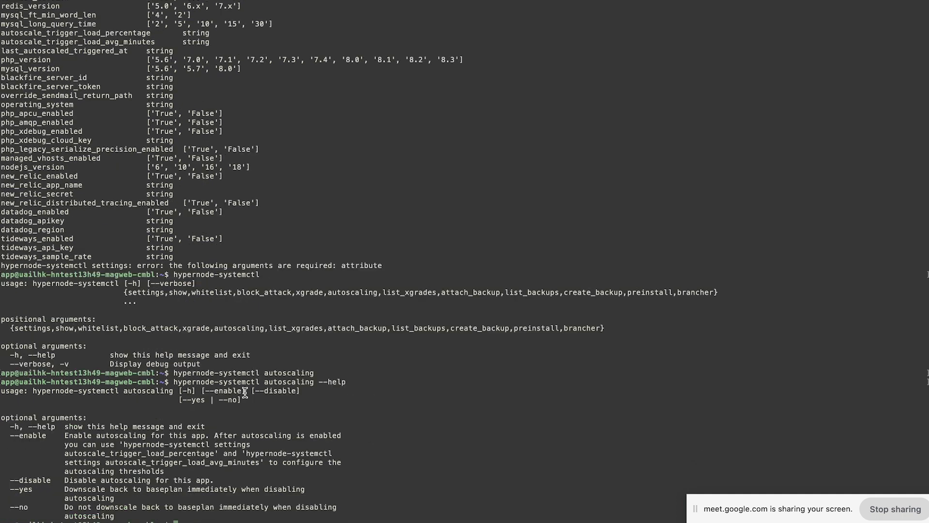
pyautogui.moveTo(538, 262)
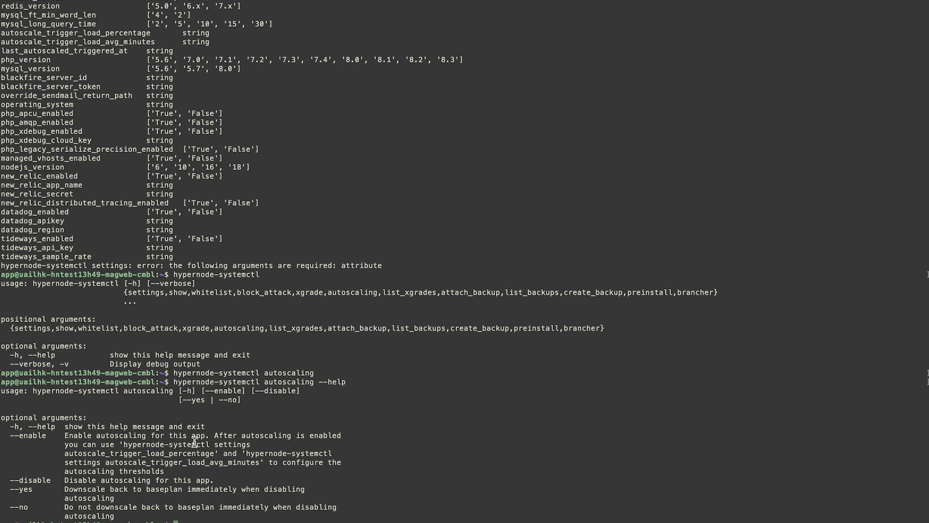
pyautogui.moveTo(279, 399)
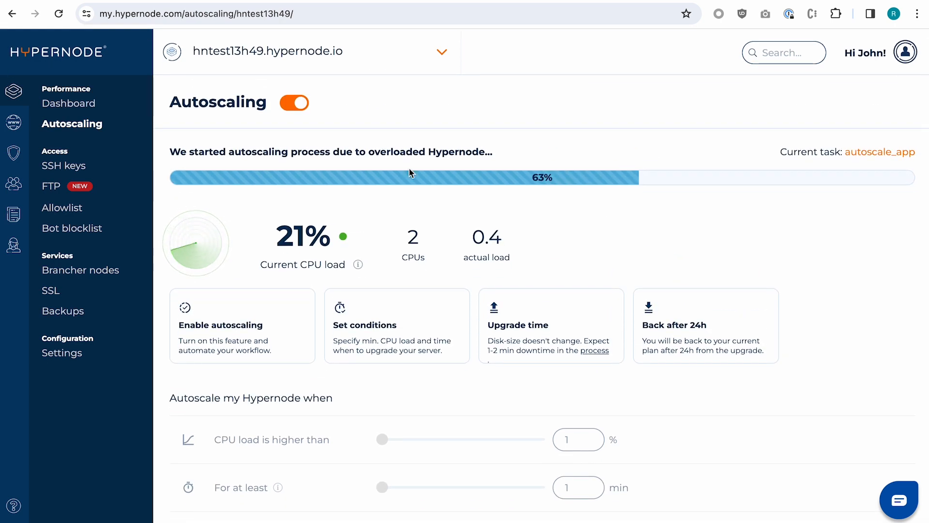
pyautogui.moveTo(859, 163)
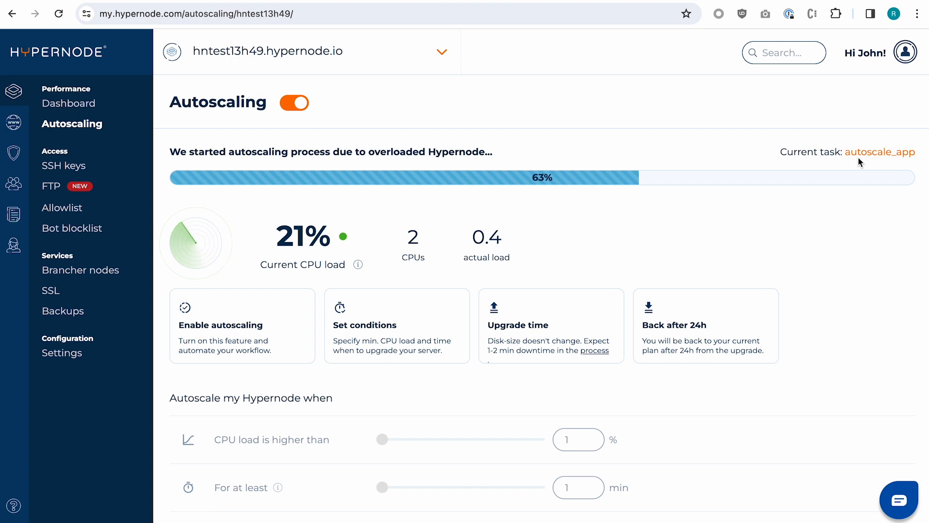
pyautogui.moveTo(601, 258)
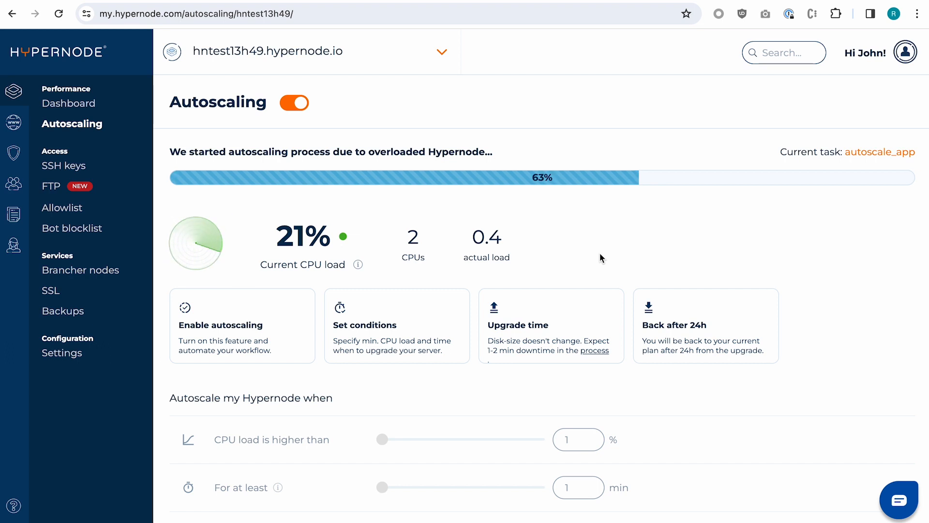
# Scroll the Autoscaling page to review the upgrade status at 21% CPU load.
pyautogui.scroll(-3)
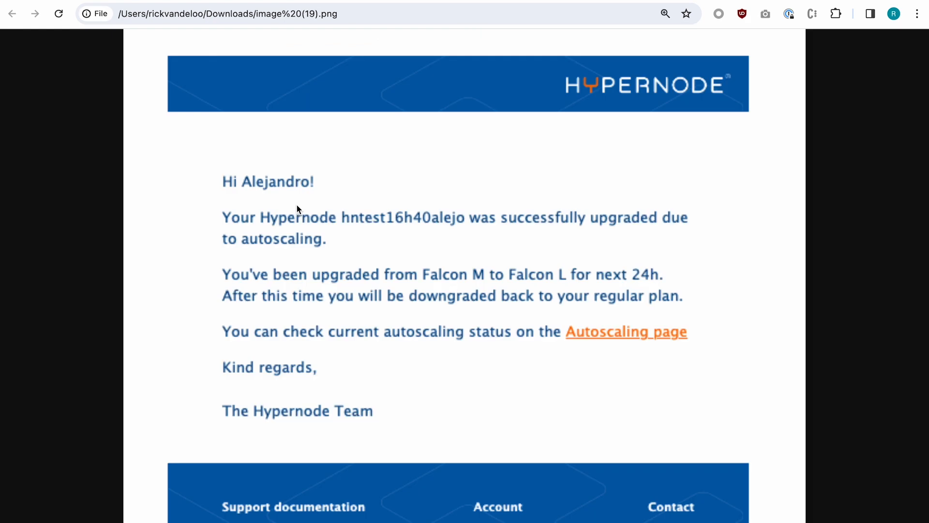
pyautogui.moveTo(127, 203)
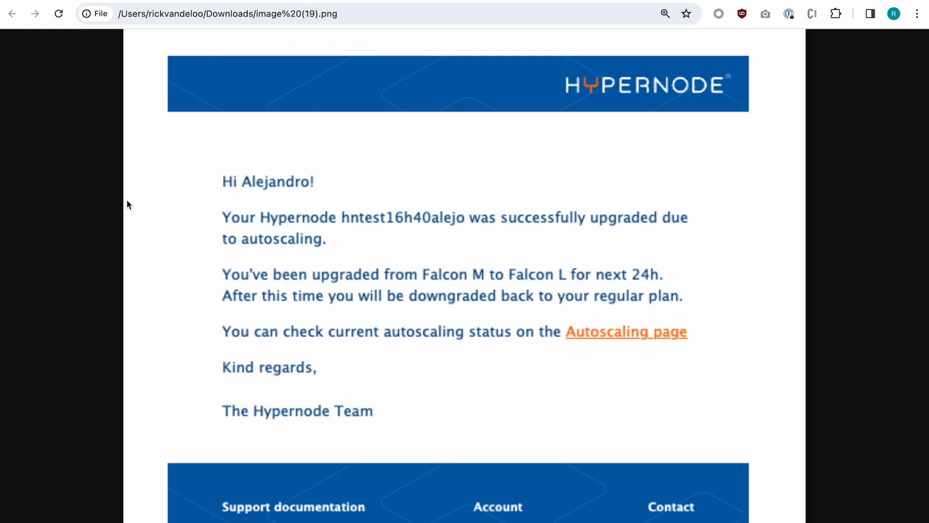